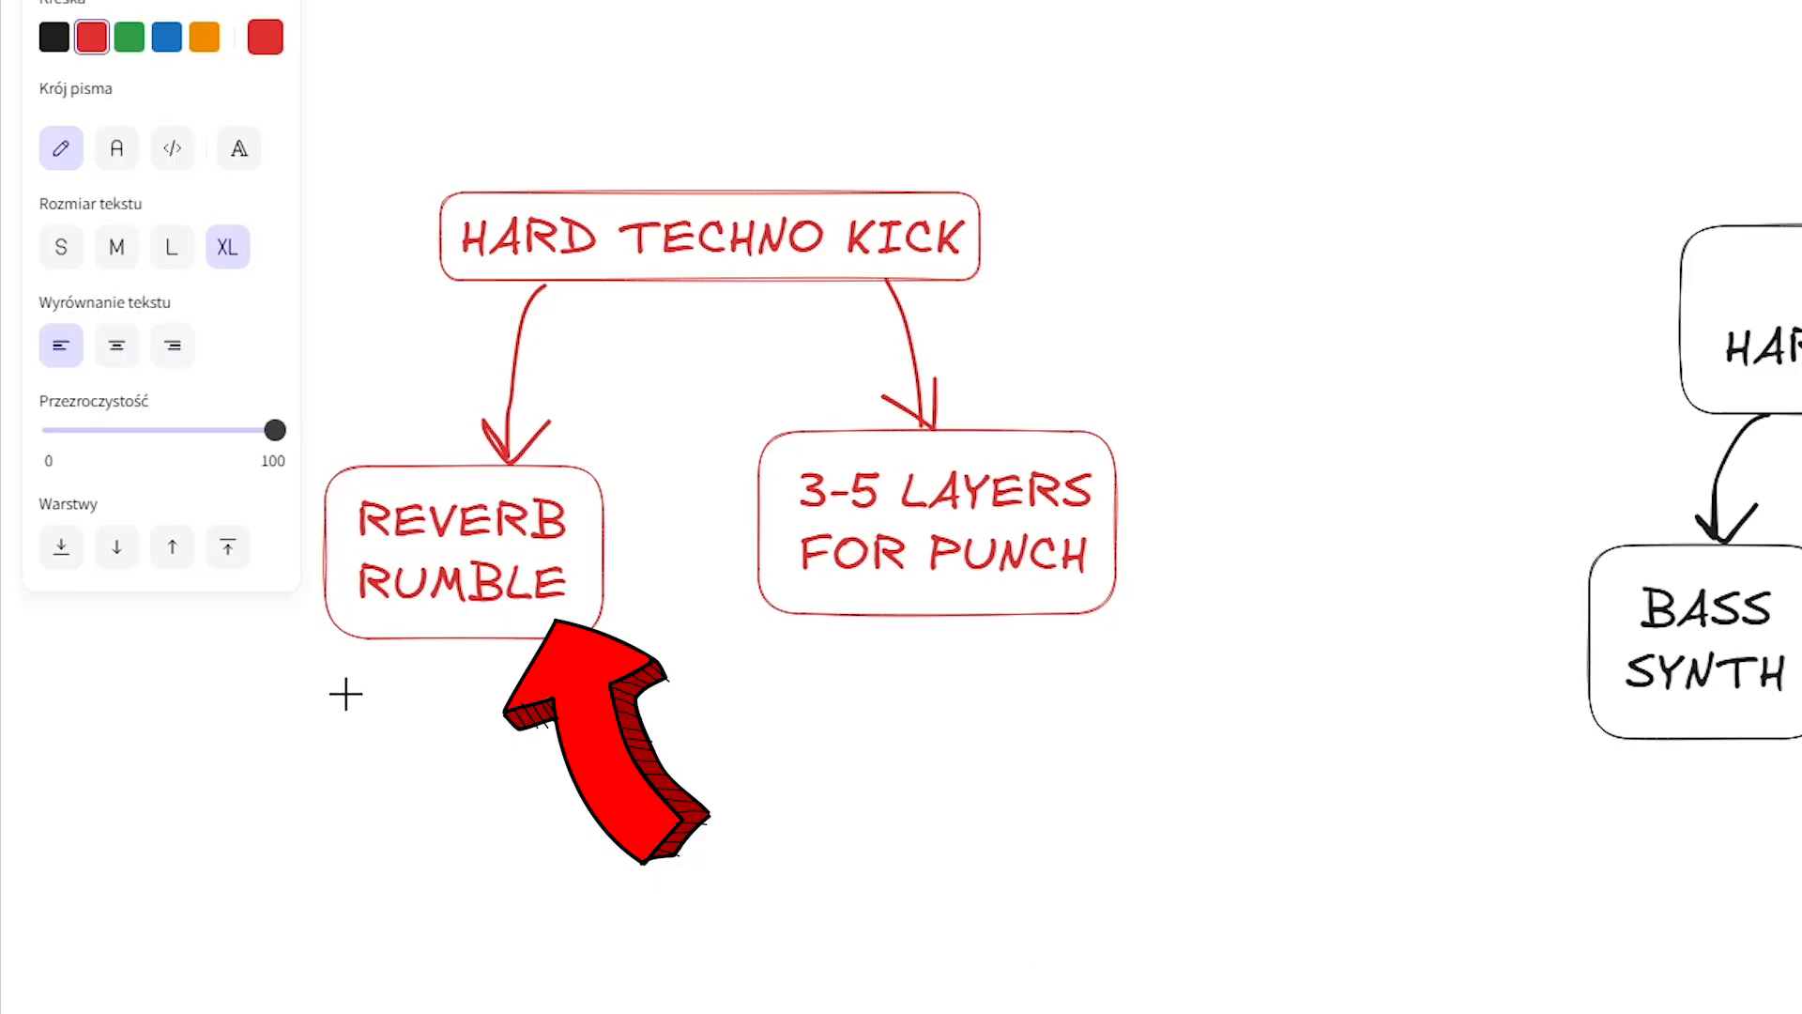
Write 'nice rhythm dull sound' under the red techno kick diagram and move the Plate Reverb box beside the pre-drop kick.
{"action": "type", "text": "nice rhythm dull sound"}
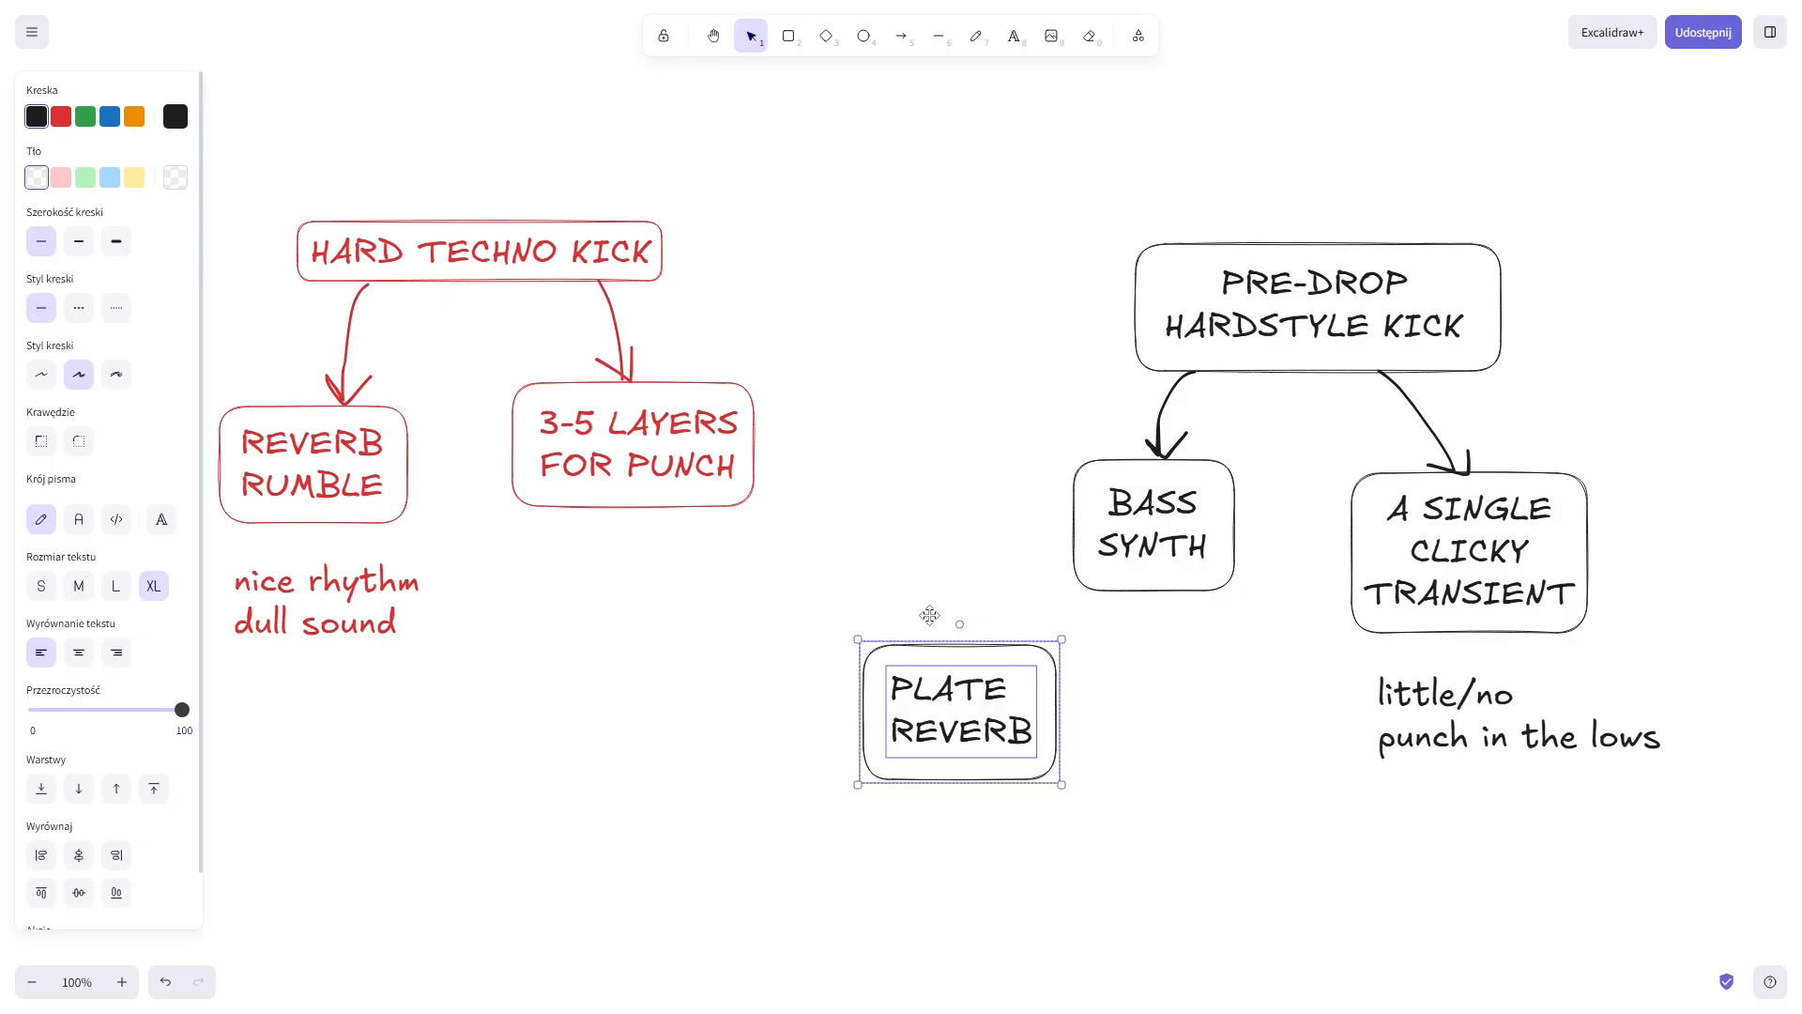
{"action": "left_click_drag", "start_coordinate": [960, 706], "coordinate": [946, 312]}
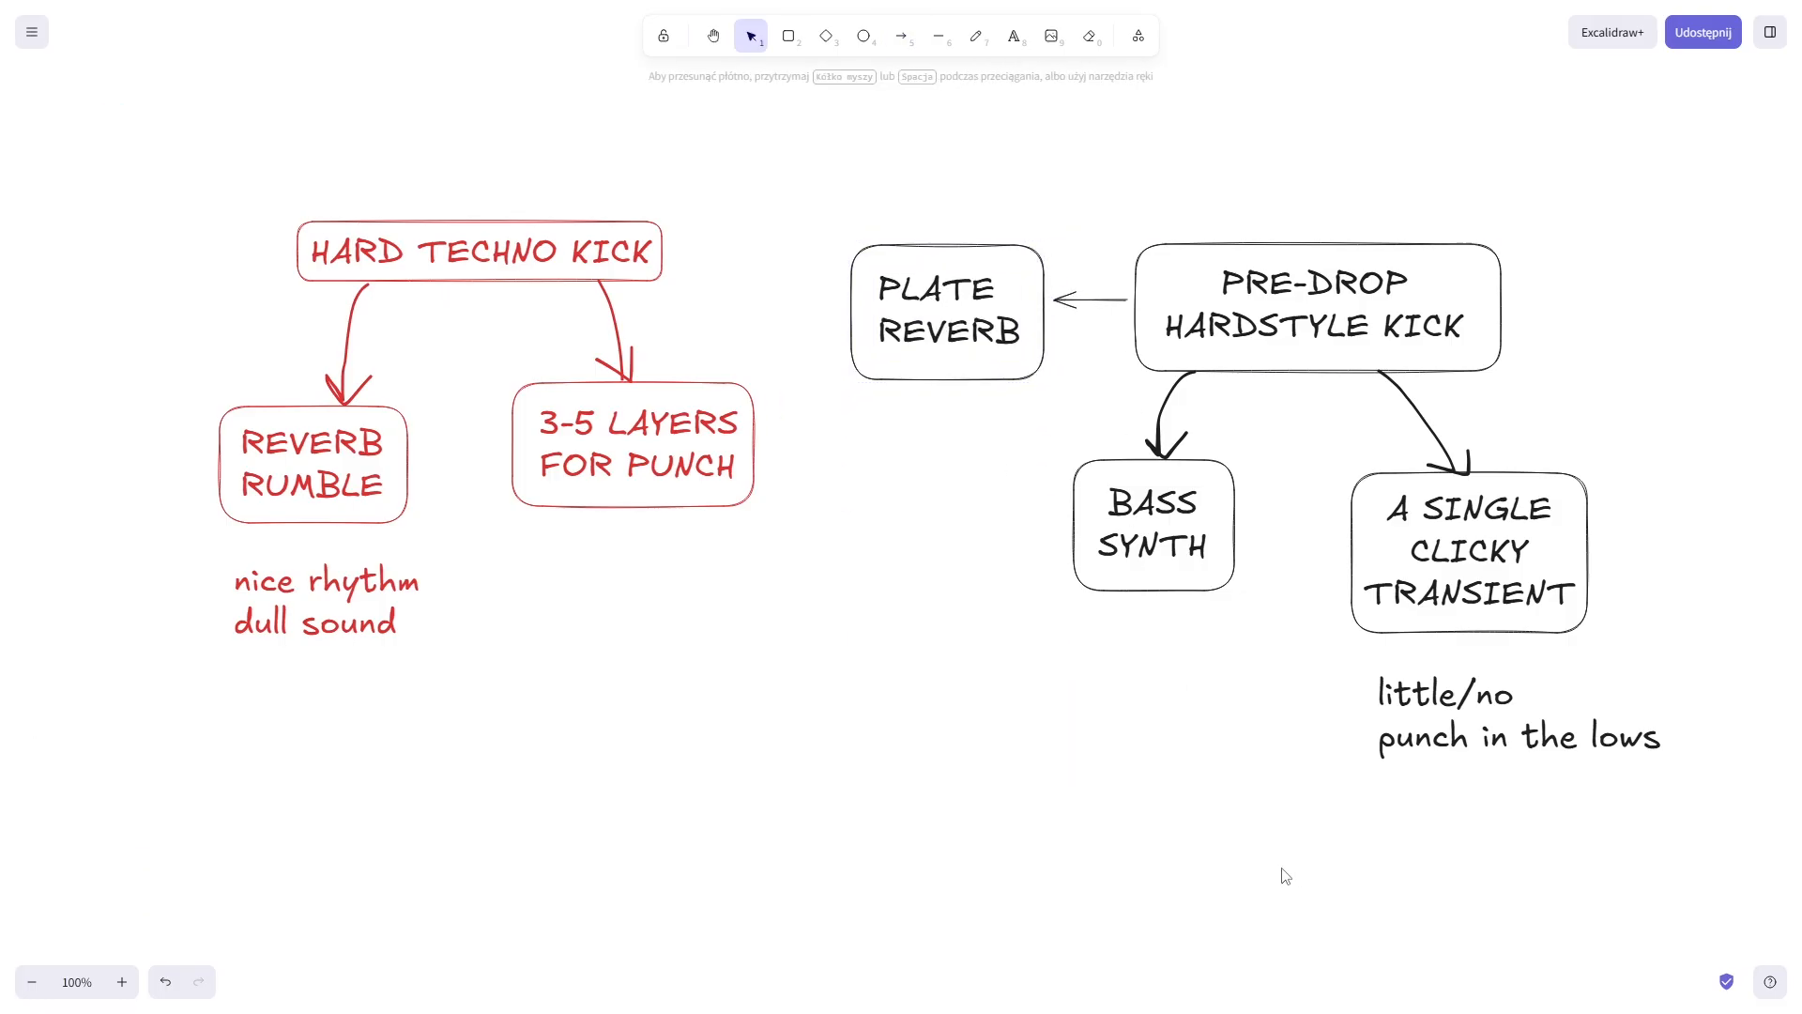
{"action": "left_click", "coordinate": [977, 37]}
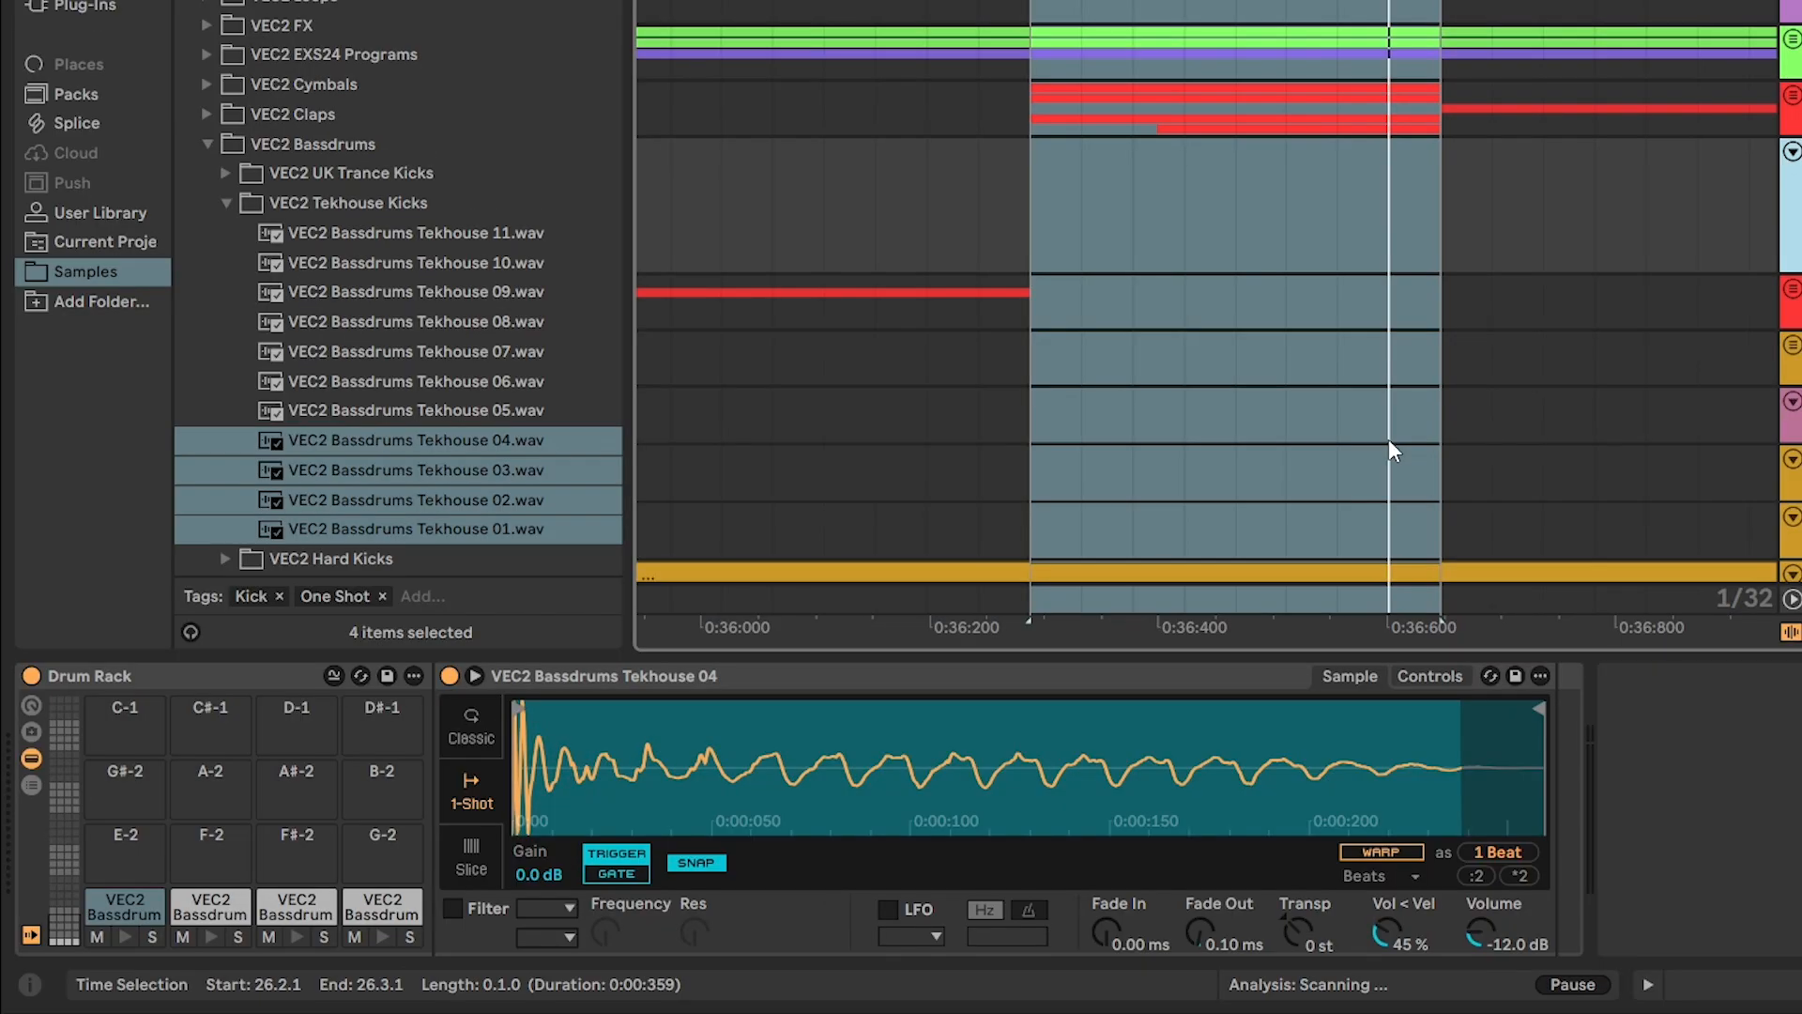
{"action": "mouse_move", "coordinate": [869, 408]}
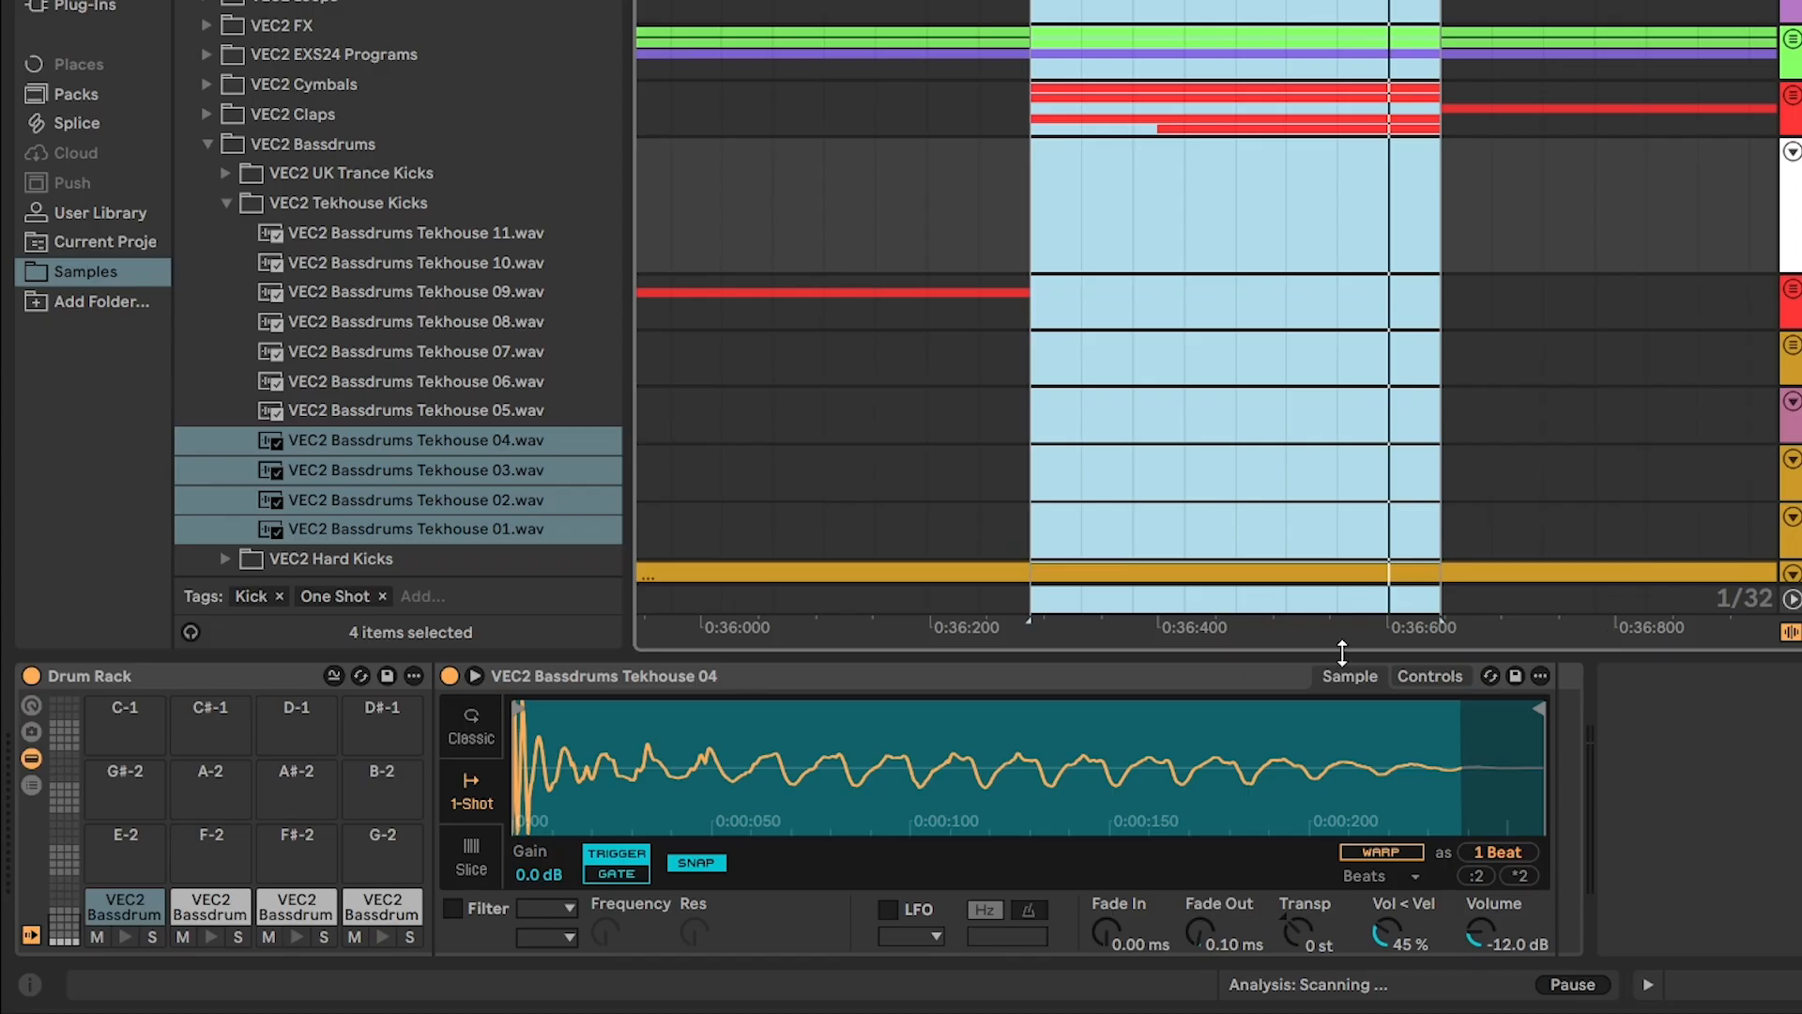
Load Tekhouse kicks 06–11 onto empty Drum Rack pads.
{"action": "left_click", "coordinate": [198, 940]}
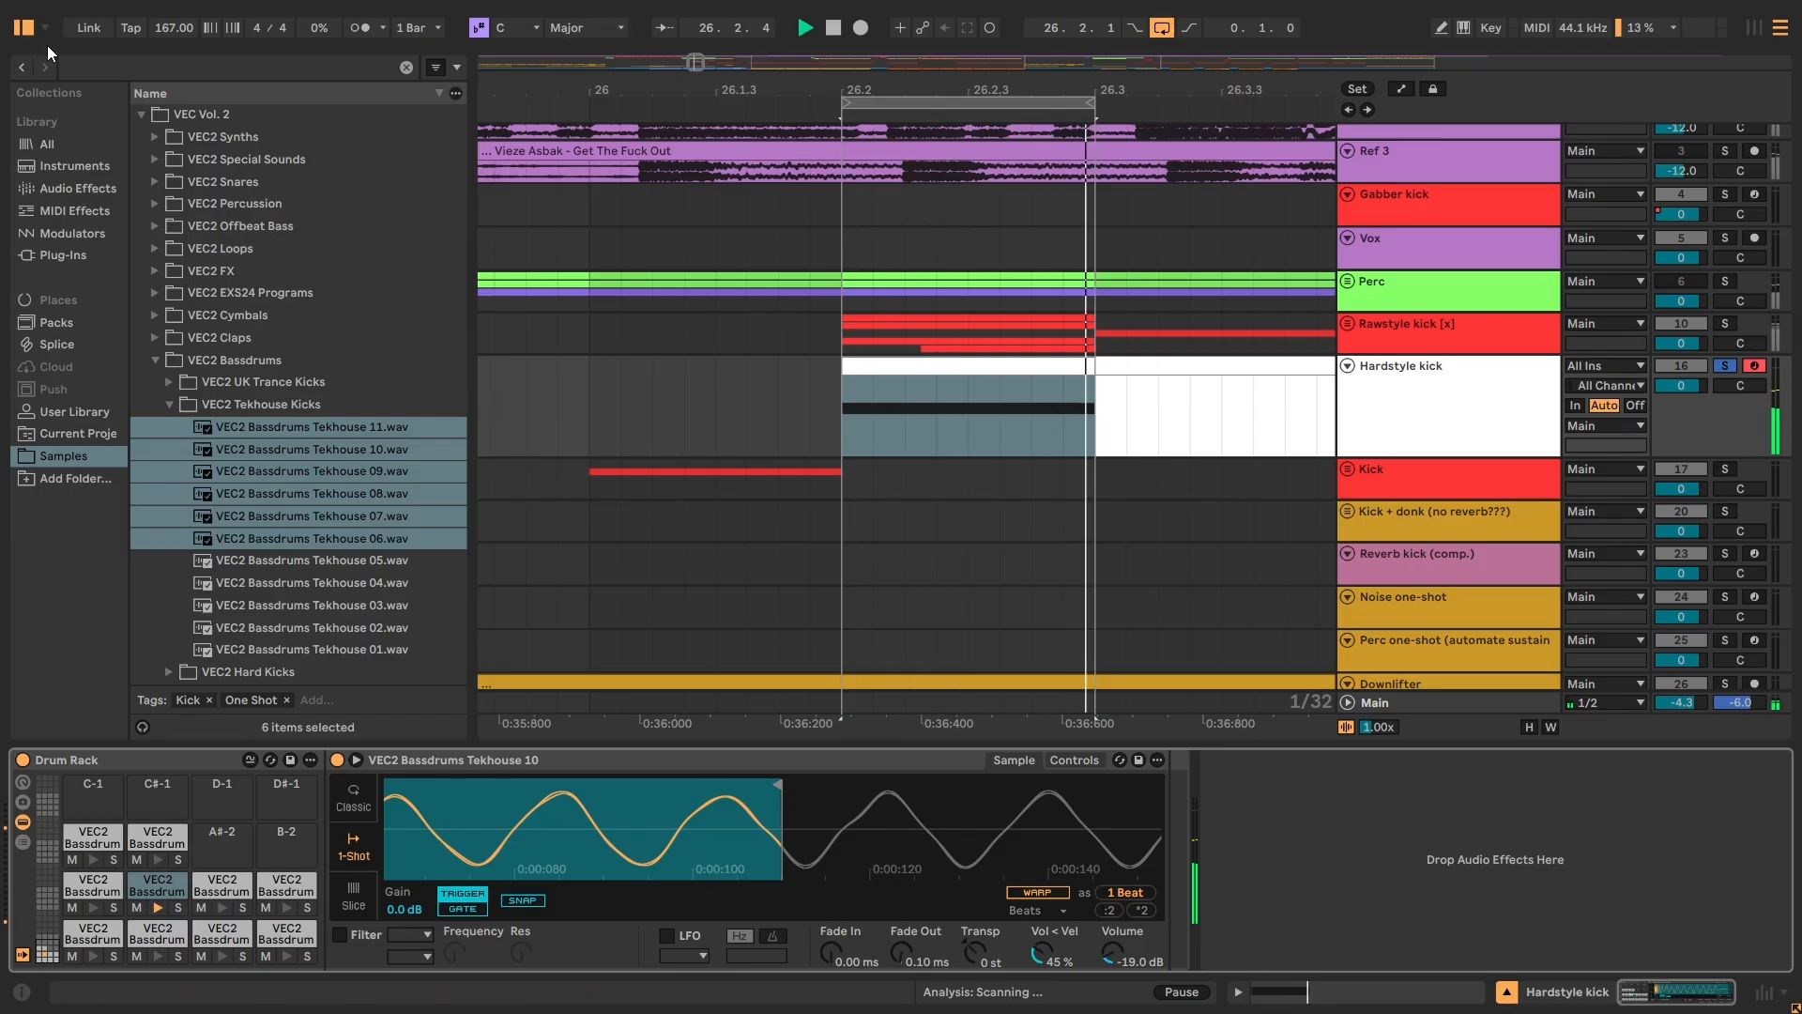
Add Redux and Roar, with Roar on single-stage Bit Crusher shaping at about 50% amount.
{"action": "type", "text": "re"}
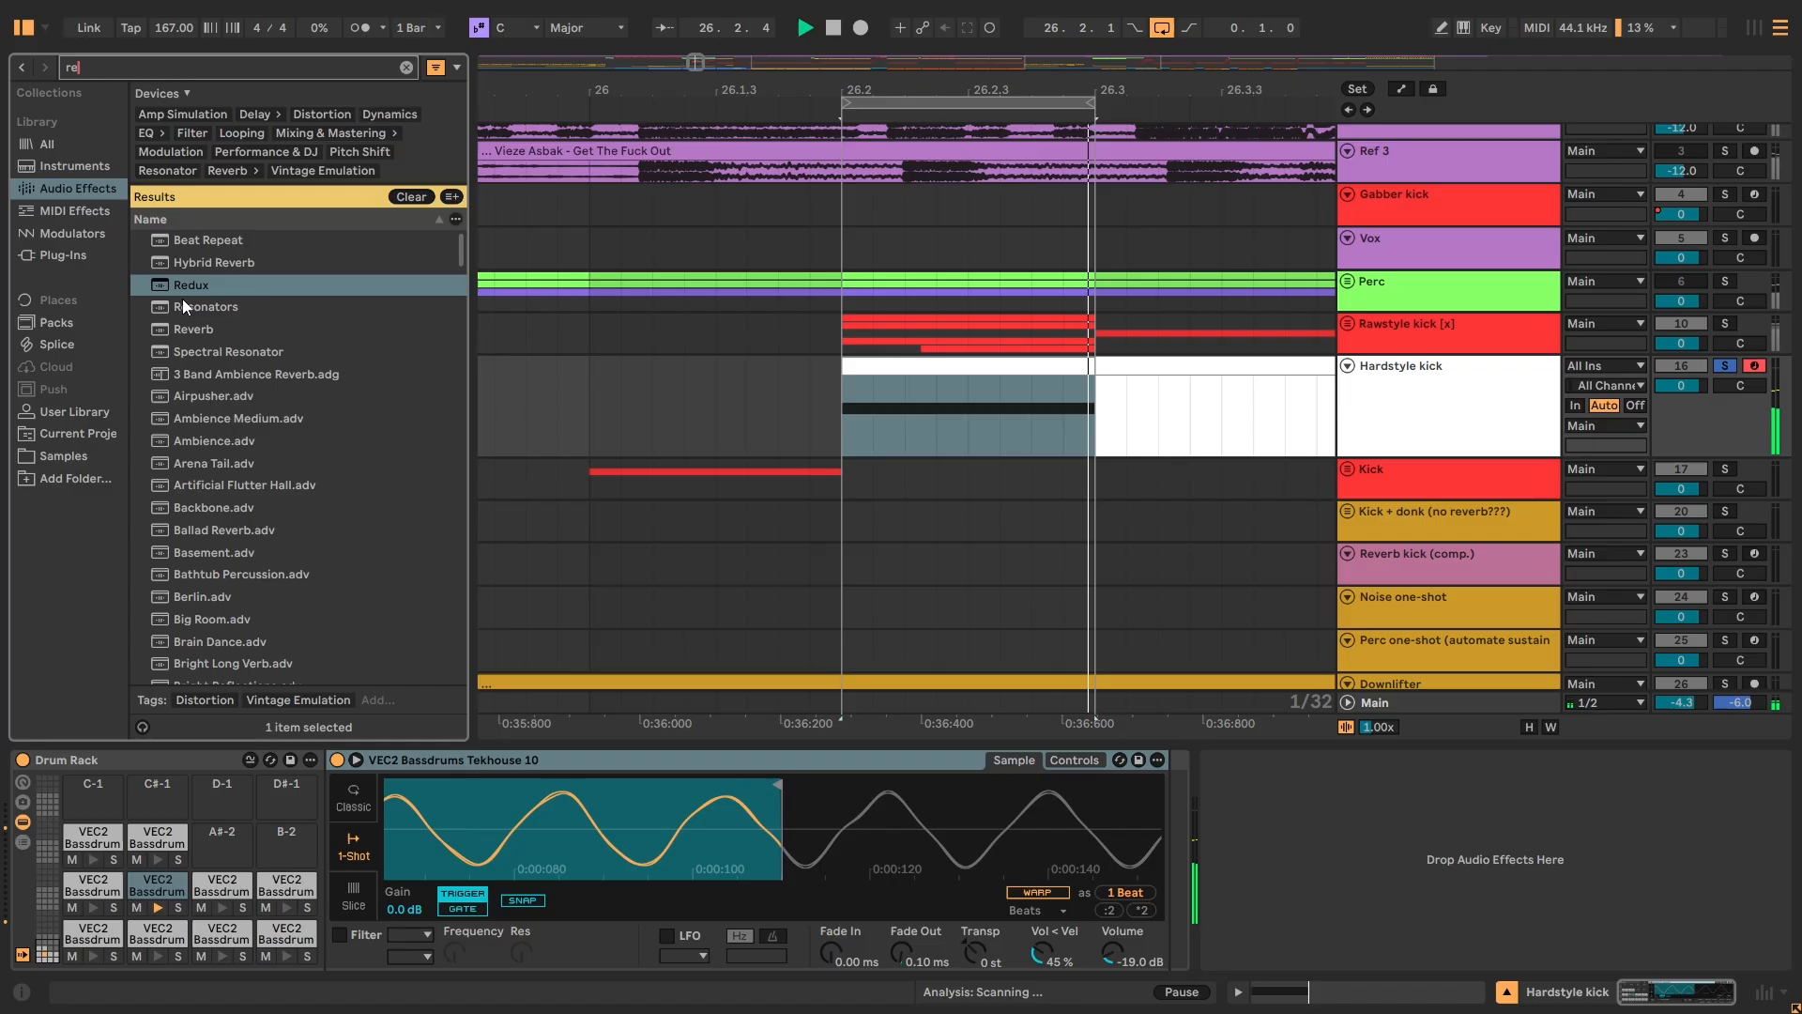
{"action": "double_click", "coordinate": [191, 284]}
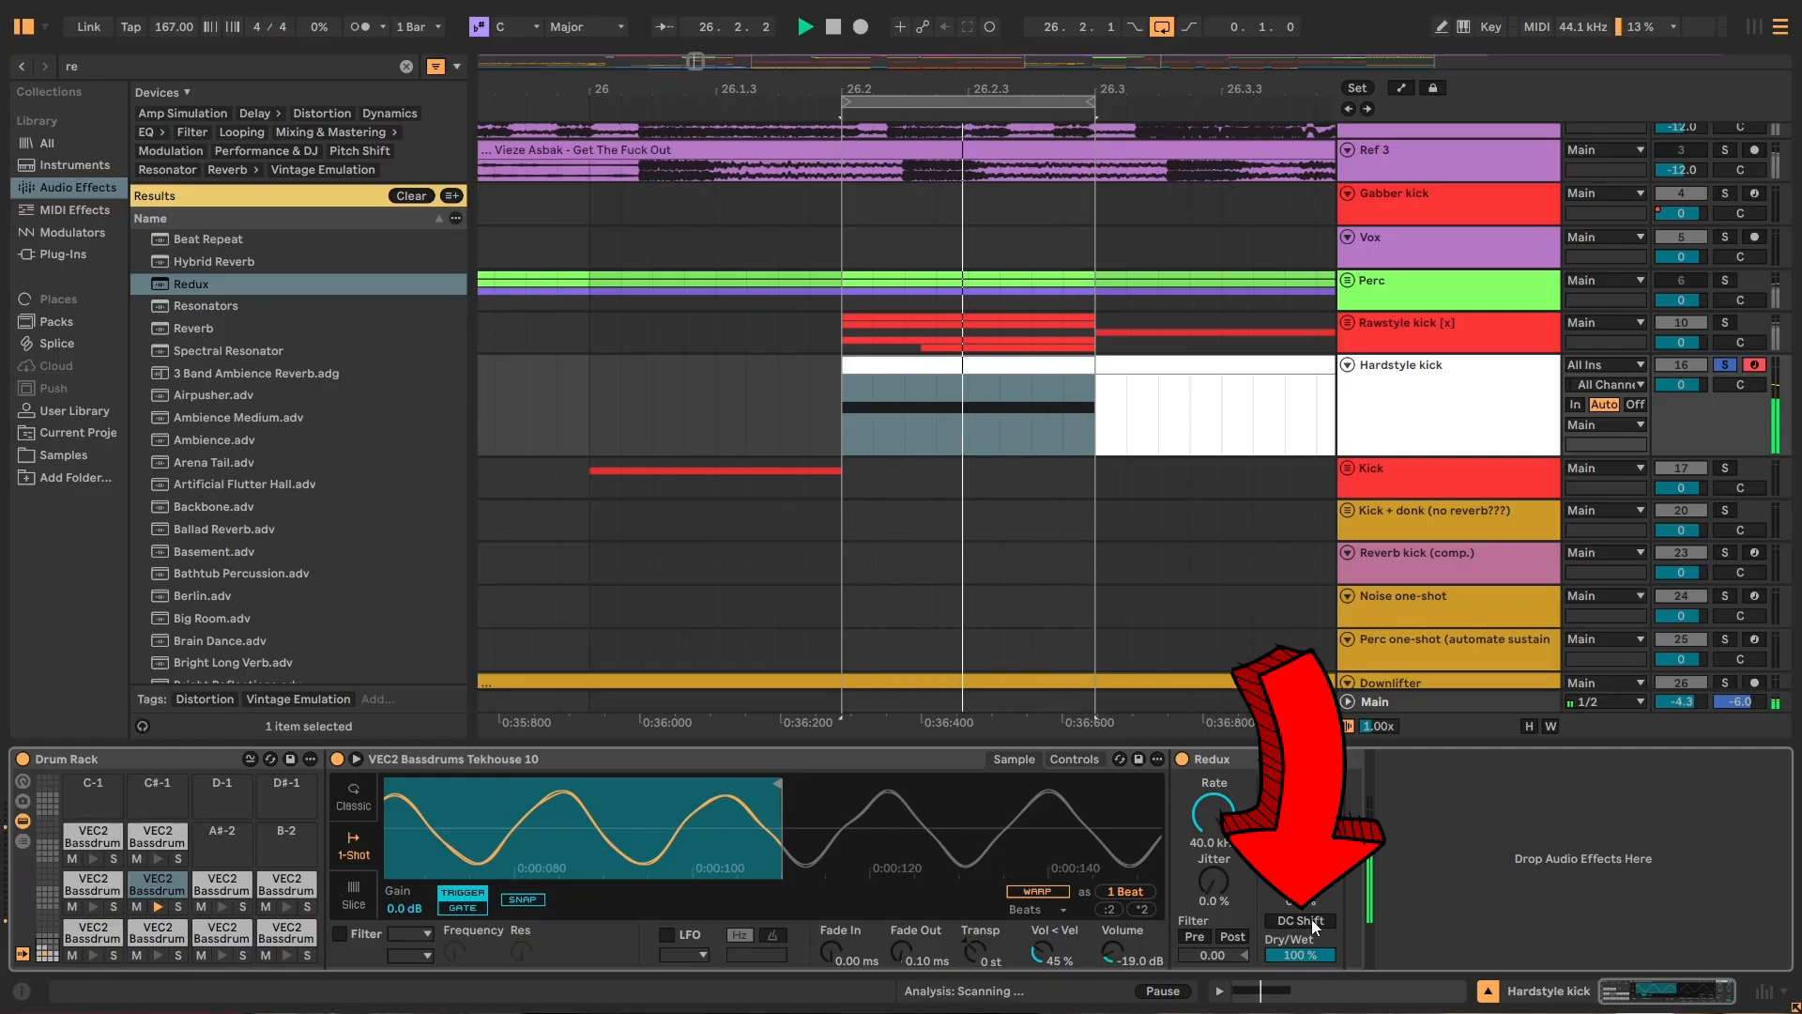
{"action": "type", "text": "roar"}
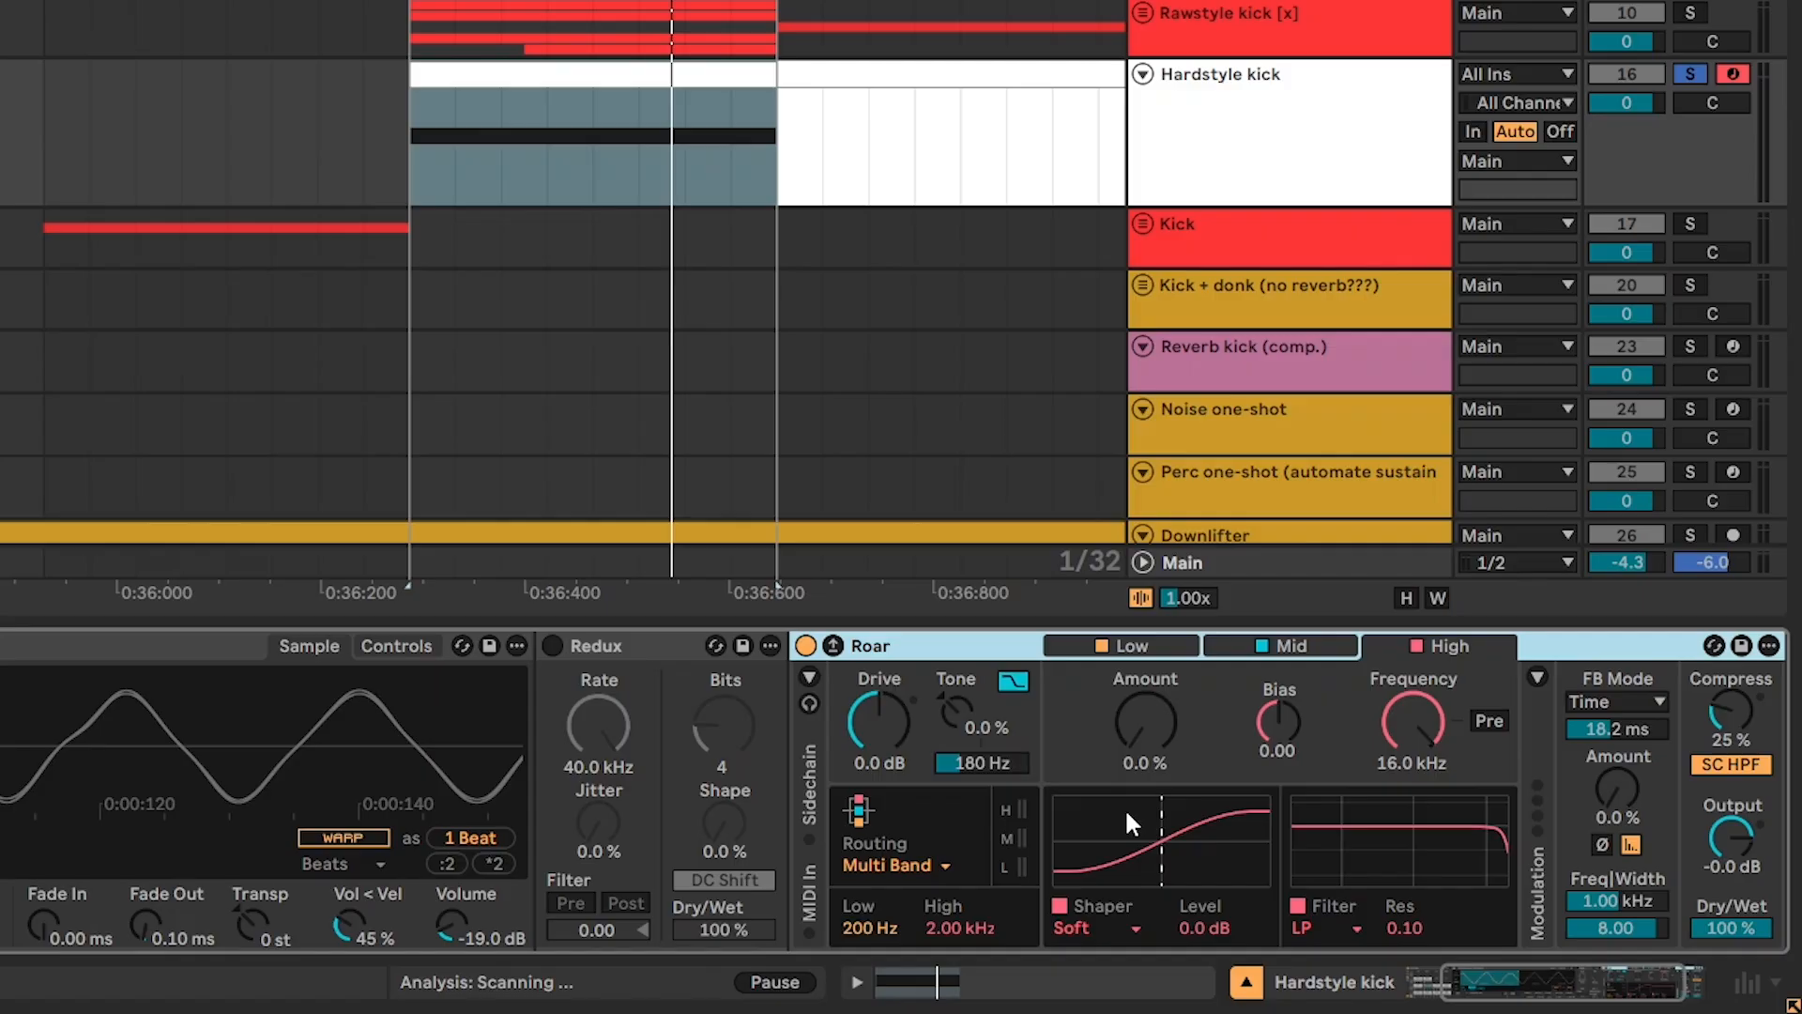
{"action": "left_click", "coordinate": [894, 865]}
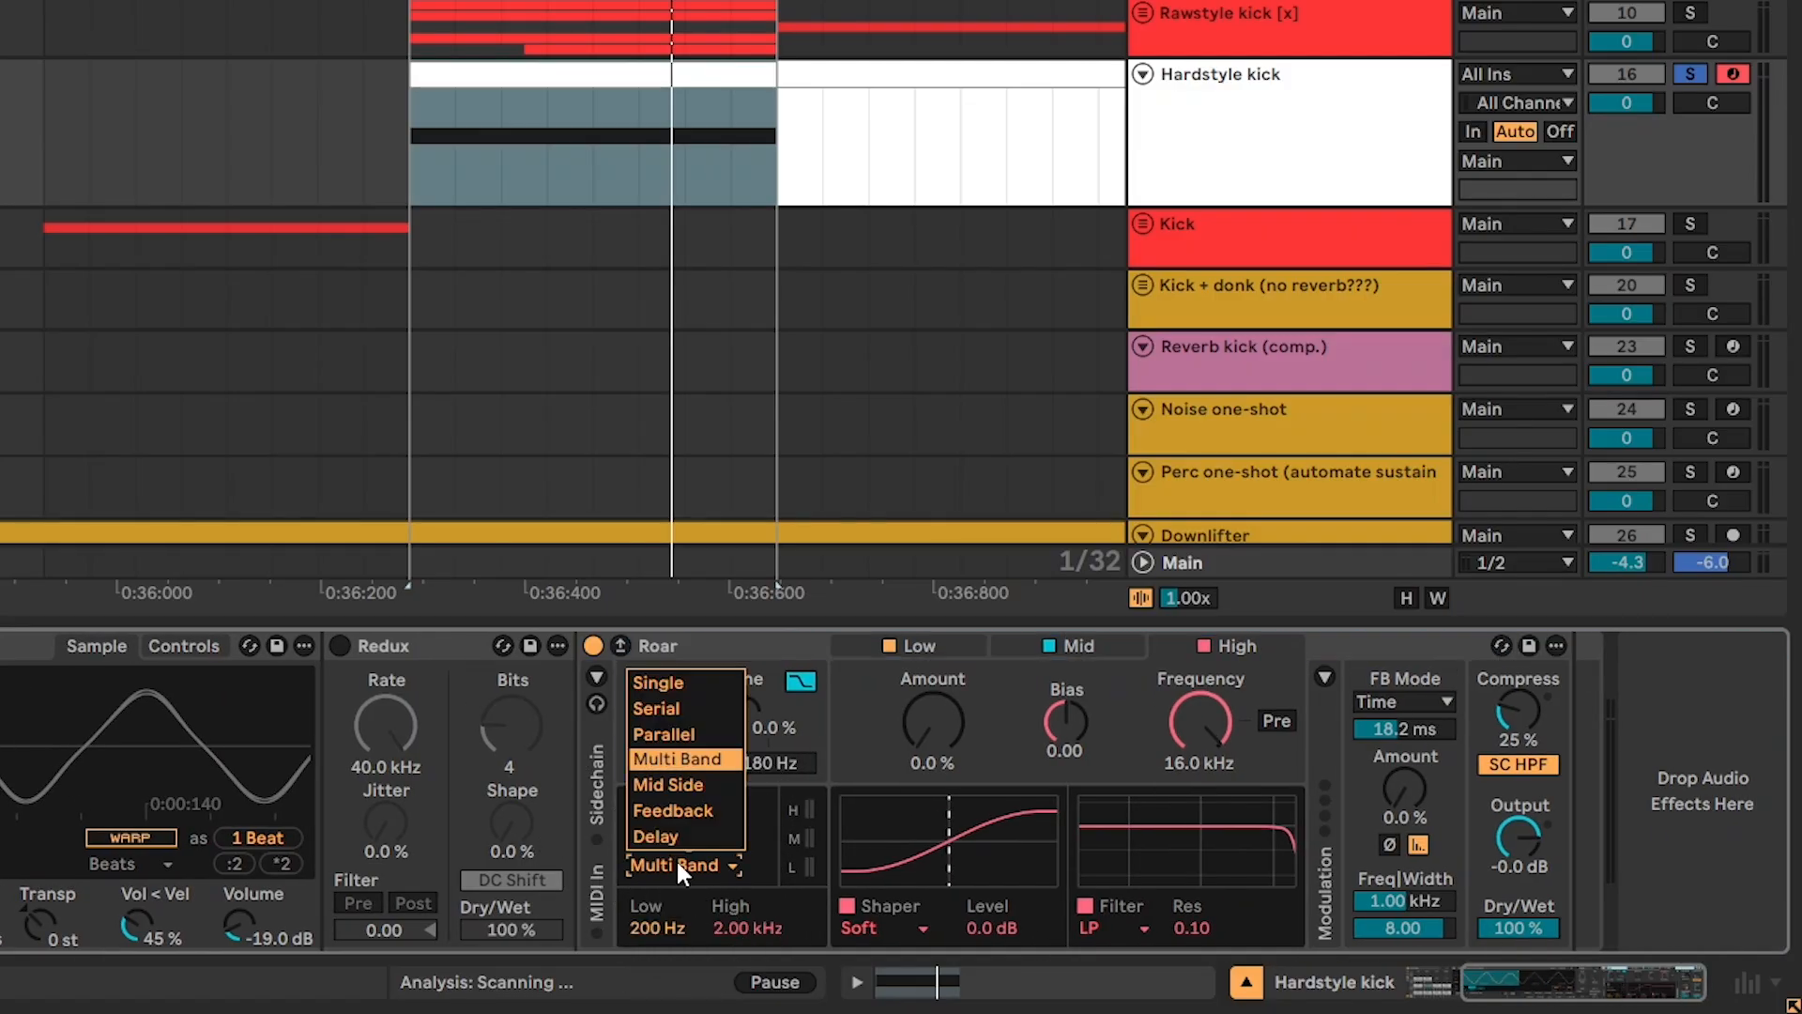
{"action": "left_click", "coordinate": [657, 683]}
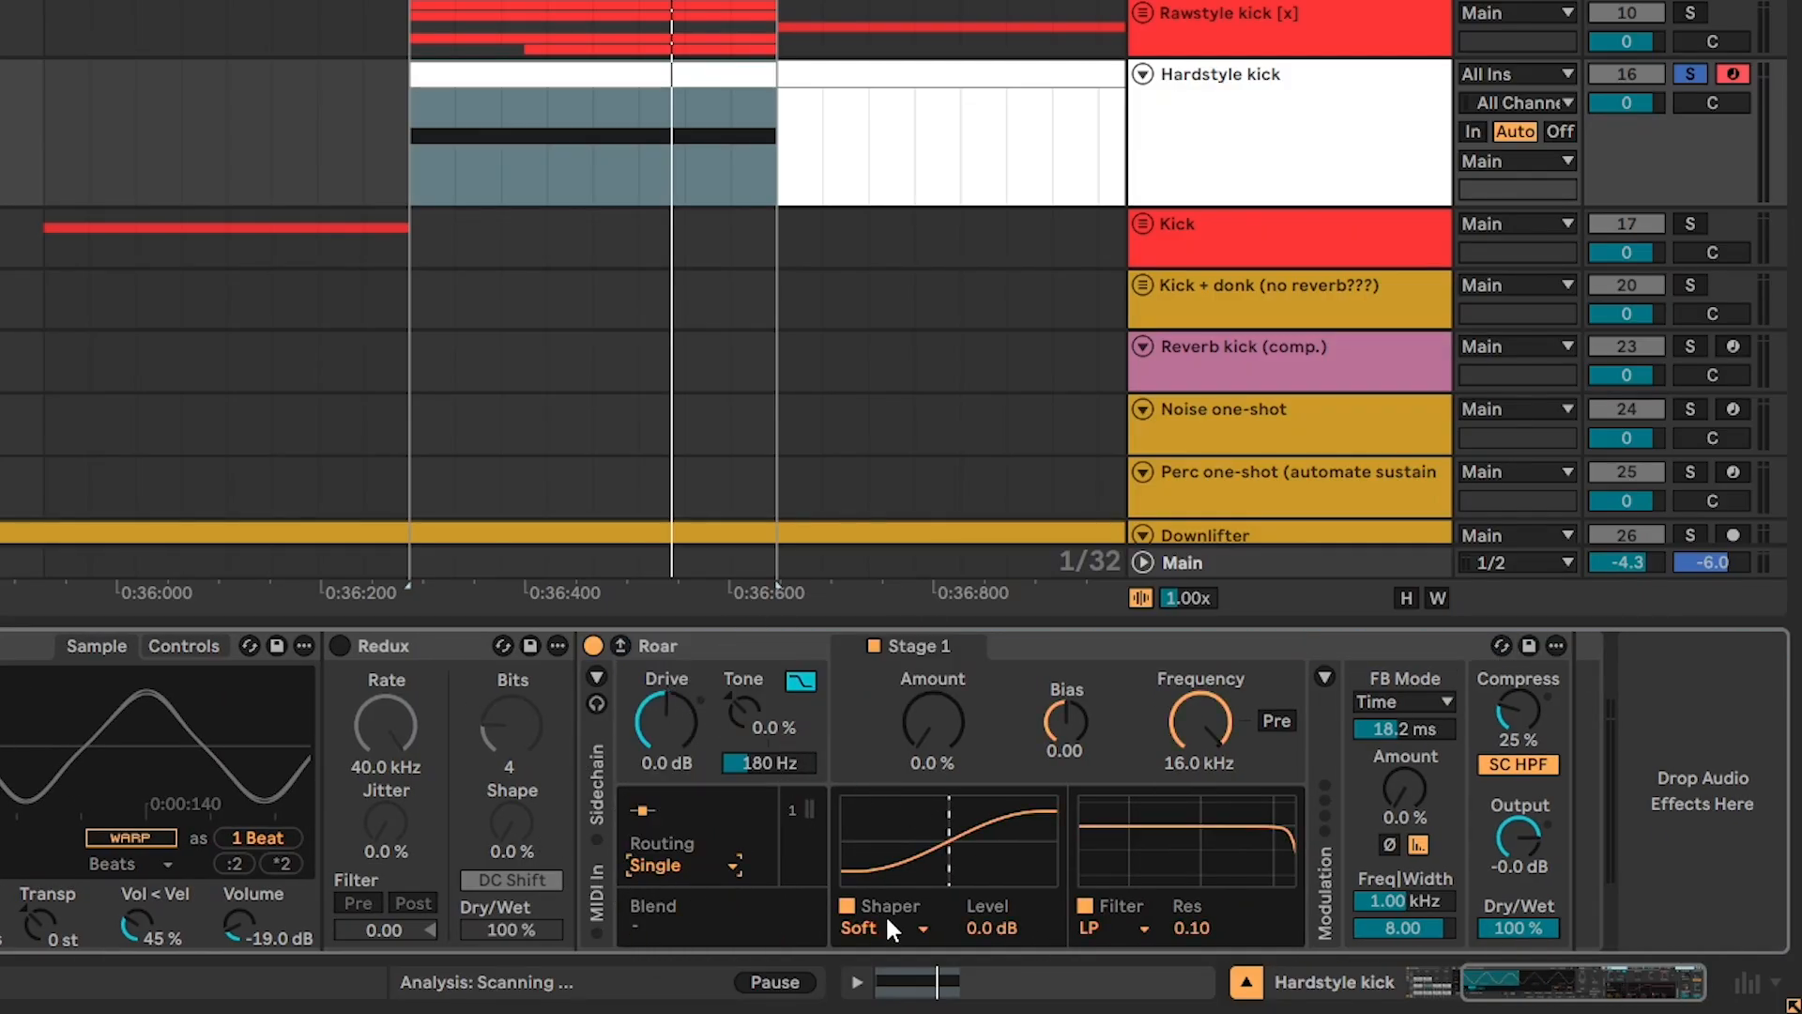
{"action": "left_click", "coordinate": [885, 929]}
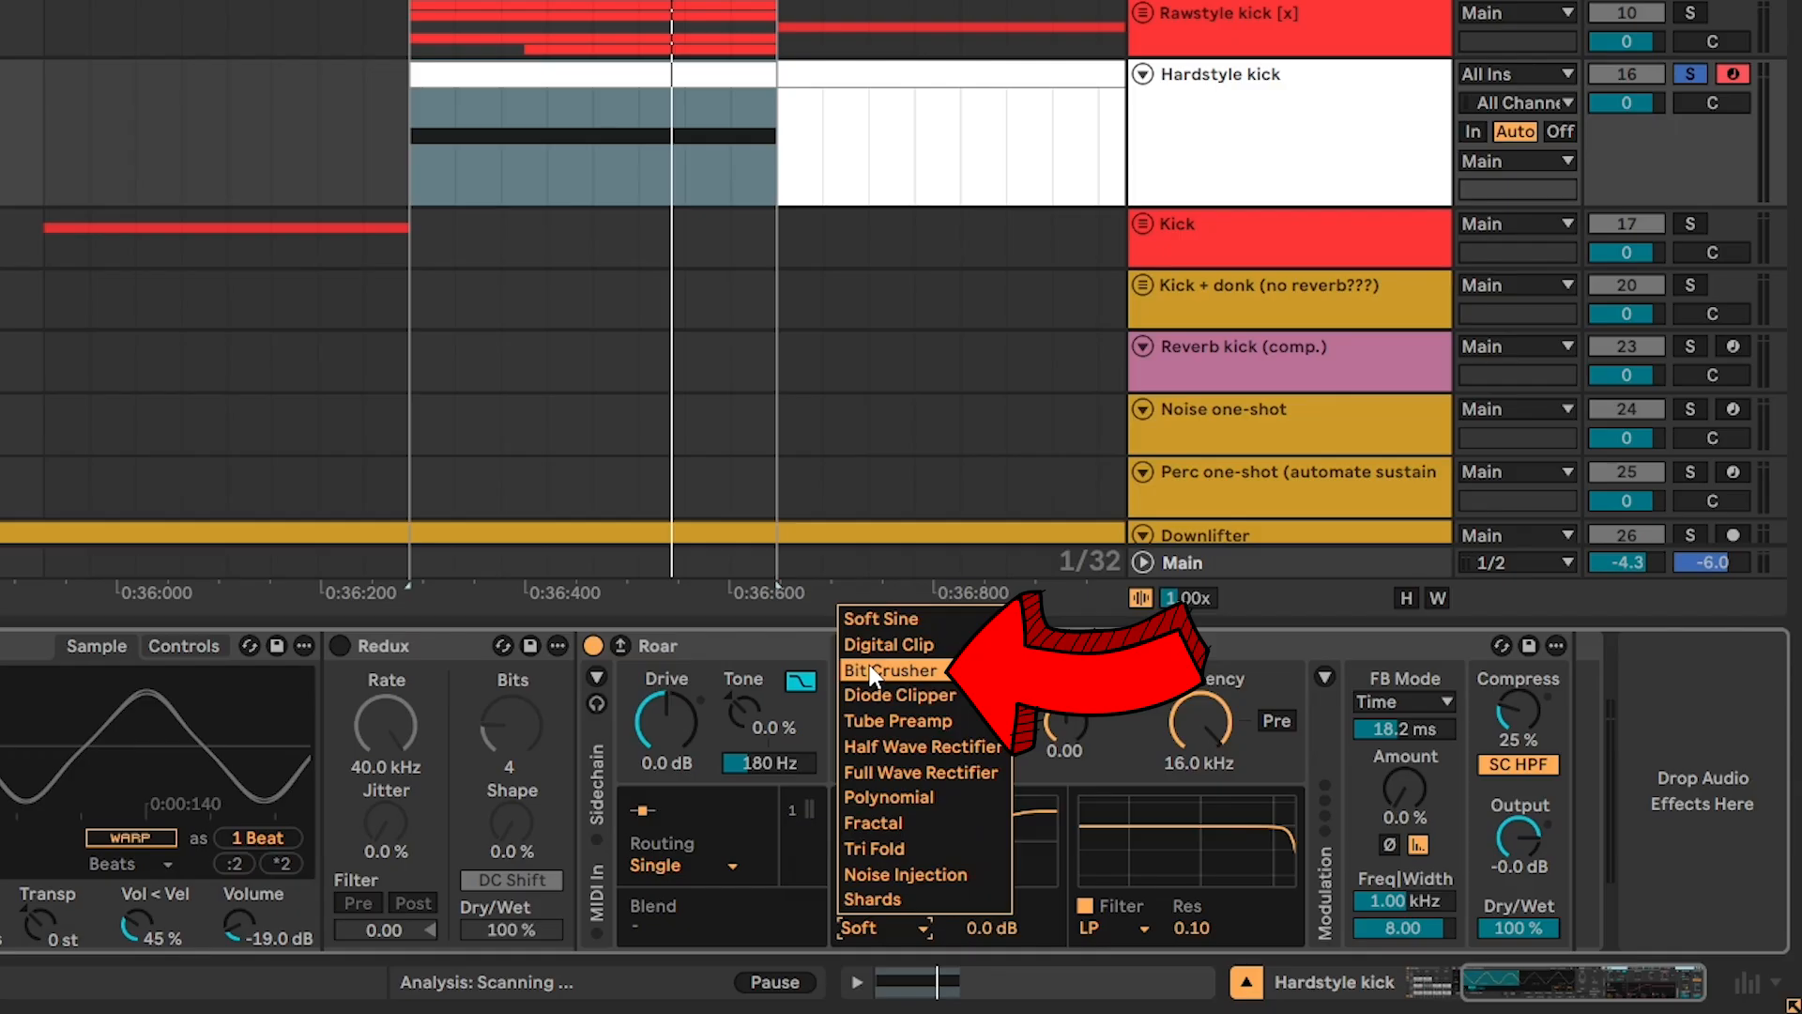
{"action": "left_click", "coordinate": [892, 670]}
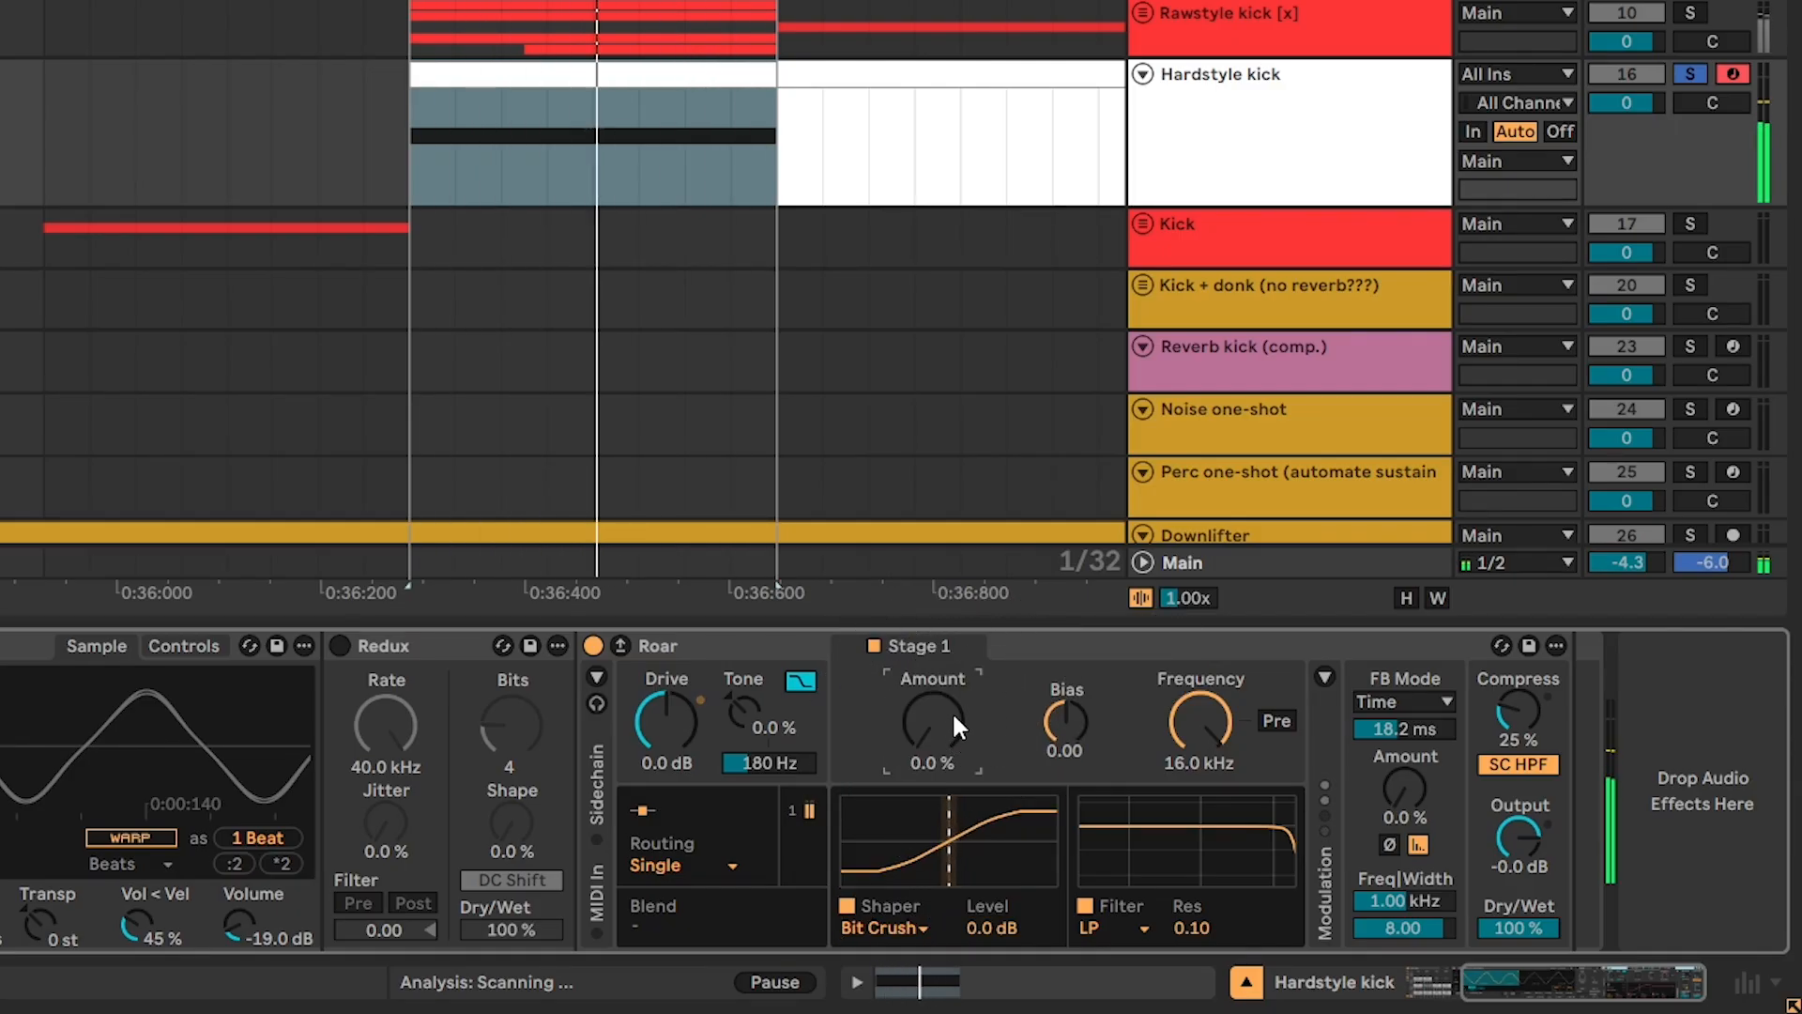
{"action": "left_click_drag", "start_coordinate": [932, 718], "coordinate": [931, 690]}
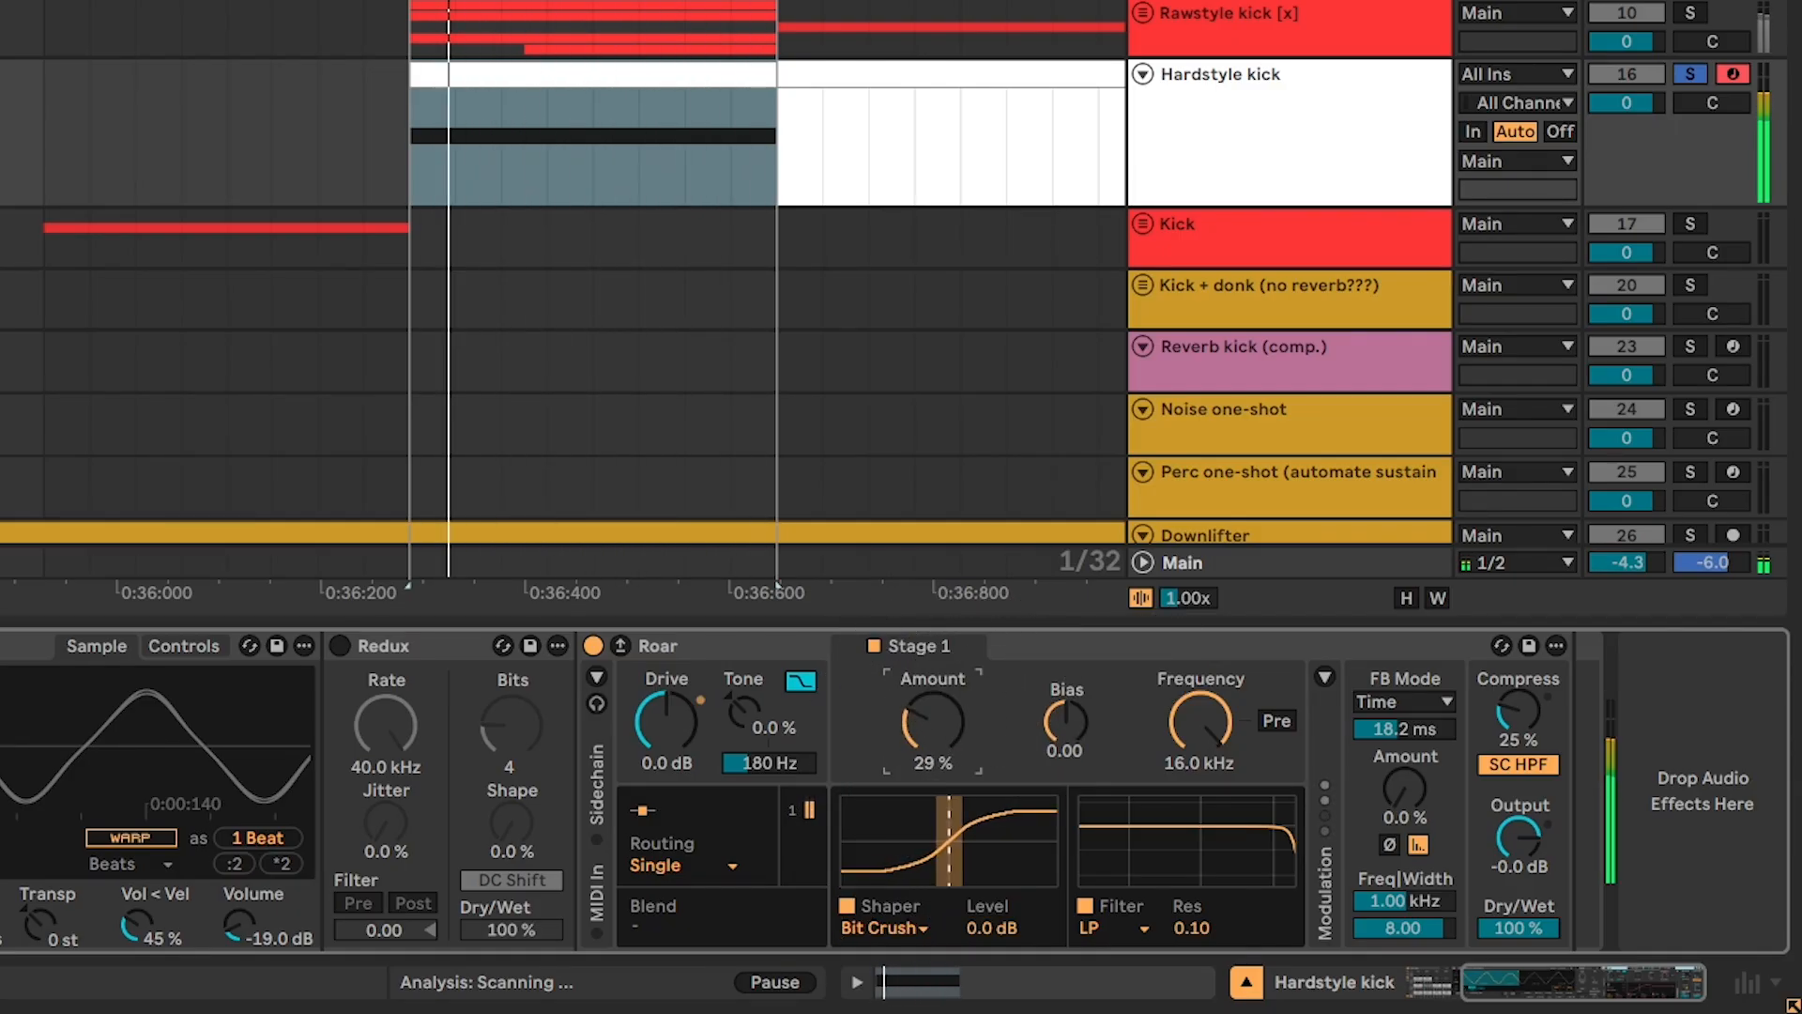
{"action": "left_click_drag", "start_coordinate": [932, 724], "coordinate": [932, 690]}
{"action": "type", "text": "e"}
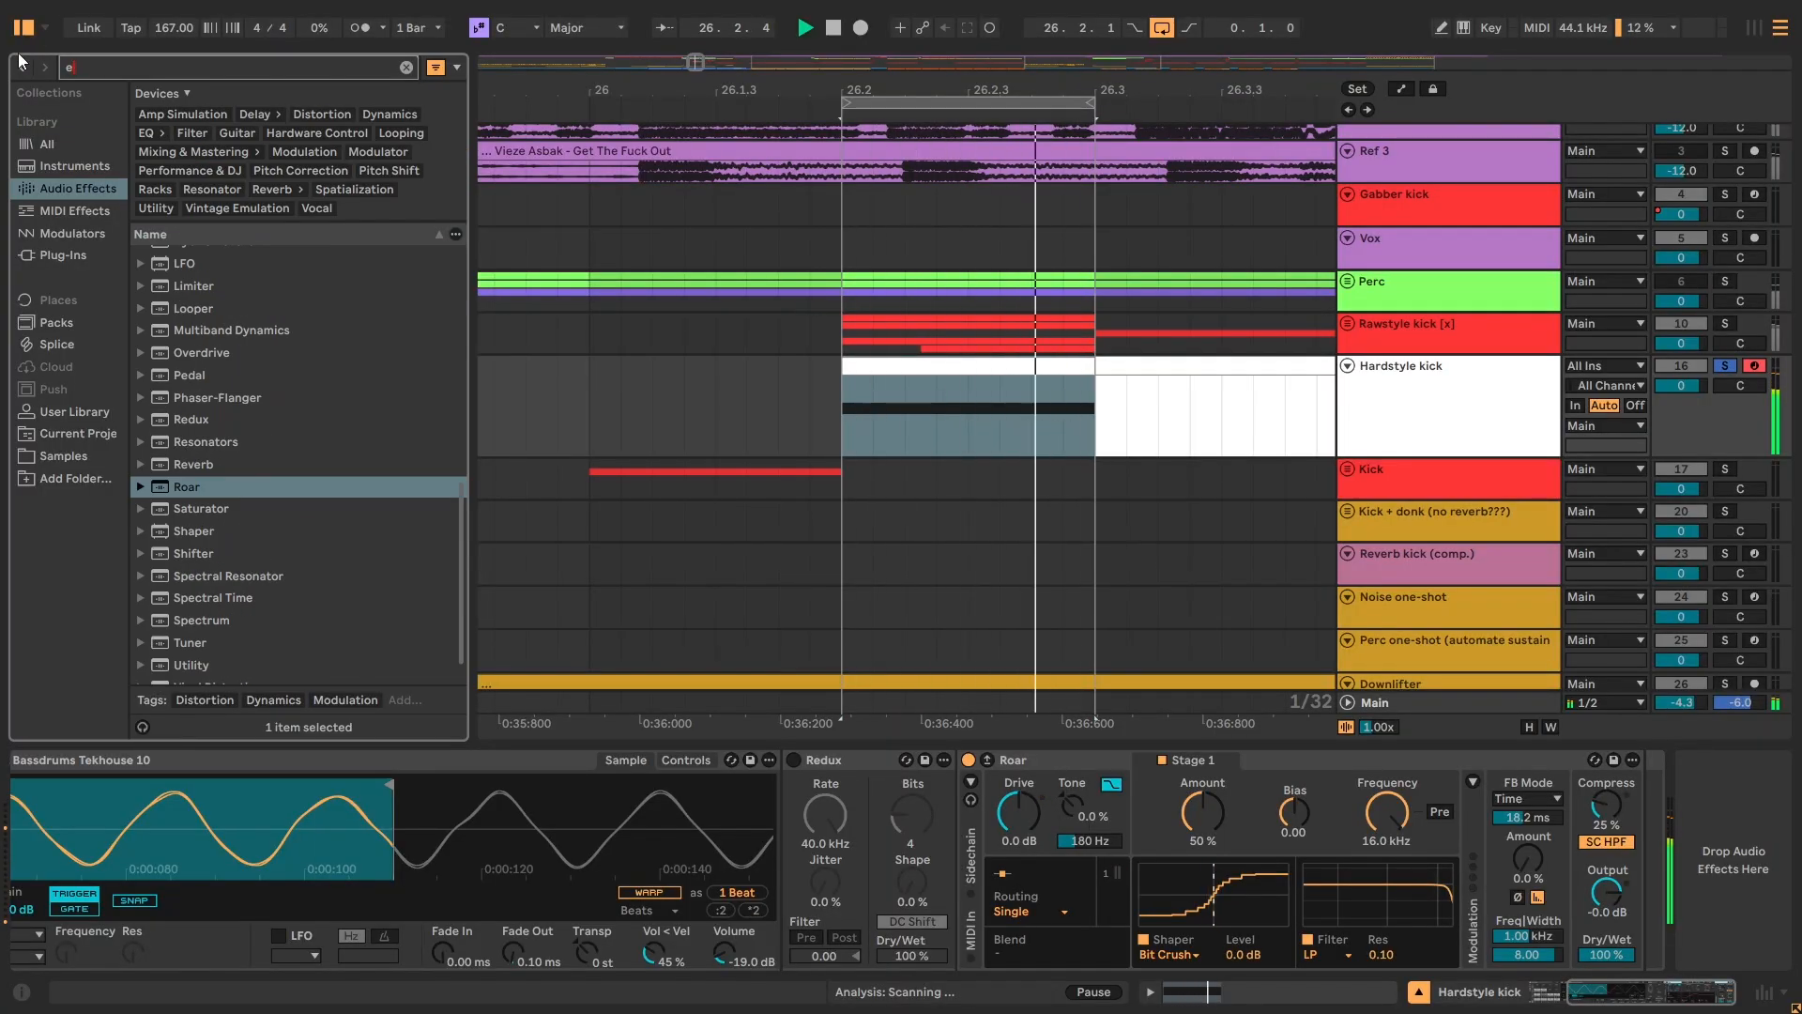
Add EQ Eight with a low cut near 188 Hz and show its expanded spectrum.
{"action": "type", "text": "q"}
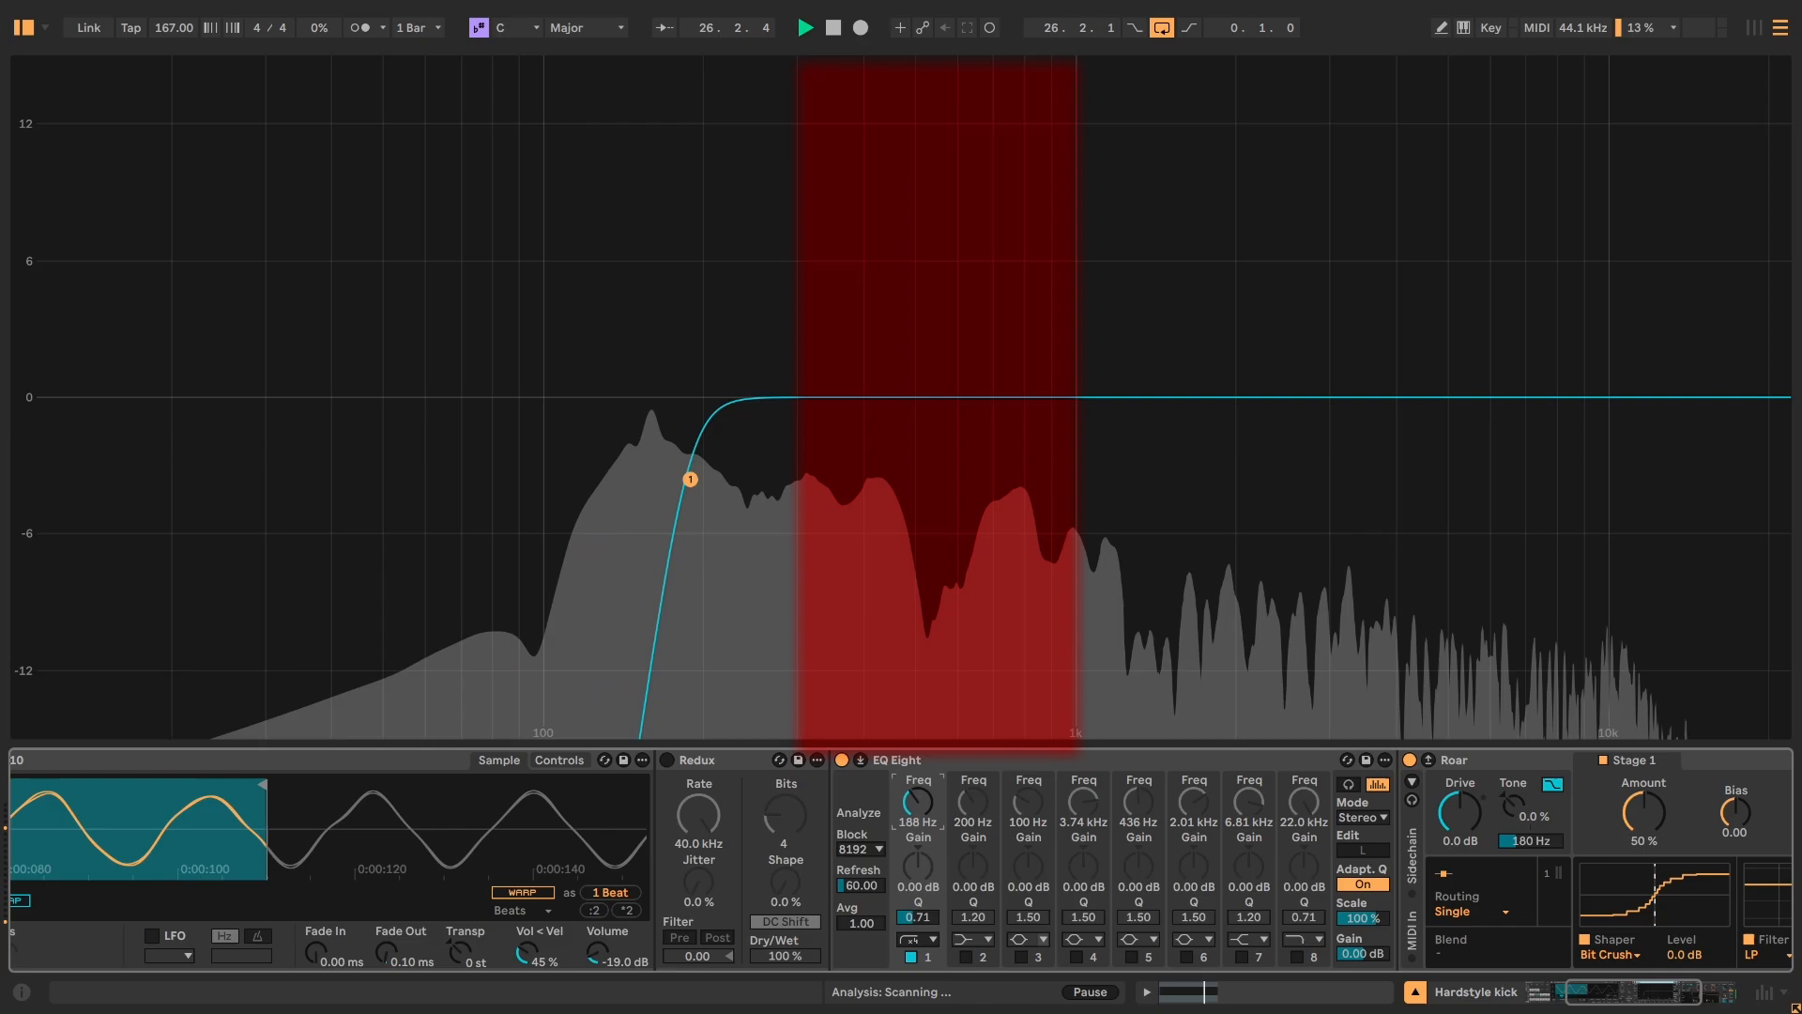
Reshape EQ Eight band 1's low cut into a sharp resonant peak near 391 Hz.
{"action": "left_click_drag", "start_coordinate": [690, 479], "coordinate": [886, 479]}
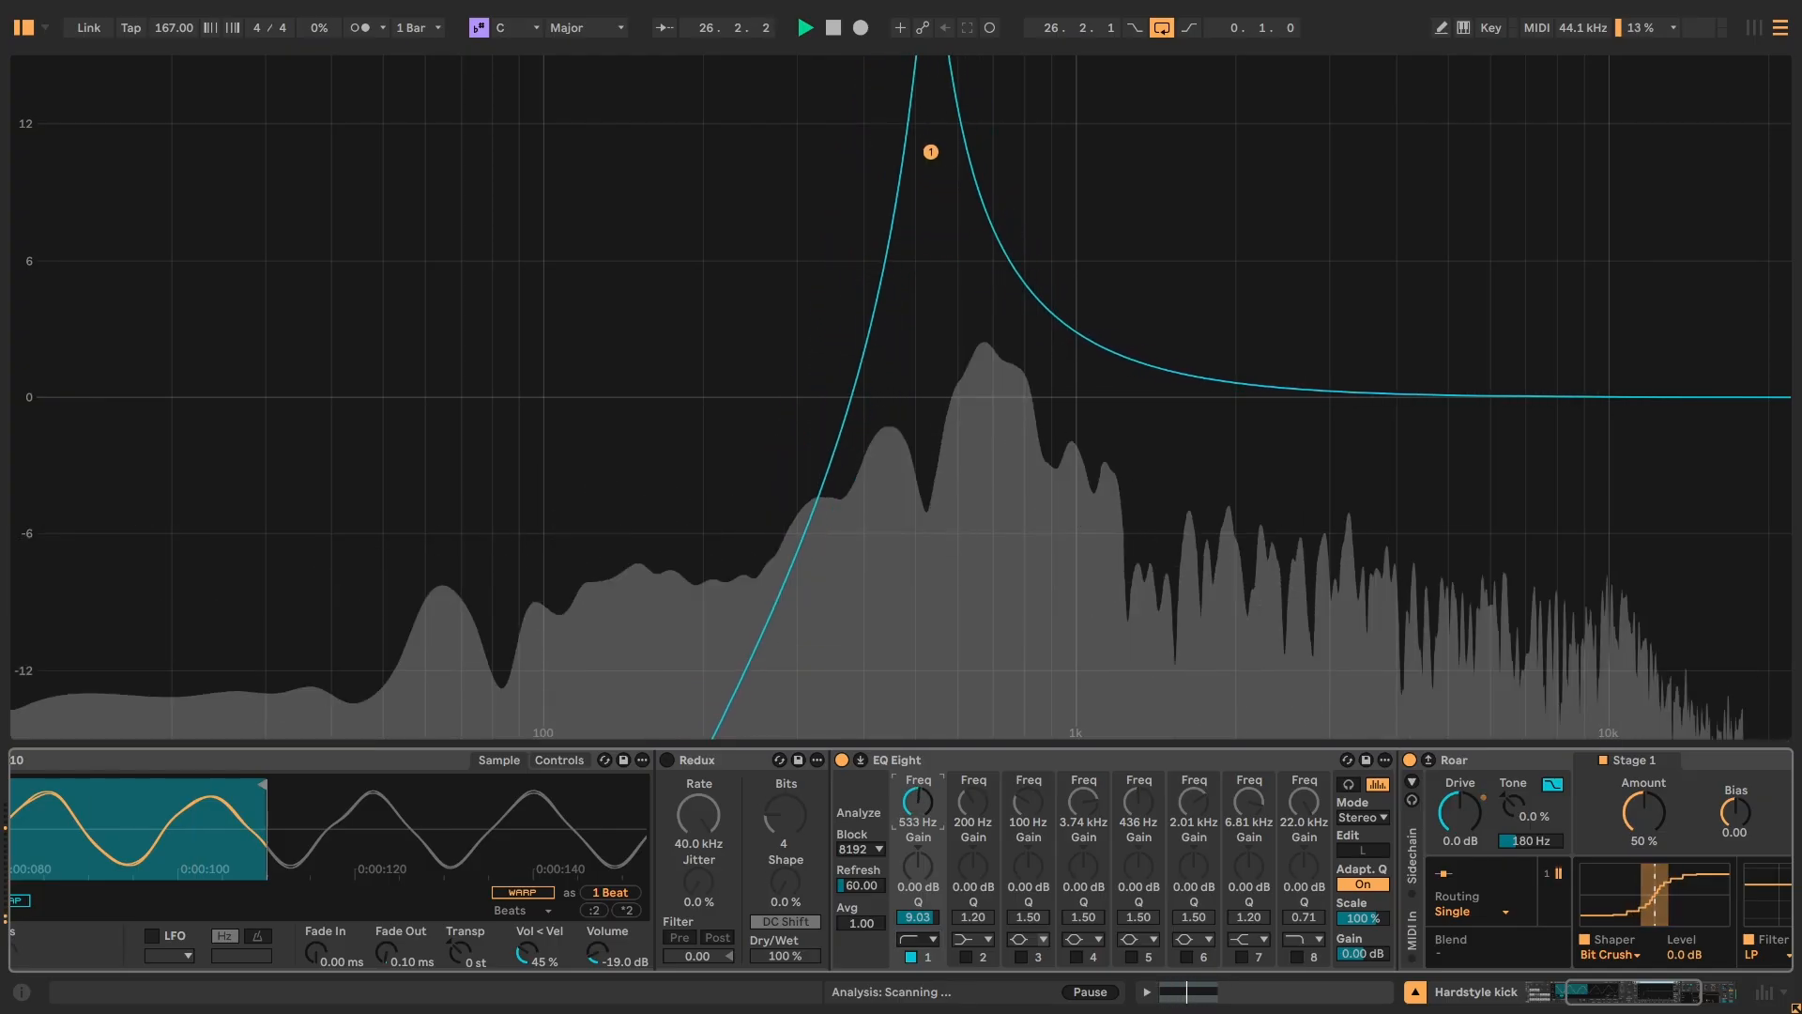
{"action": "left_click_drag", "start_coordinate": [929, 150], "coordinate": [858, 150]}
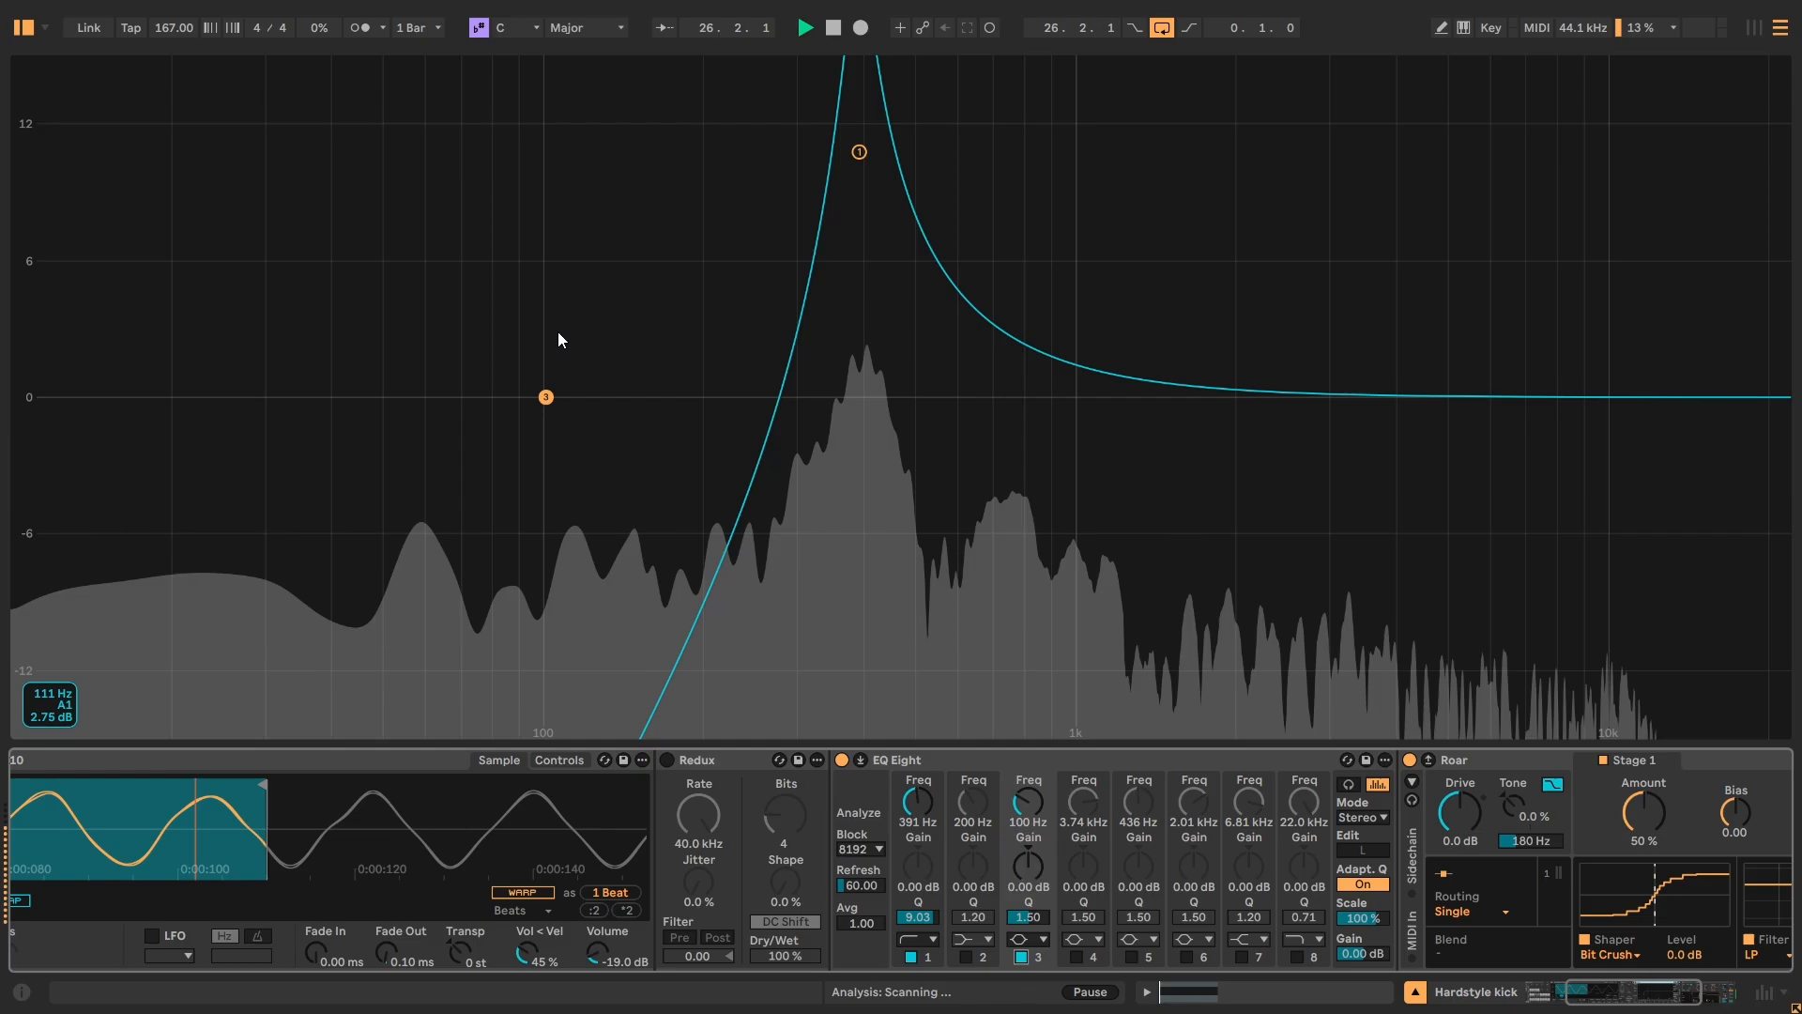
Boost EQ Eight band 3 by about 14.5 dB near 800 Hz.
{"action": "left_click_drag", "start_coordinate": [544, 397], "coordinate": [1119, 307]}
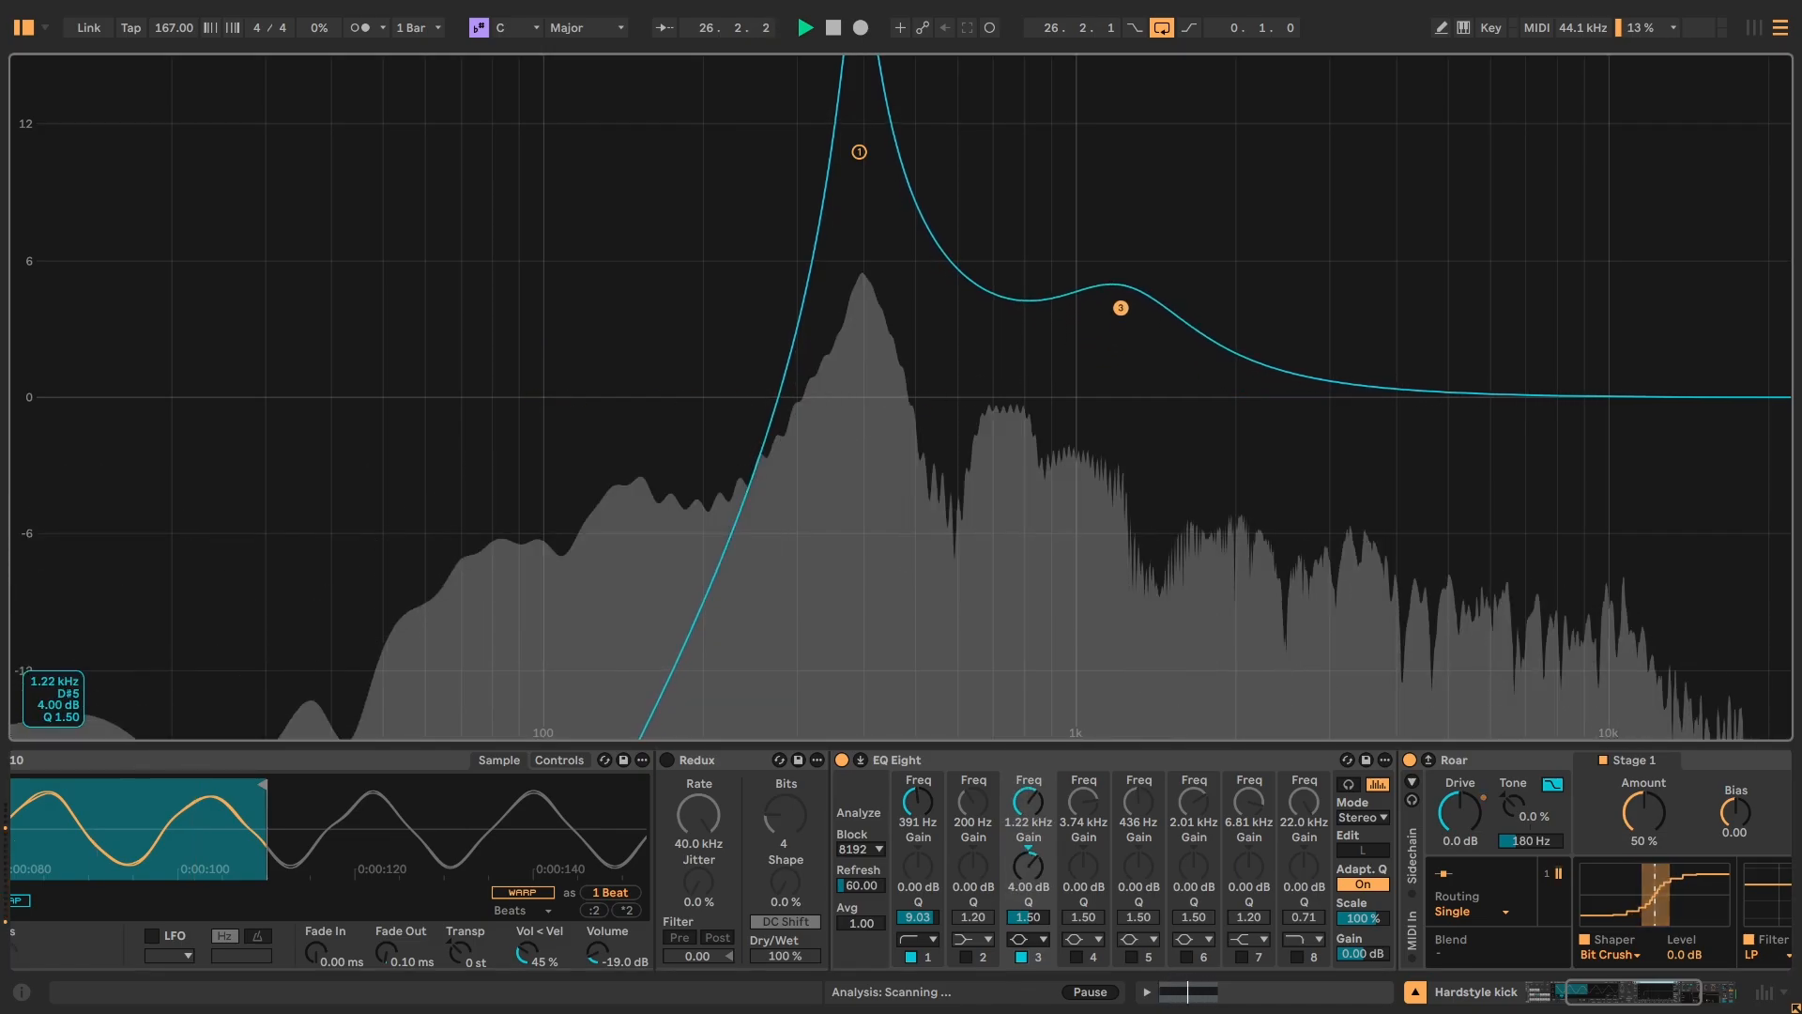
{"action": "left_click_drag", "start_coordinate": [1118, 307], "coordinate": [1045, 174]}
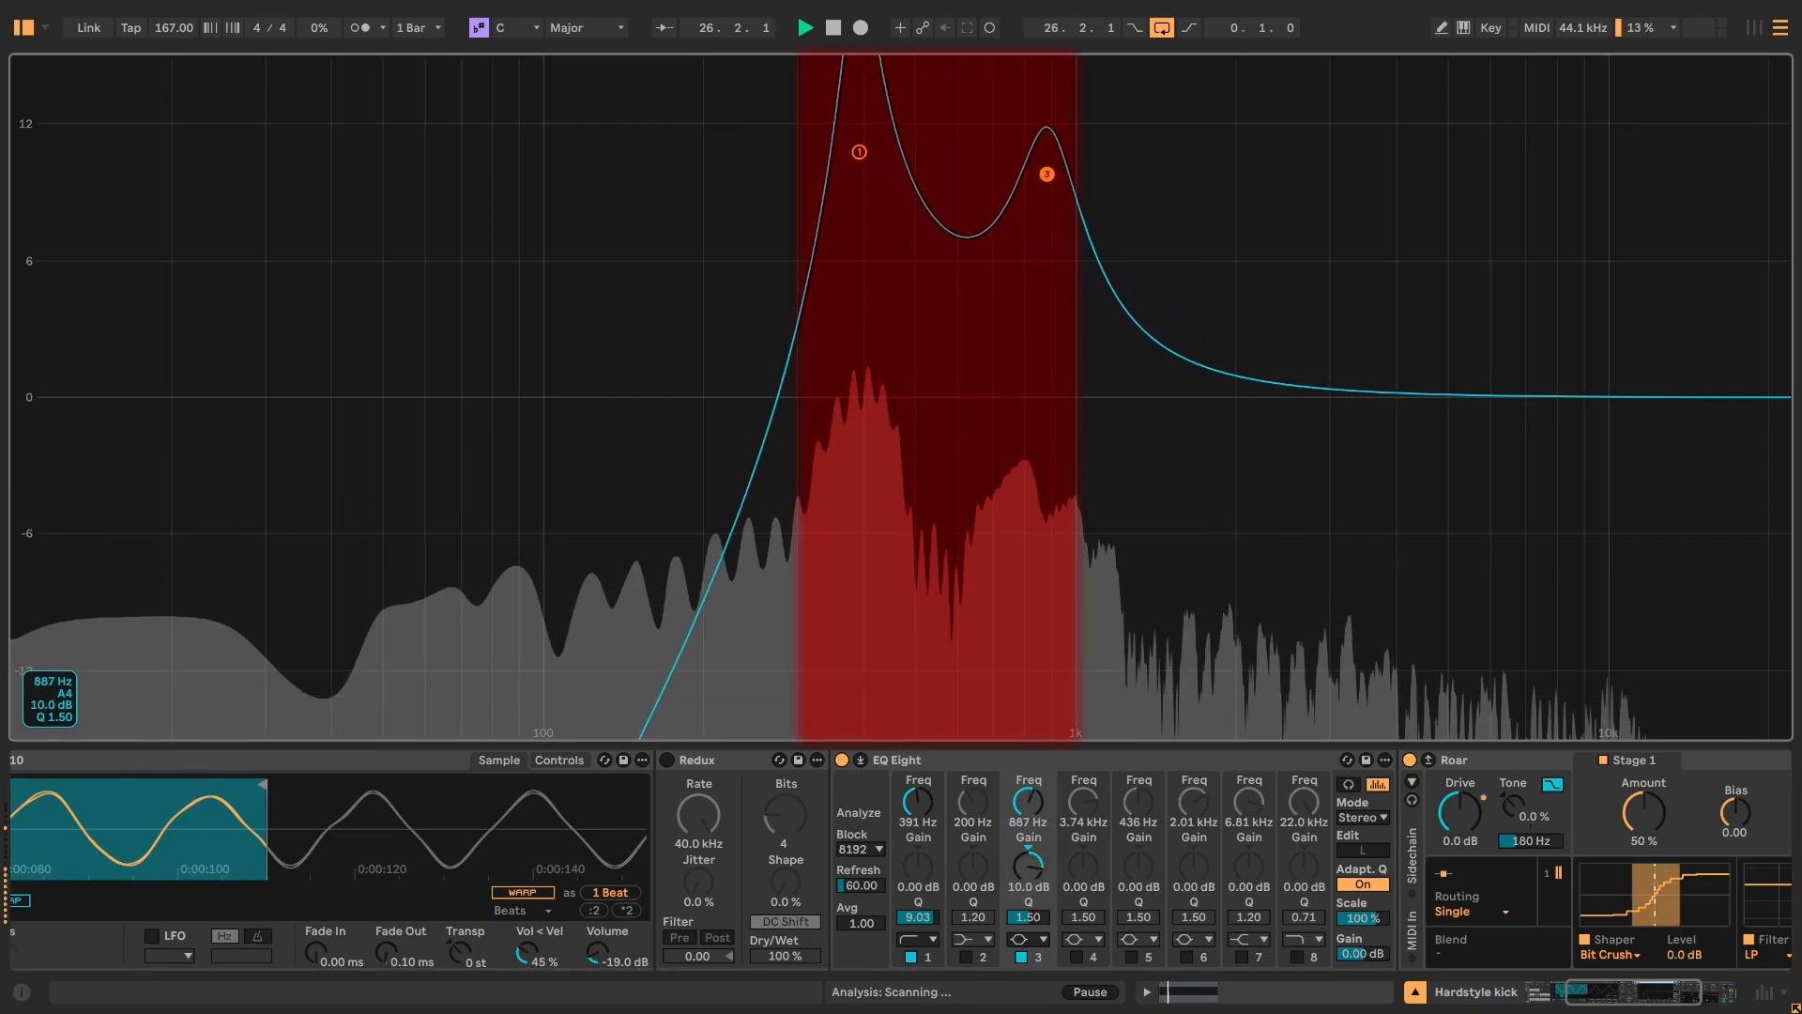
{"action": "left_click_drag", "start_coordinate": [1045, 173], "coordinate": [1023, 104]}
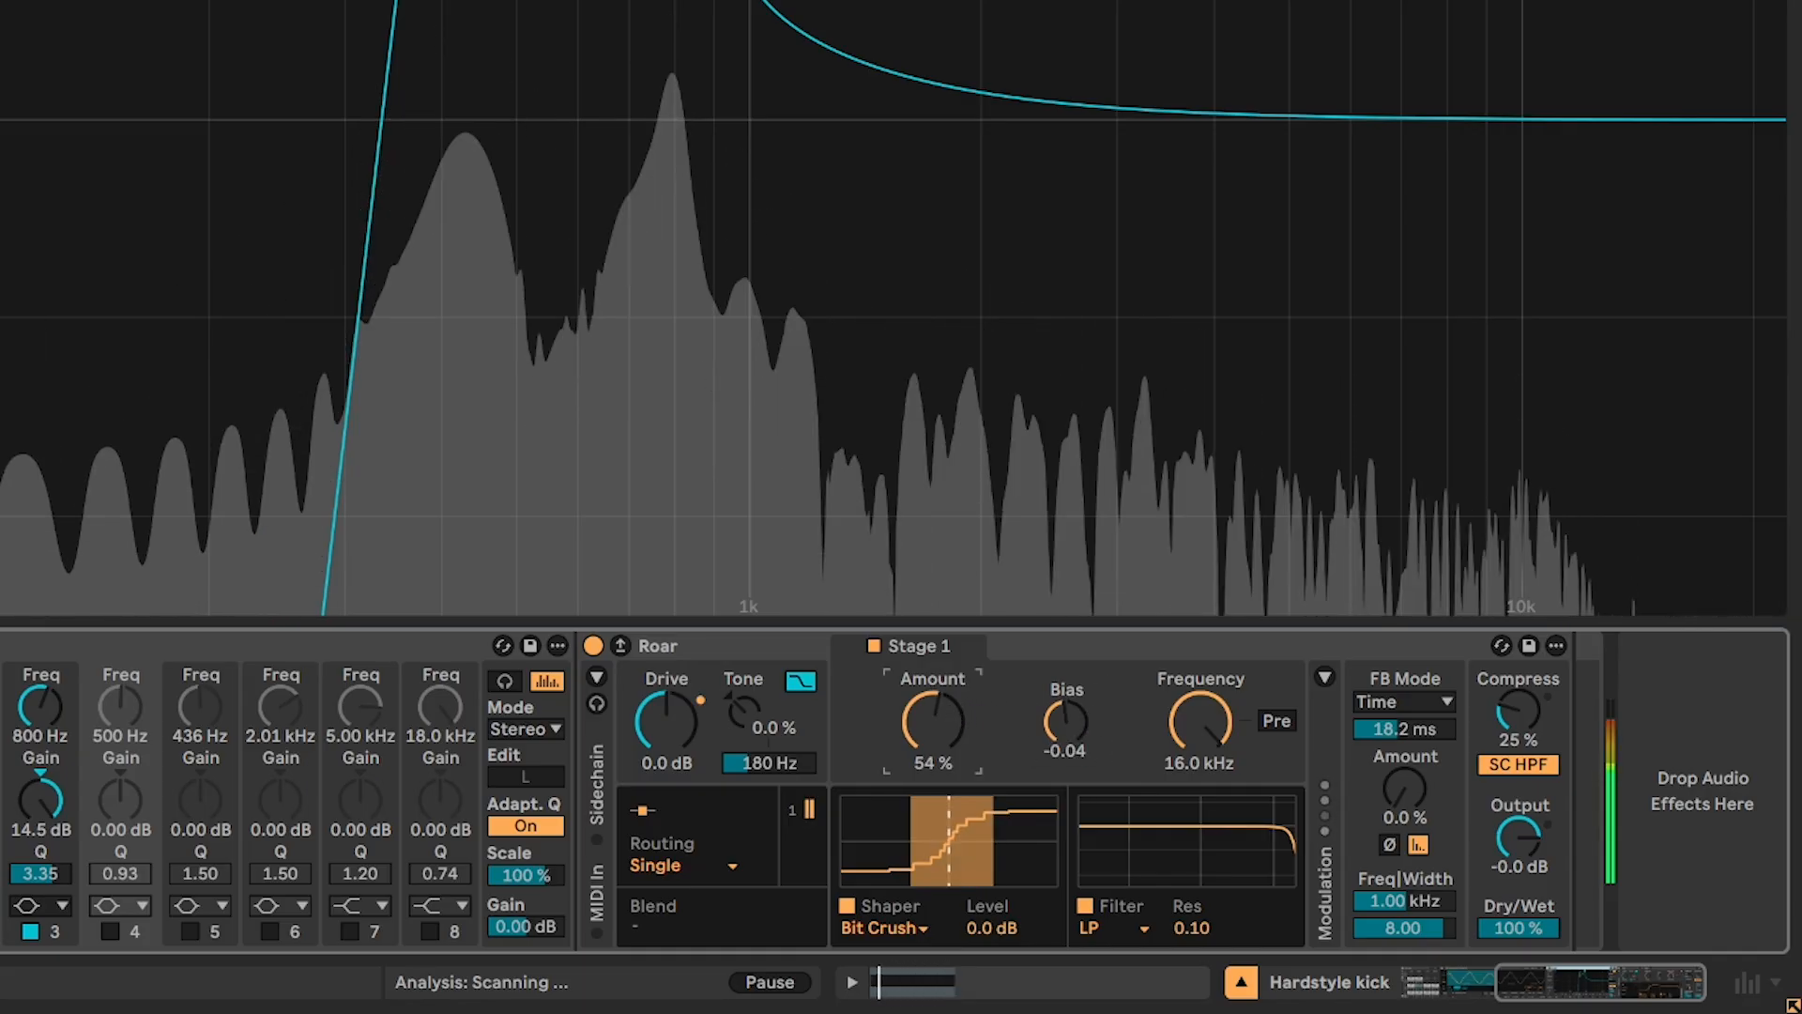
Raise Roar's bit-crush Amount to about 54%.
{"action": "left_click_drag", "start_coordinate": [932, 723], "coordinate": [959, 718]}
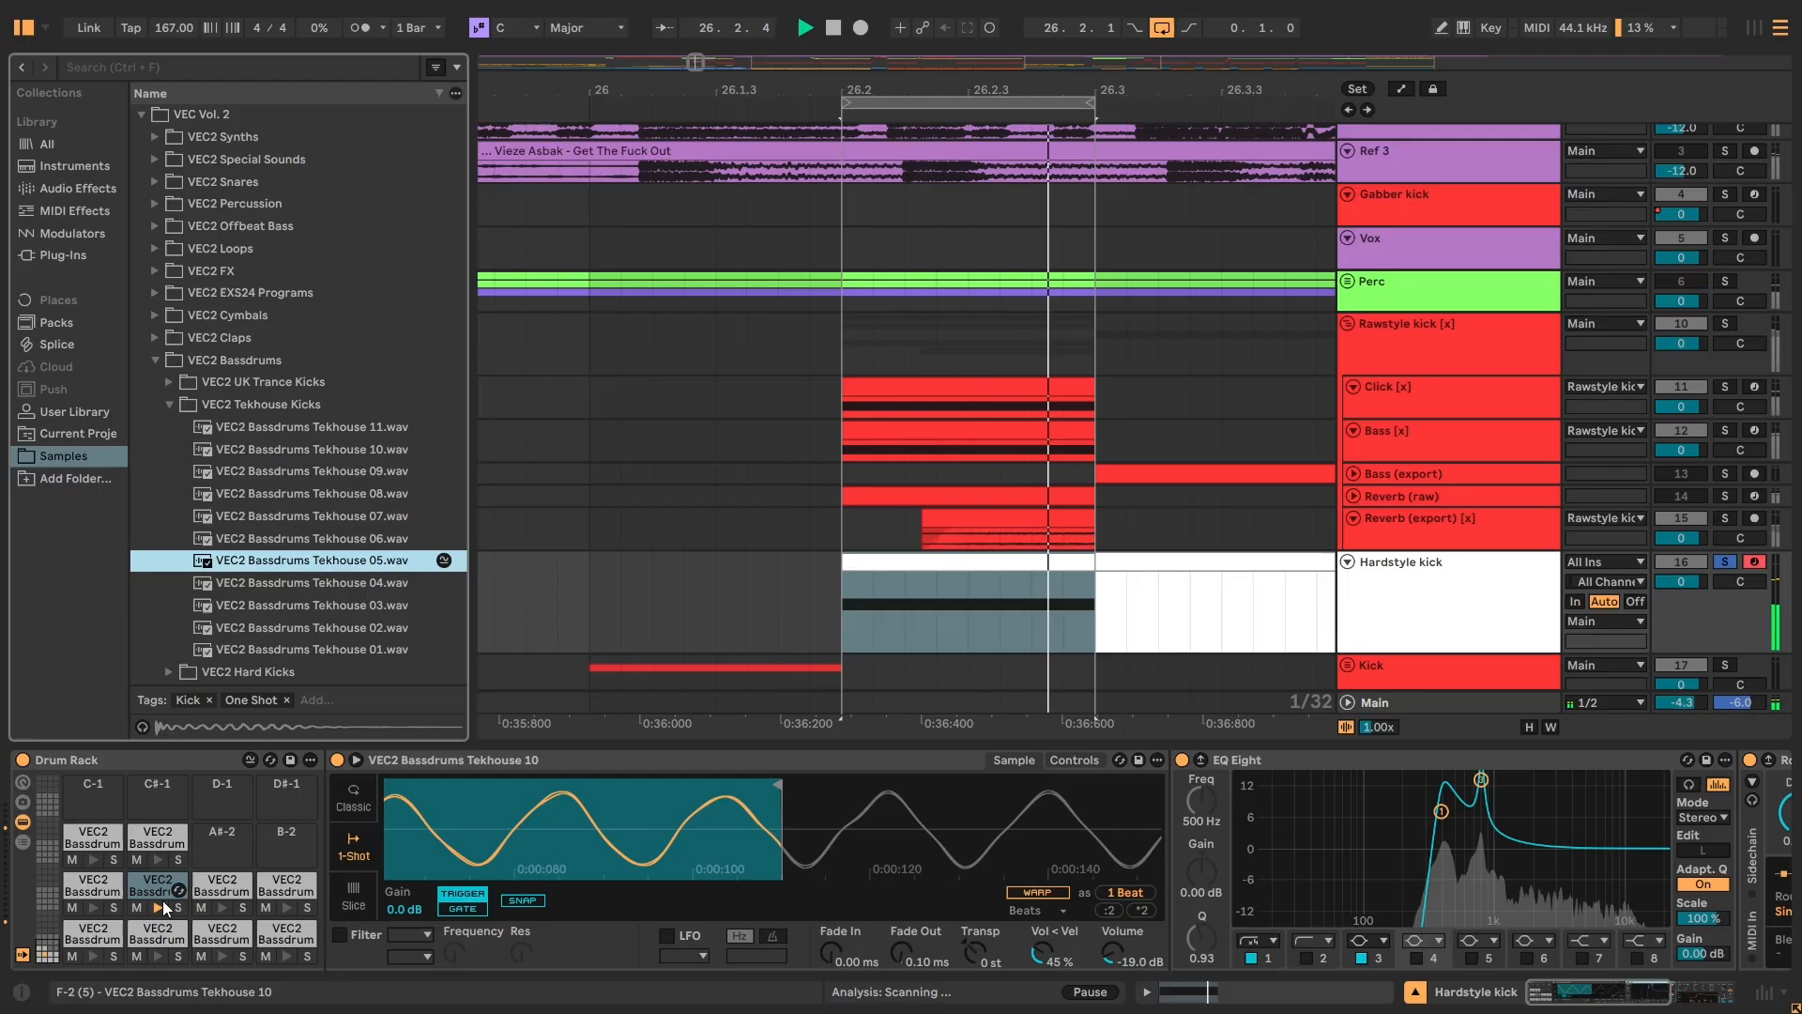
Preview VEC2 Tekhouse kick samples and load a different one onto the Drum Rack pad.
{"action": "left_click", "coordinate": [310, 627]}
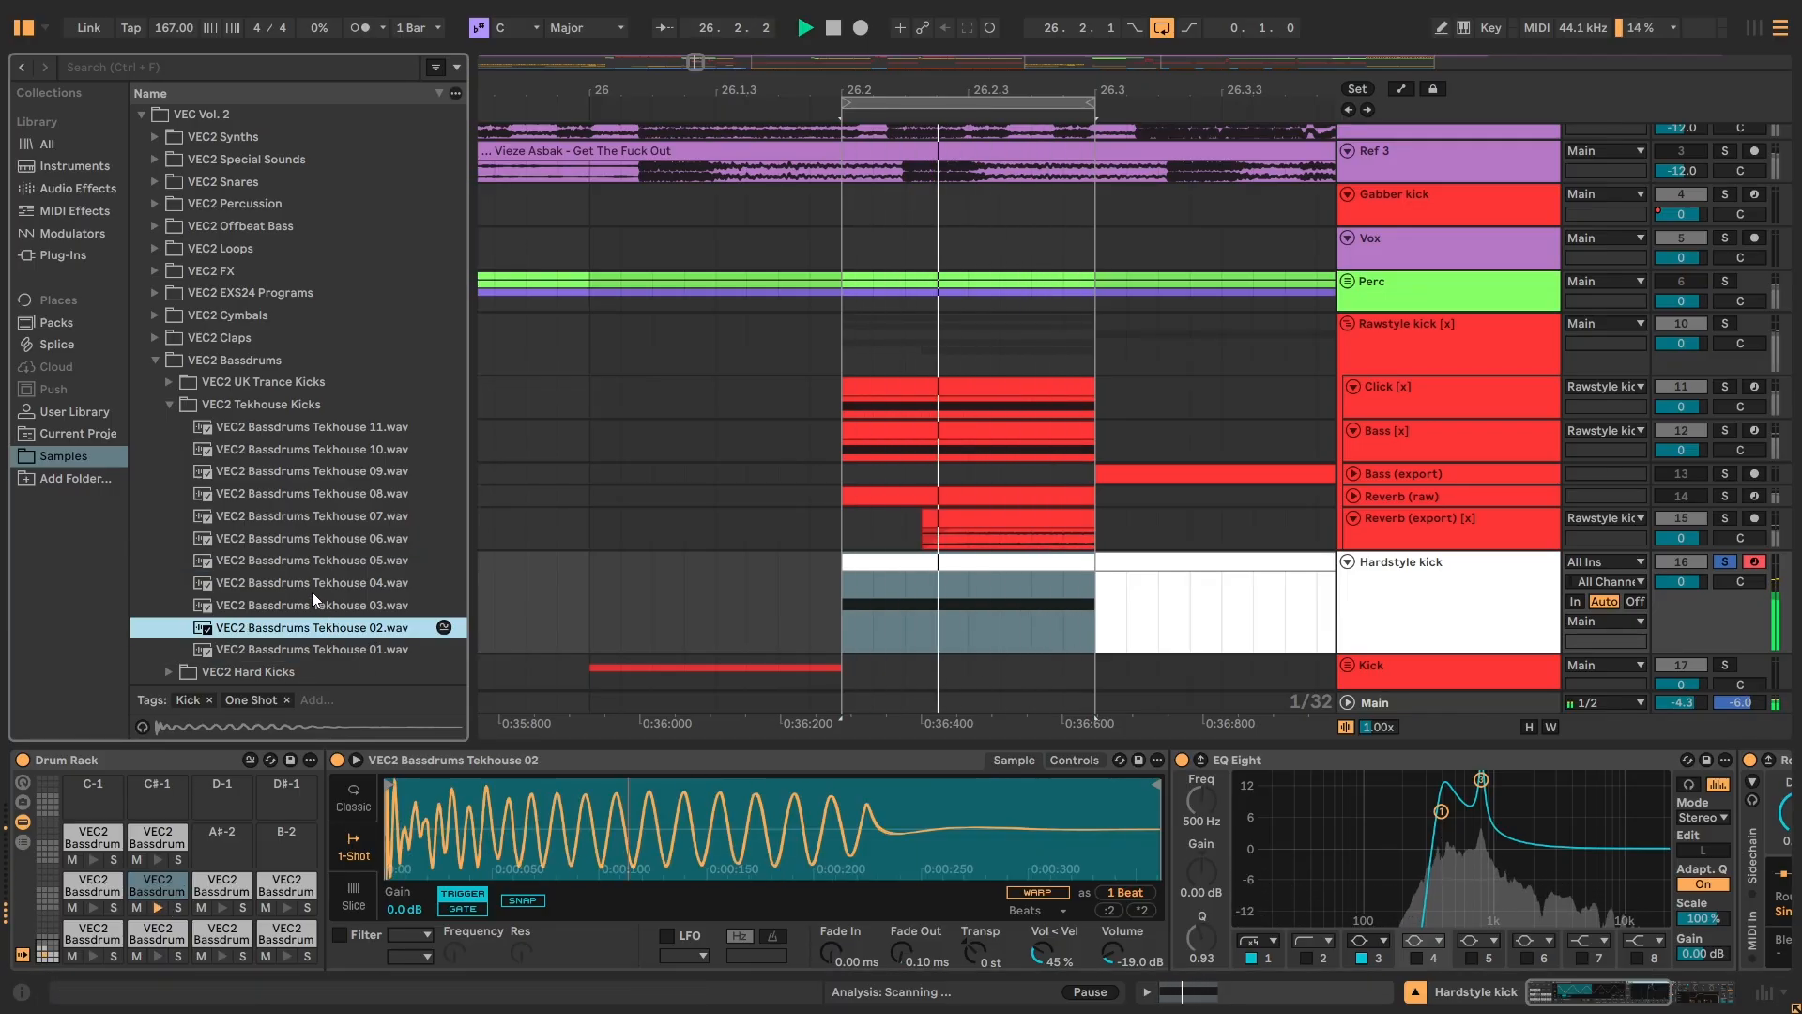
{"action": "left_click", "coordinate": [309, 493]}
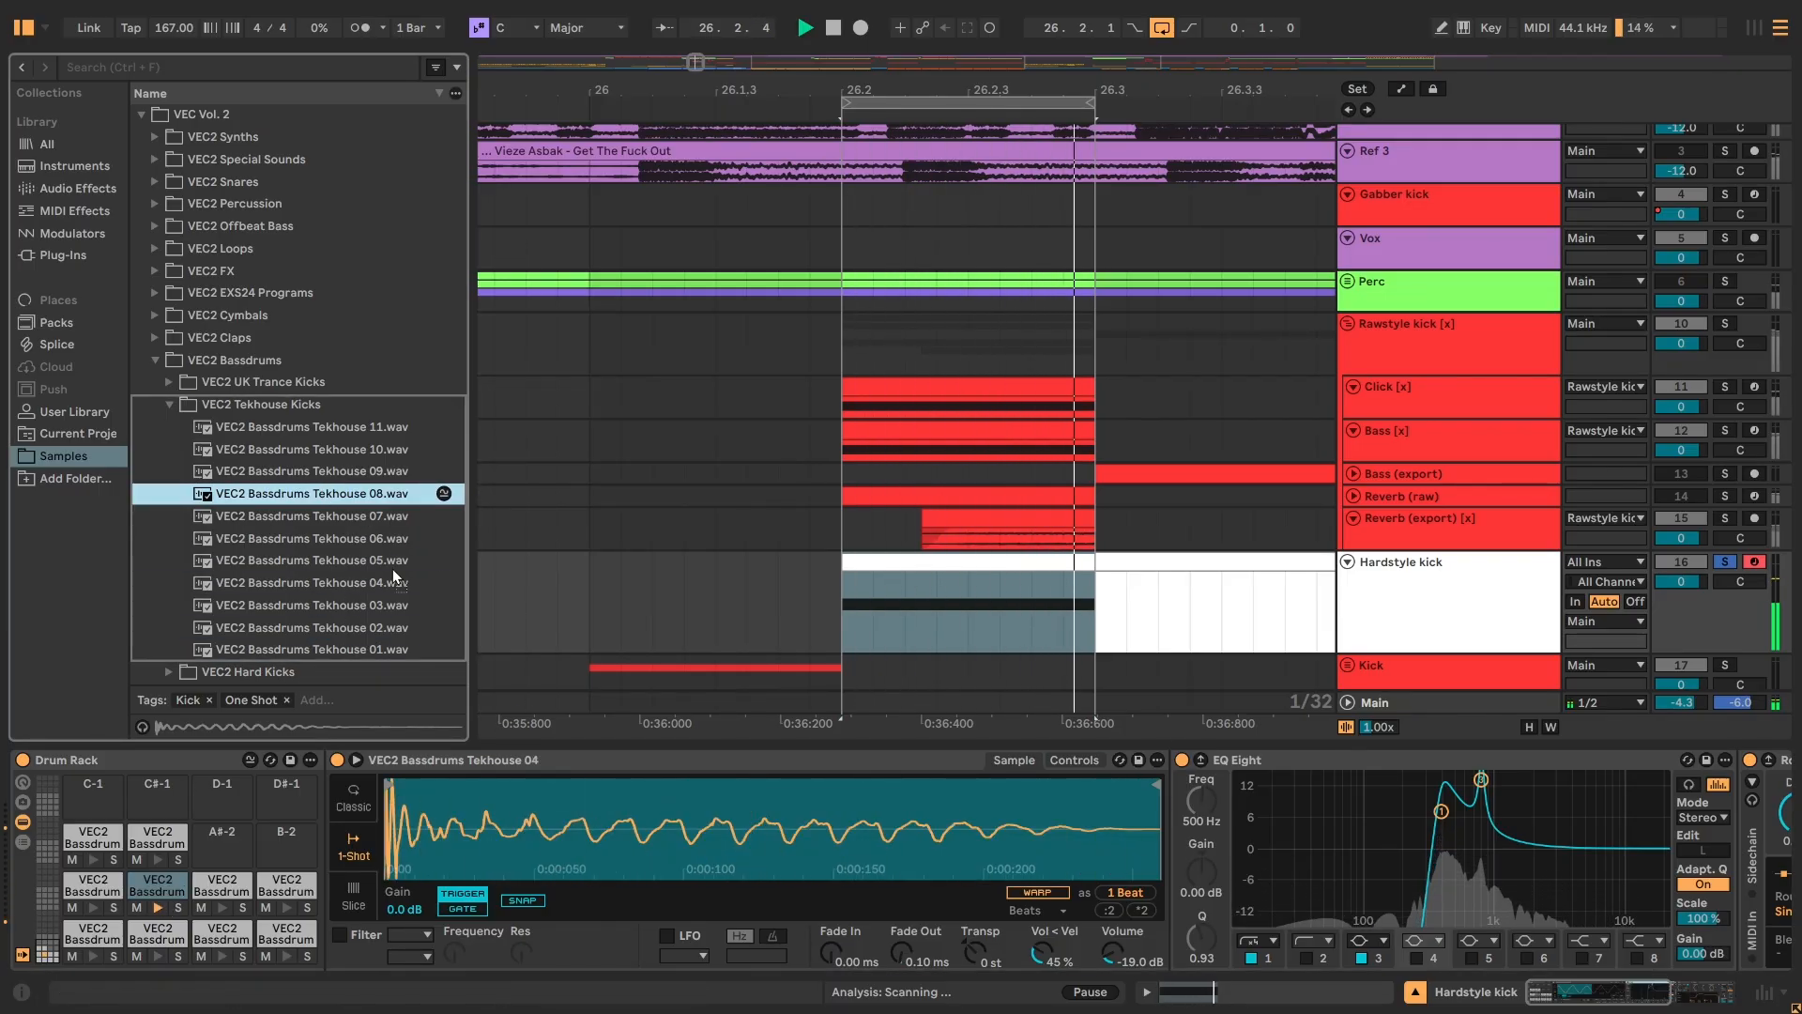
{"action": "left_click", "coordinate": [314, 649]}
{"action": "type", "text": "serum"}
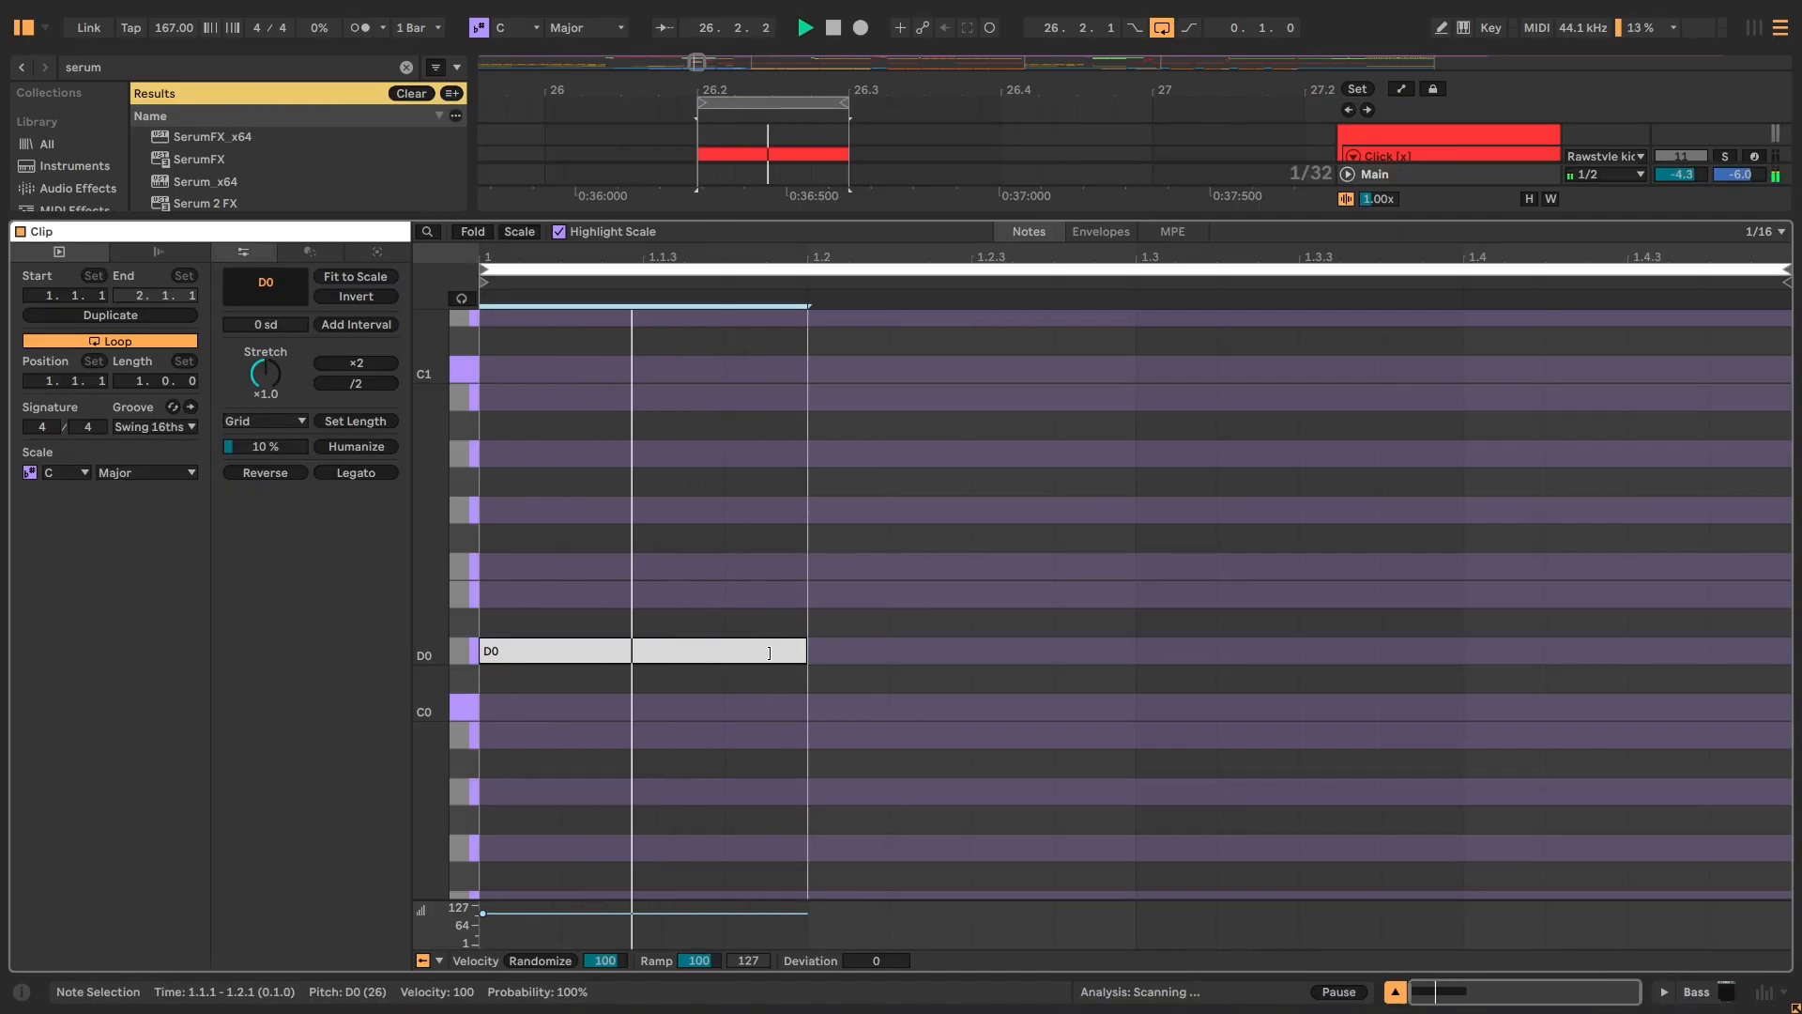
Load Serum 2 with its init patch onto the Bass MIDI track.
{"action": "double_click", "coordinate": [174, 227]}
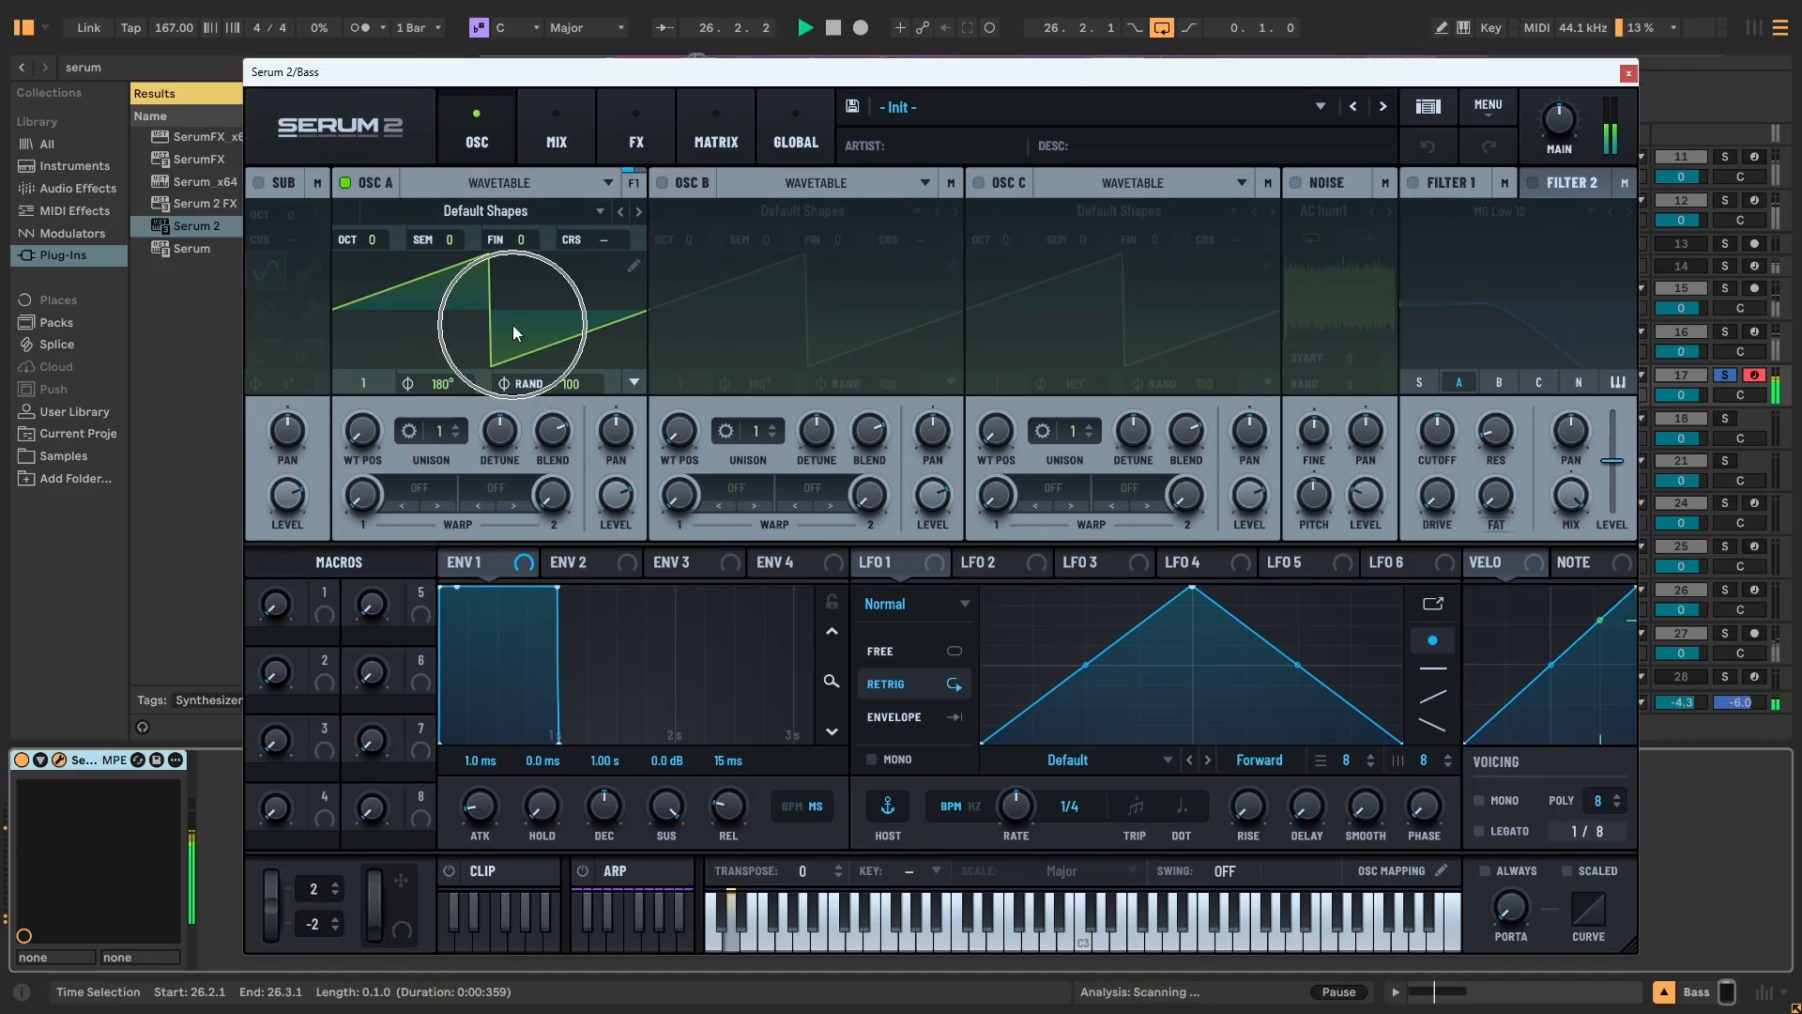
Set oscillator A's wavetable to Thin Thick [SL] from the Spectral library.
{"action": "left_click", "coordinate": [484, 210]}
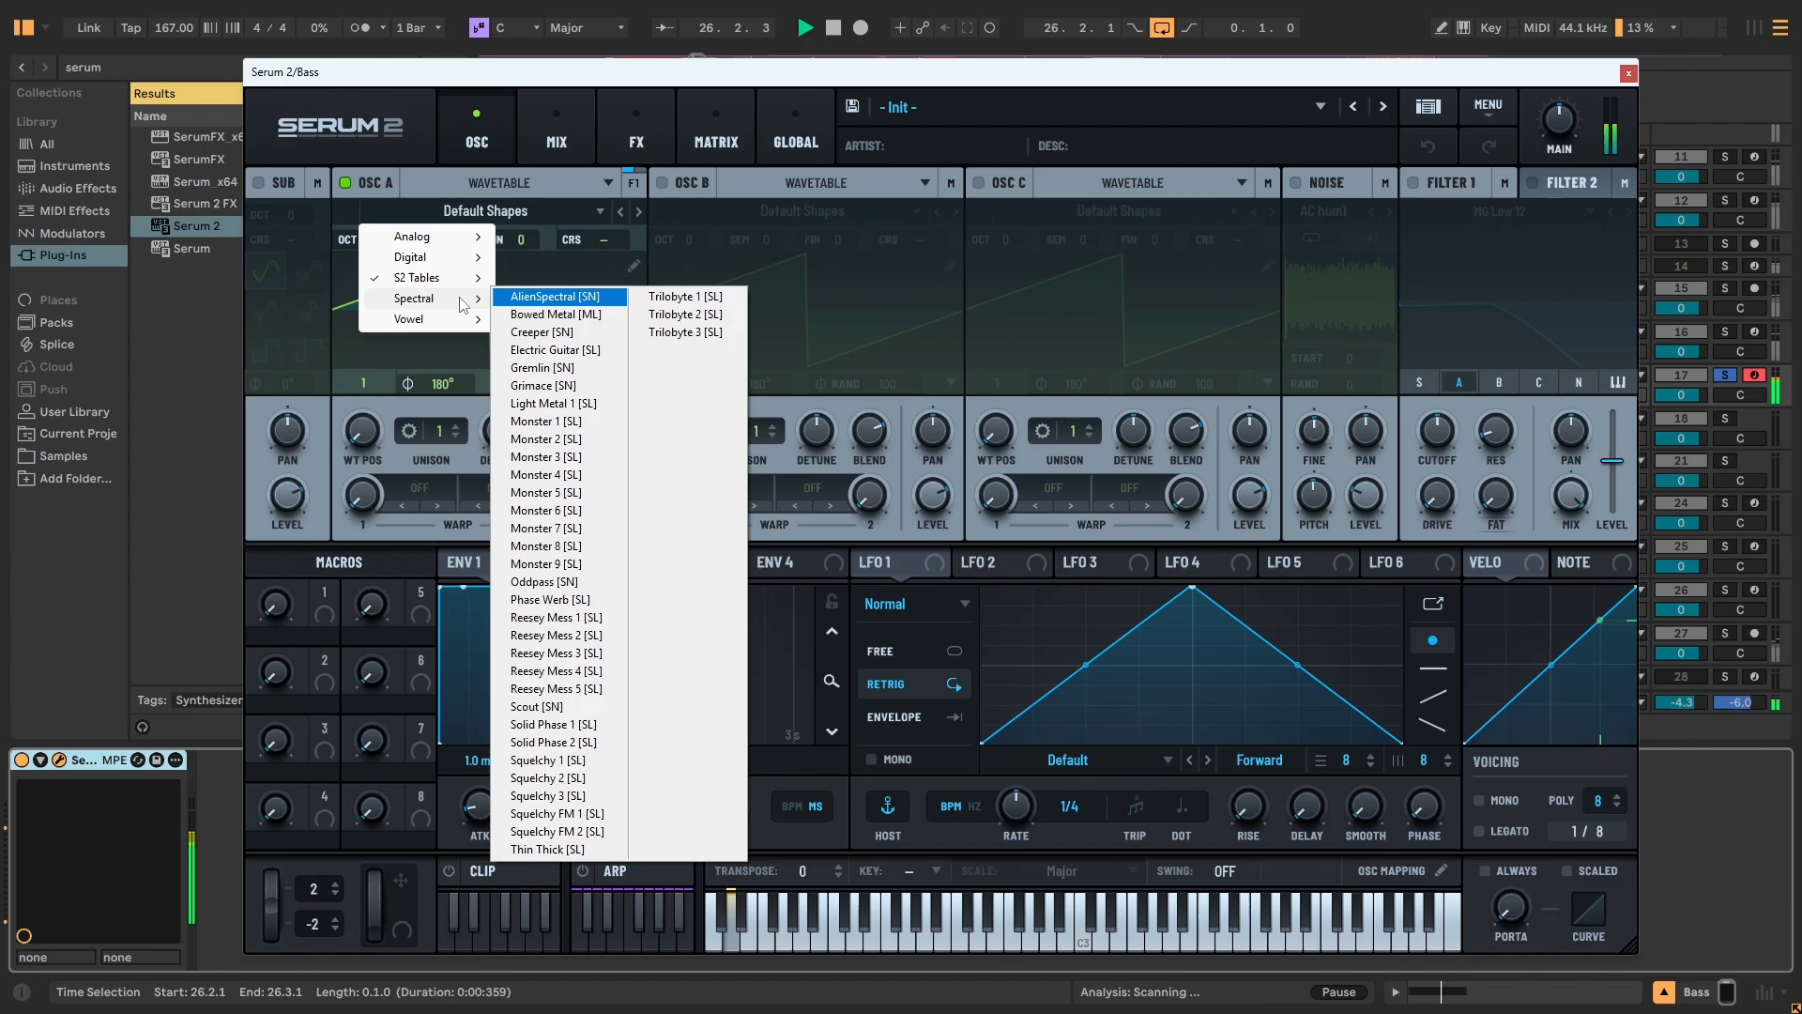
{"action": "mouse_move", "coordinate": [685, 315]}
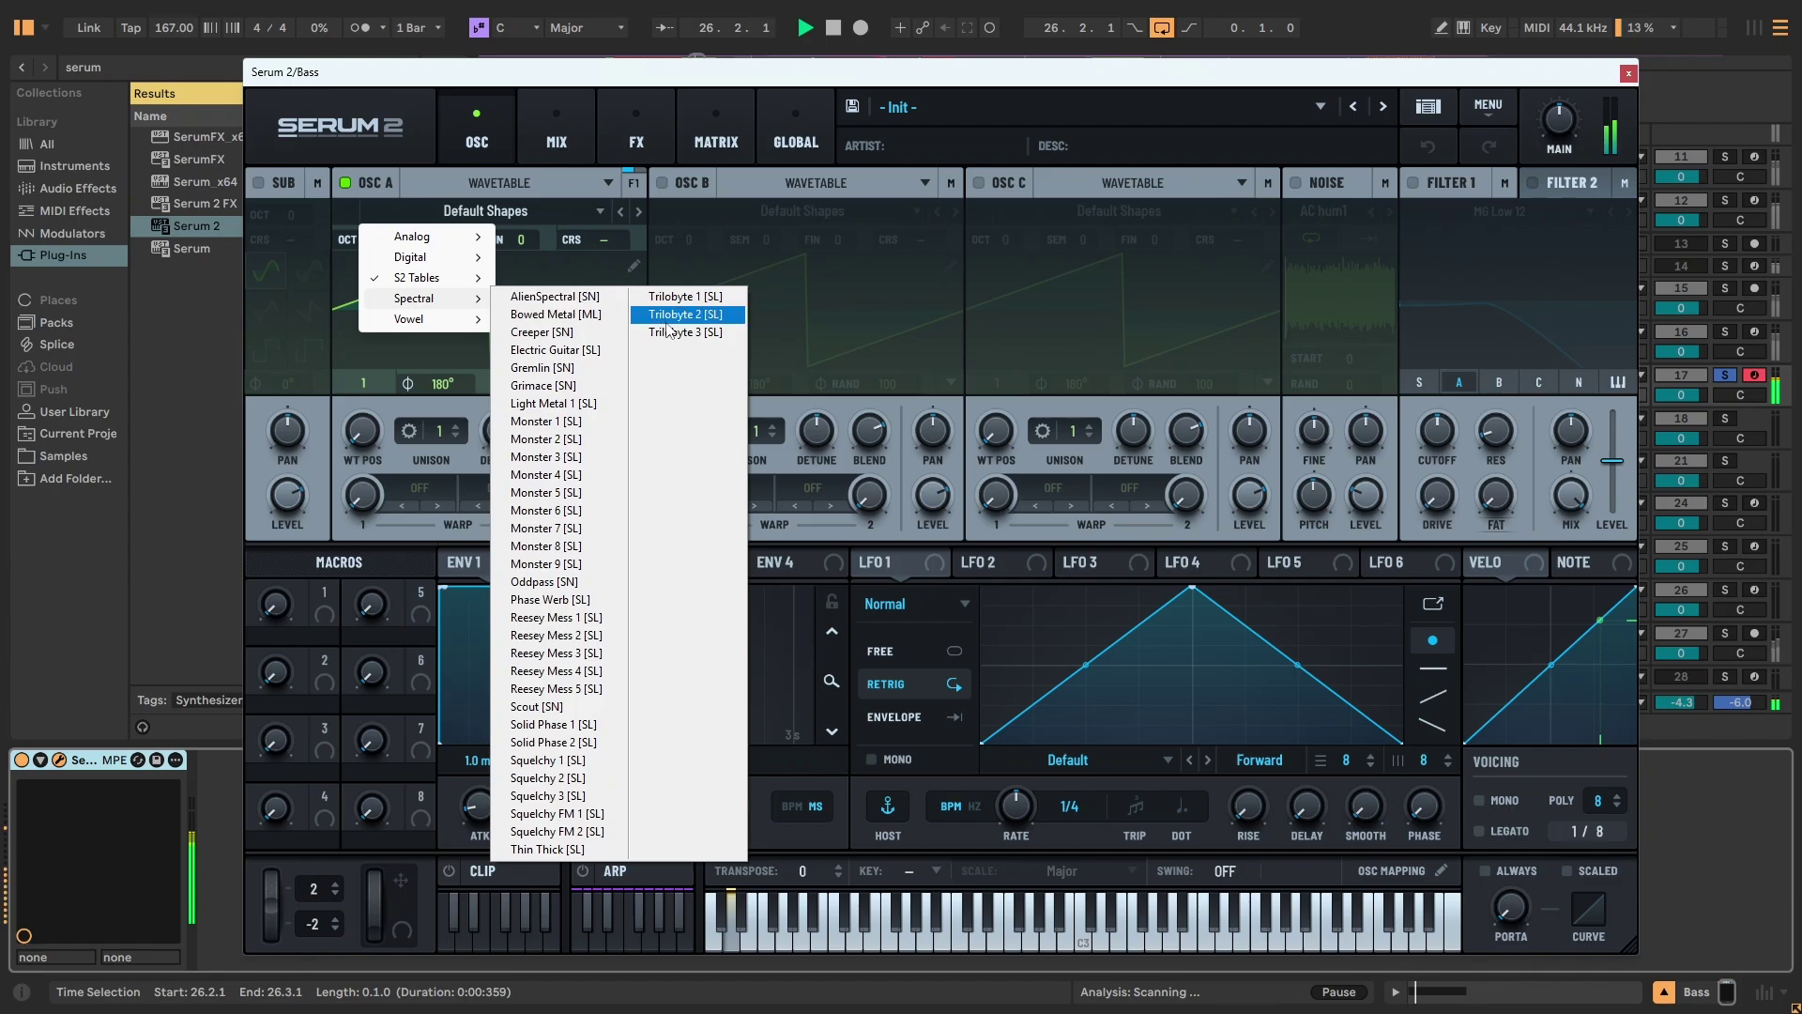
{"action": "left_click", "coordinate": [686, 332]}
{"action": "type", "text": "span"}
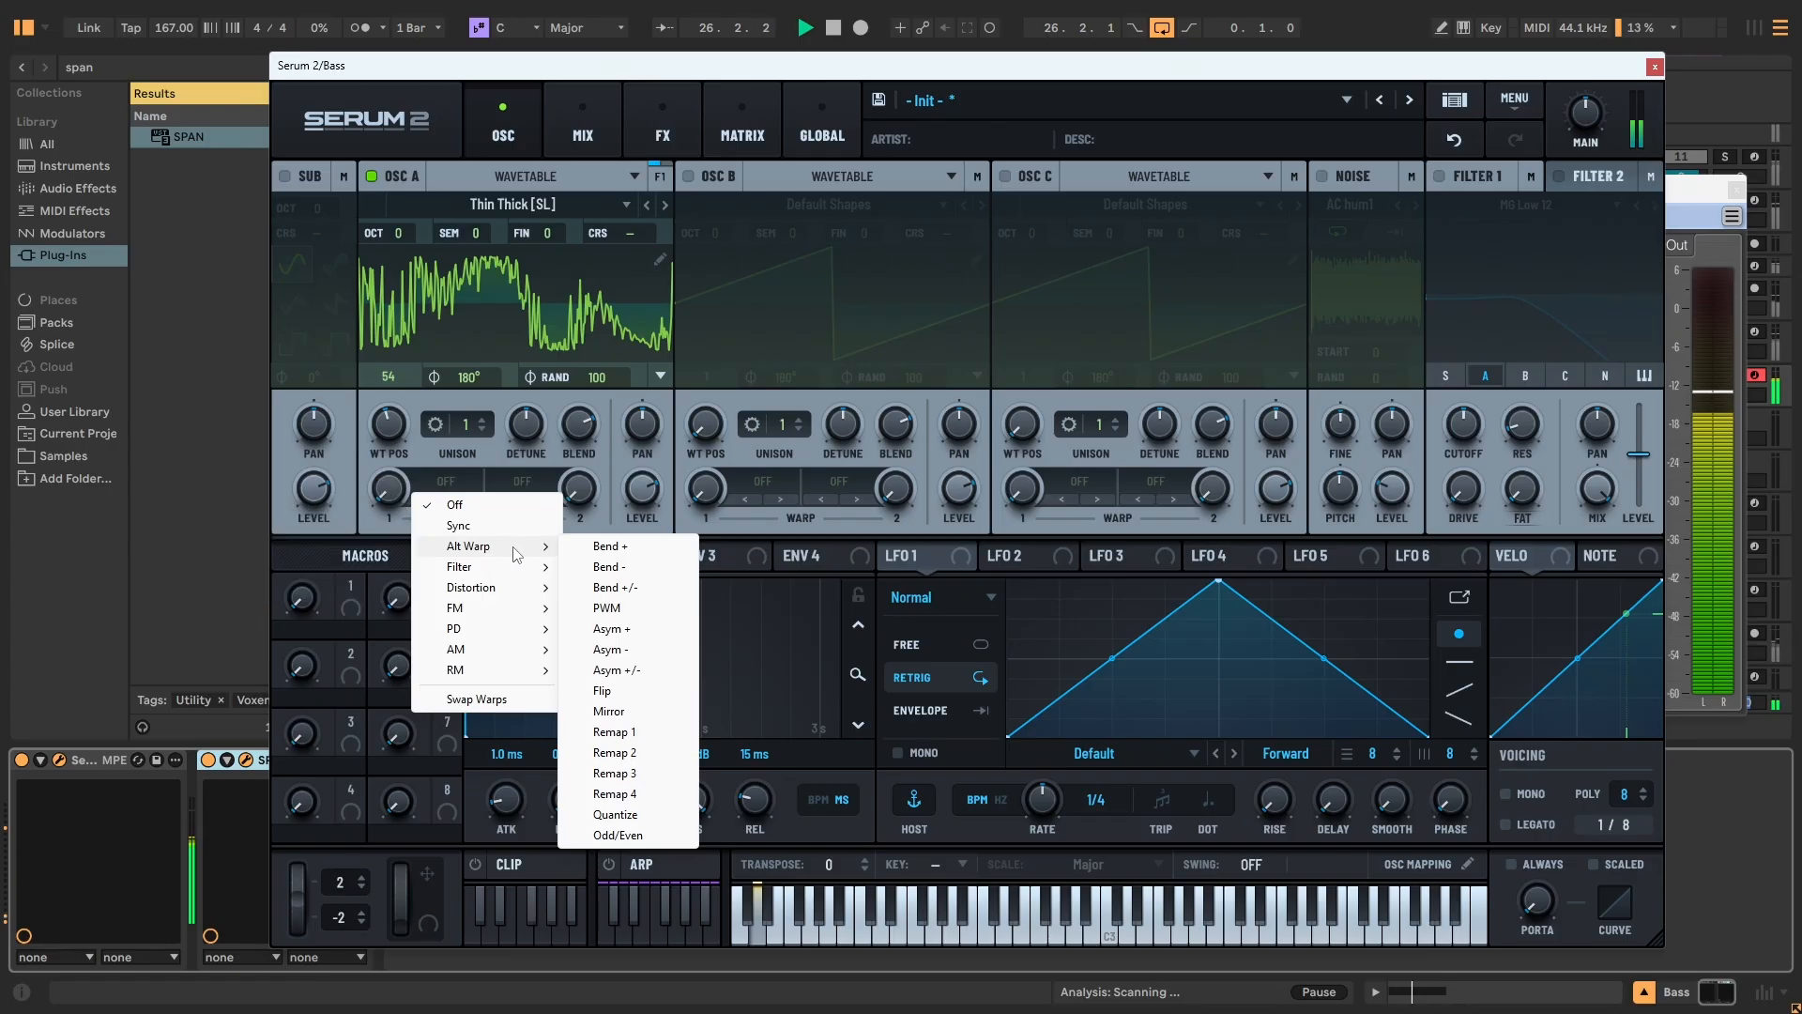
Give oscillator A's Thin Thick wavetable an Asym +/- warp with a raised warp amount.
{"action": "left_click", "coordinate": [615, 586]}
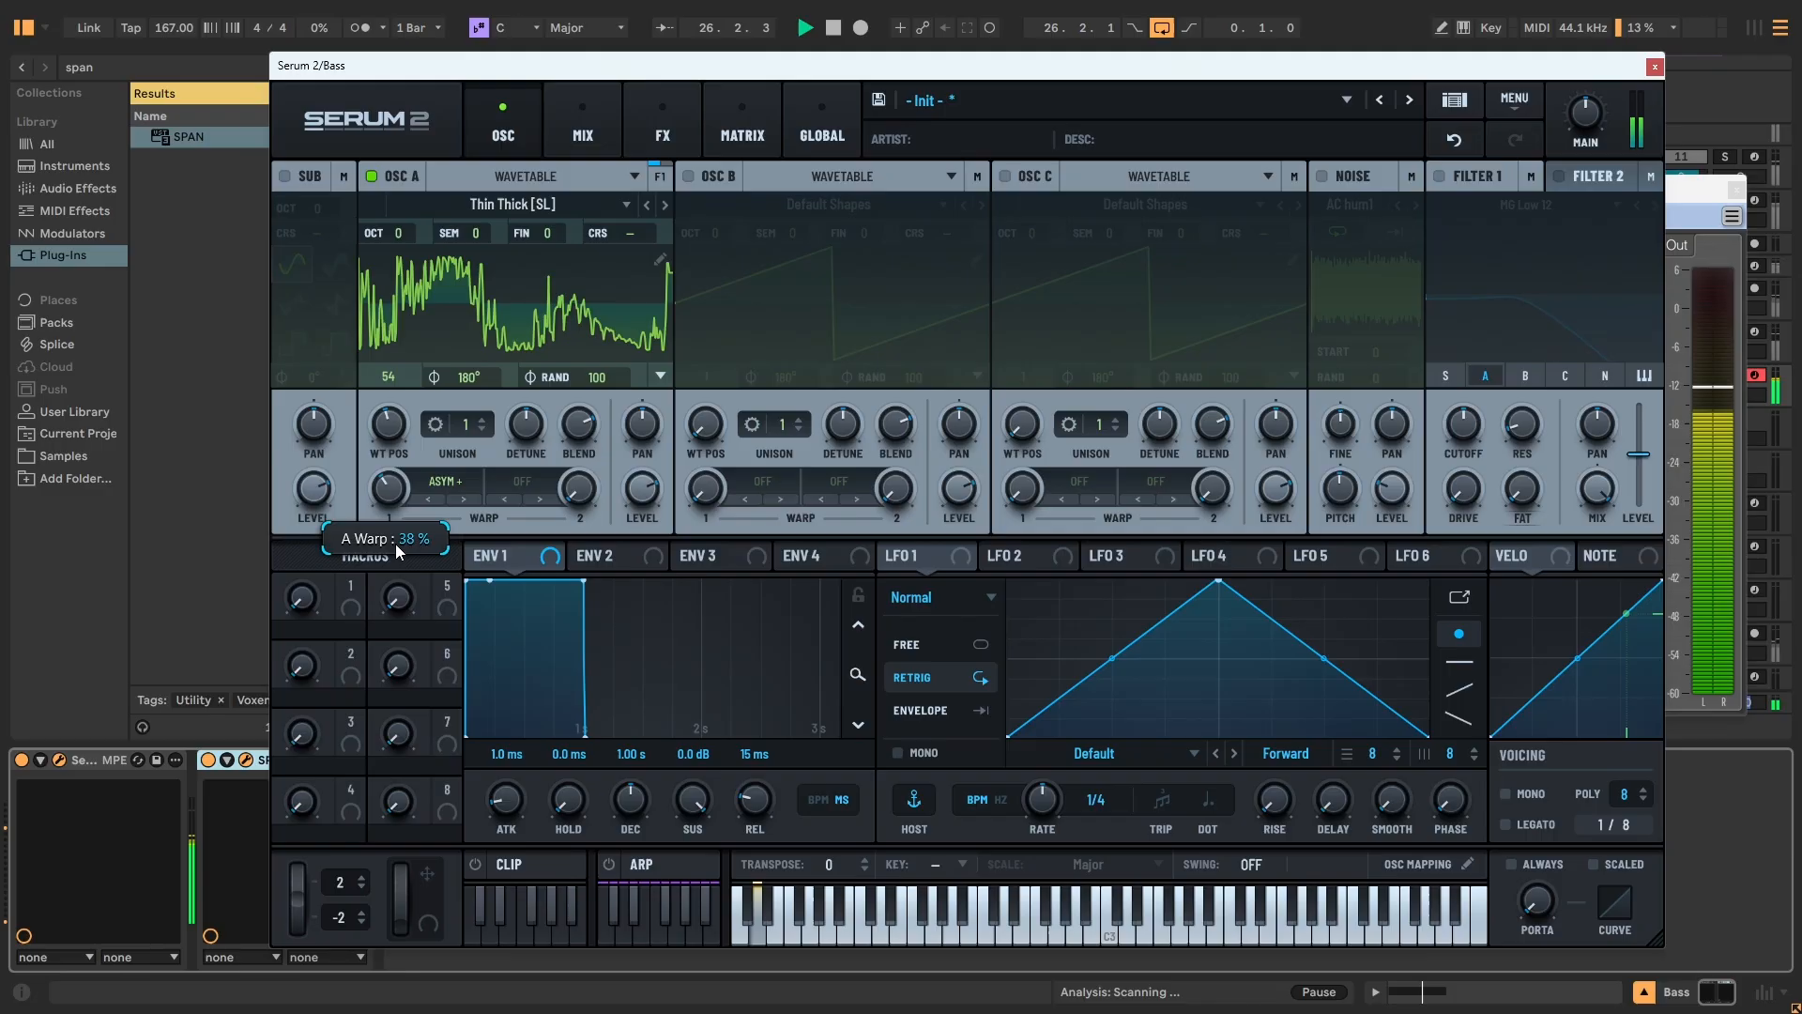
{"action": "left_click_drag", "start_coordinate": [388, 487], "coordinate": [388, 460]}
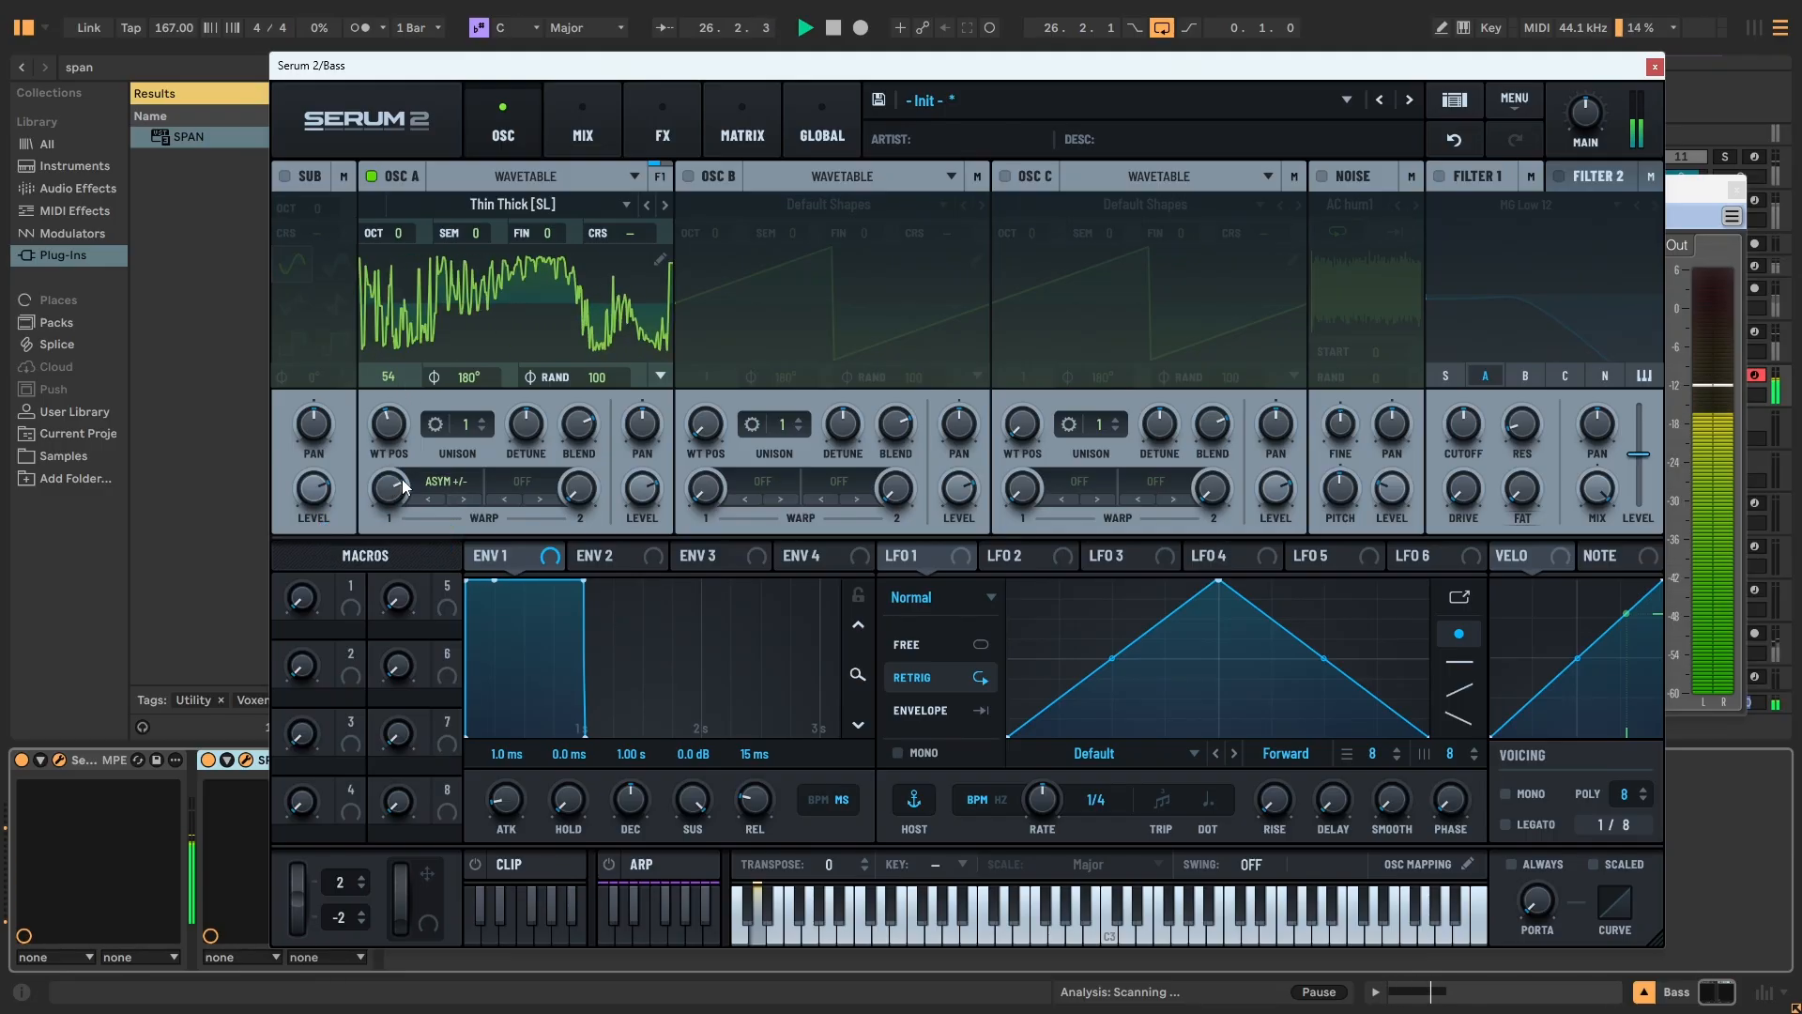
{"action": "left_click", "coordinate": [662, 119]}
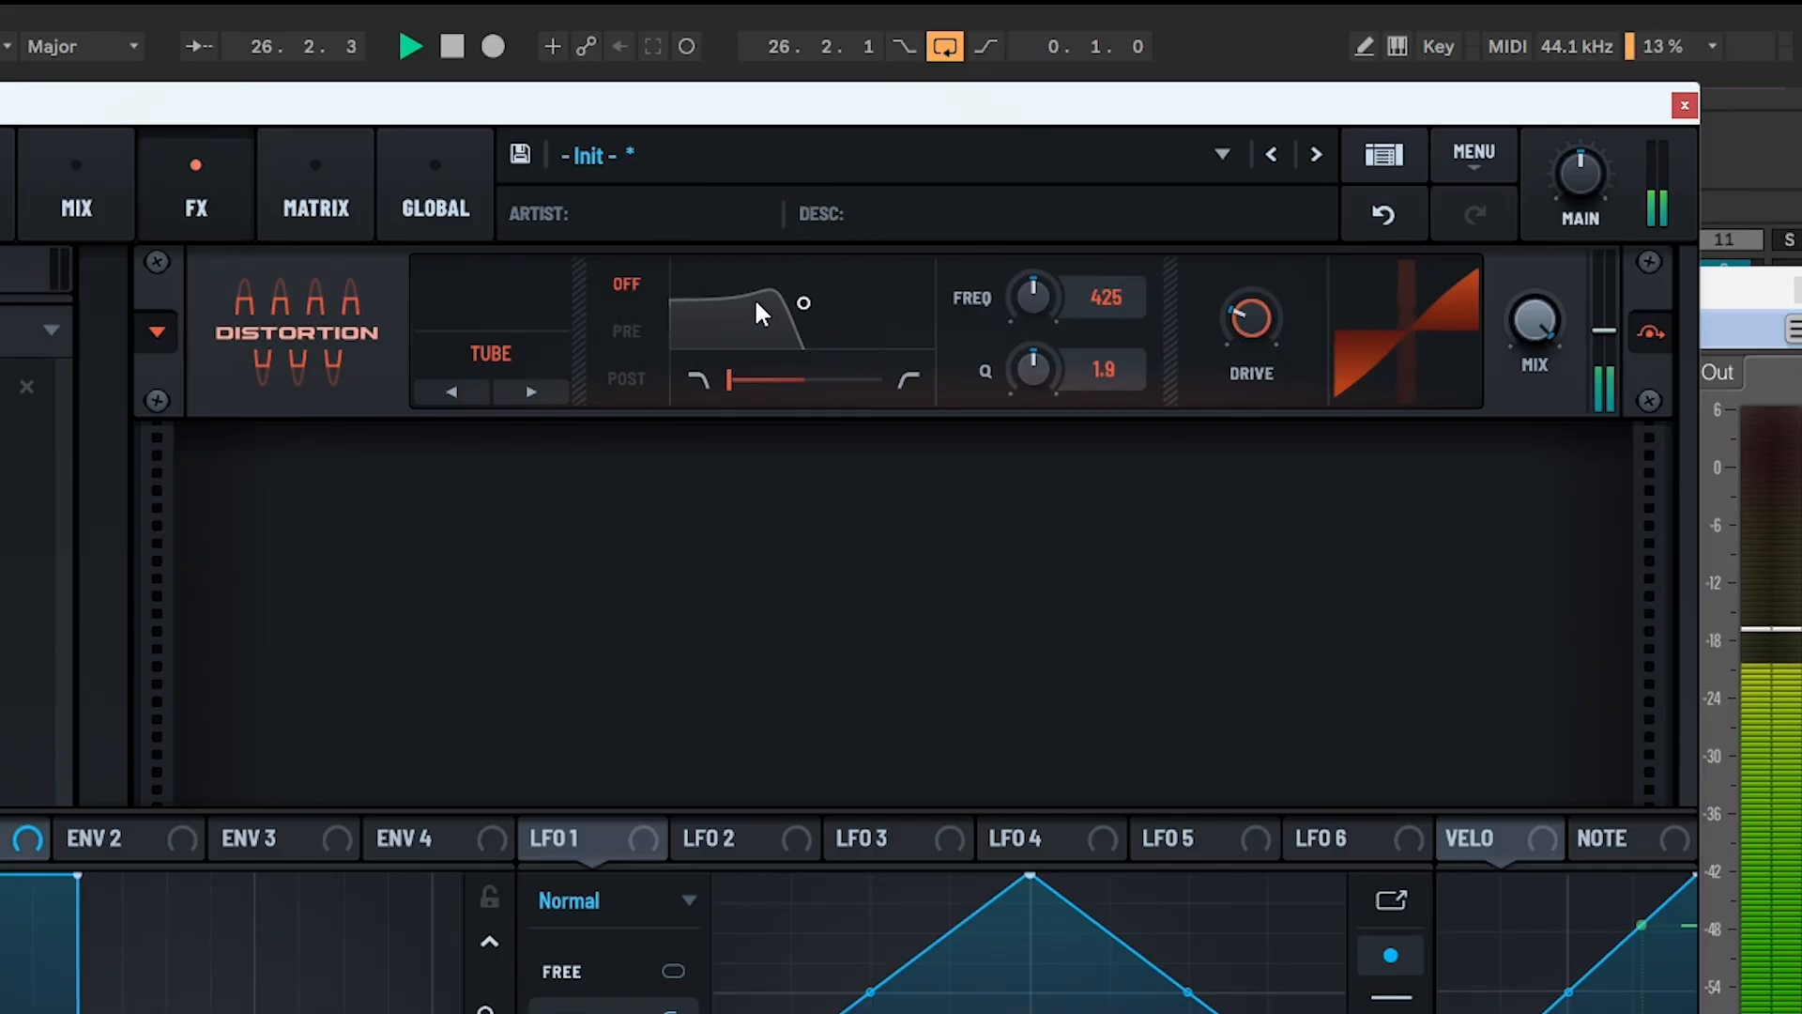
Replace the Tube mode in the Distortion effect with another distortion mode.
{"action": "left_click", "coordinate": [491, 353]}
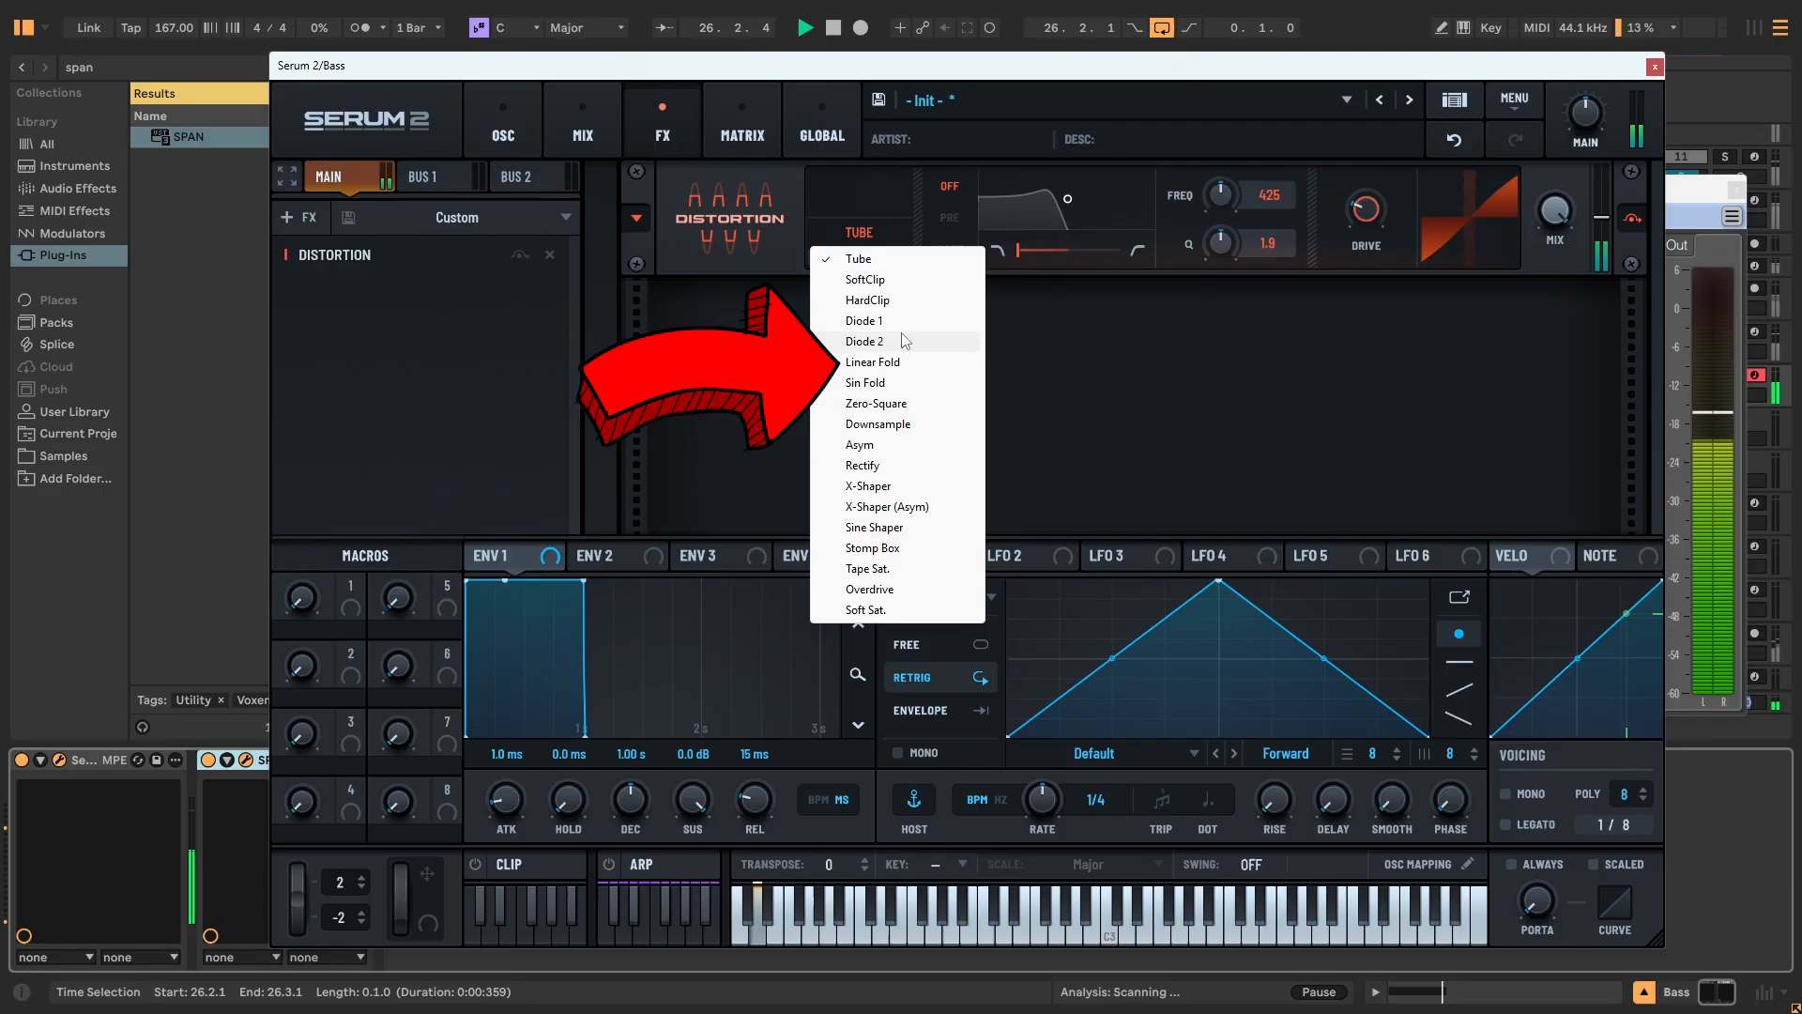
{"action": "left_click", "coordinate": [865, 341]}
{"action": "type", "text": "lfo"}
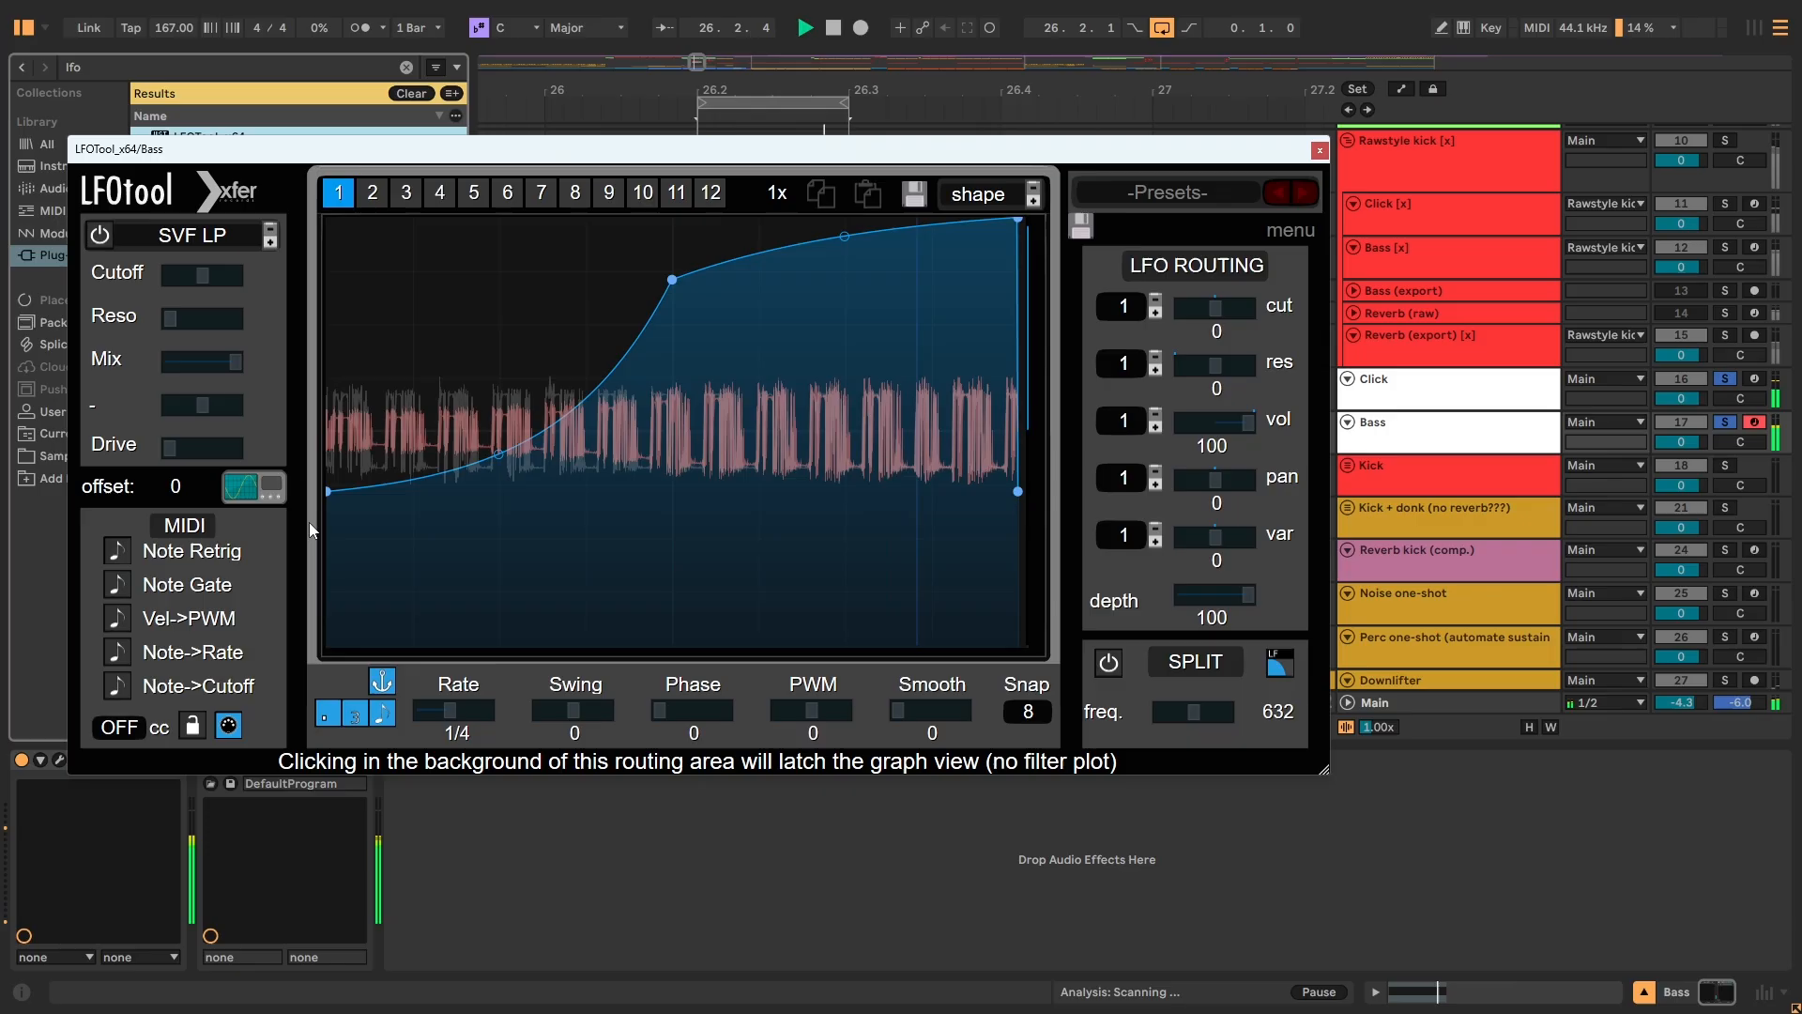
Drag LFOTool's graph into a ramp-up volume curve routed to vol at depth 100.
{"action": "left_click_drag", "start_coordinate": [329, 491], "coordinate": [498, 641]}
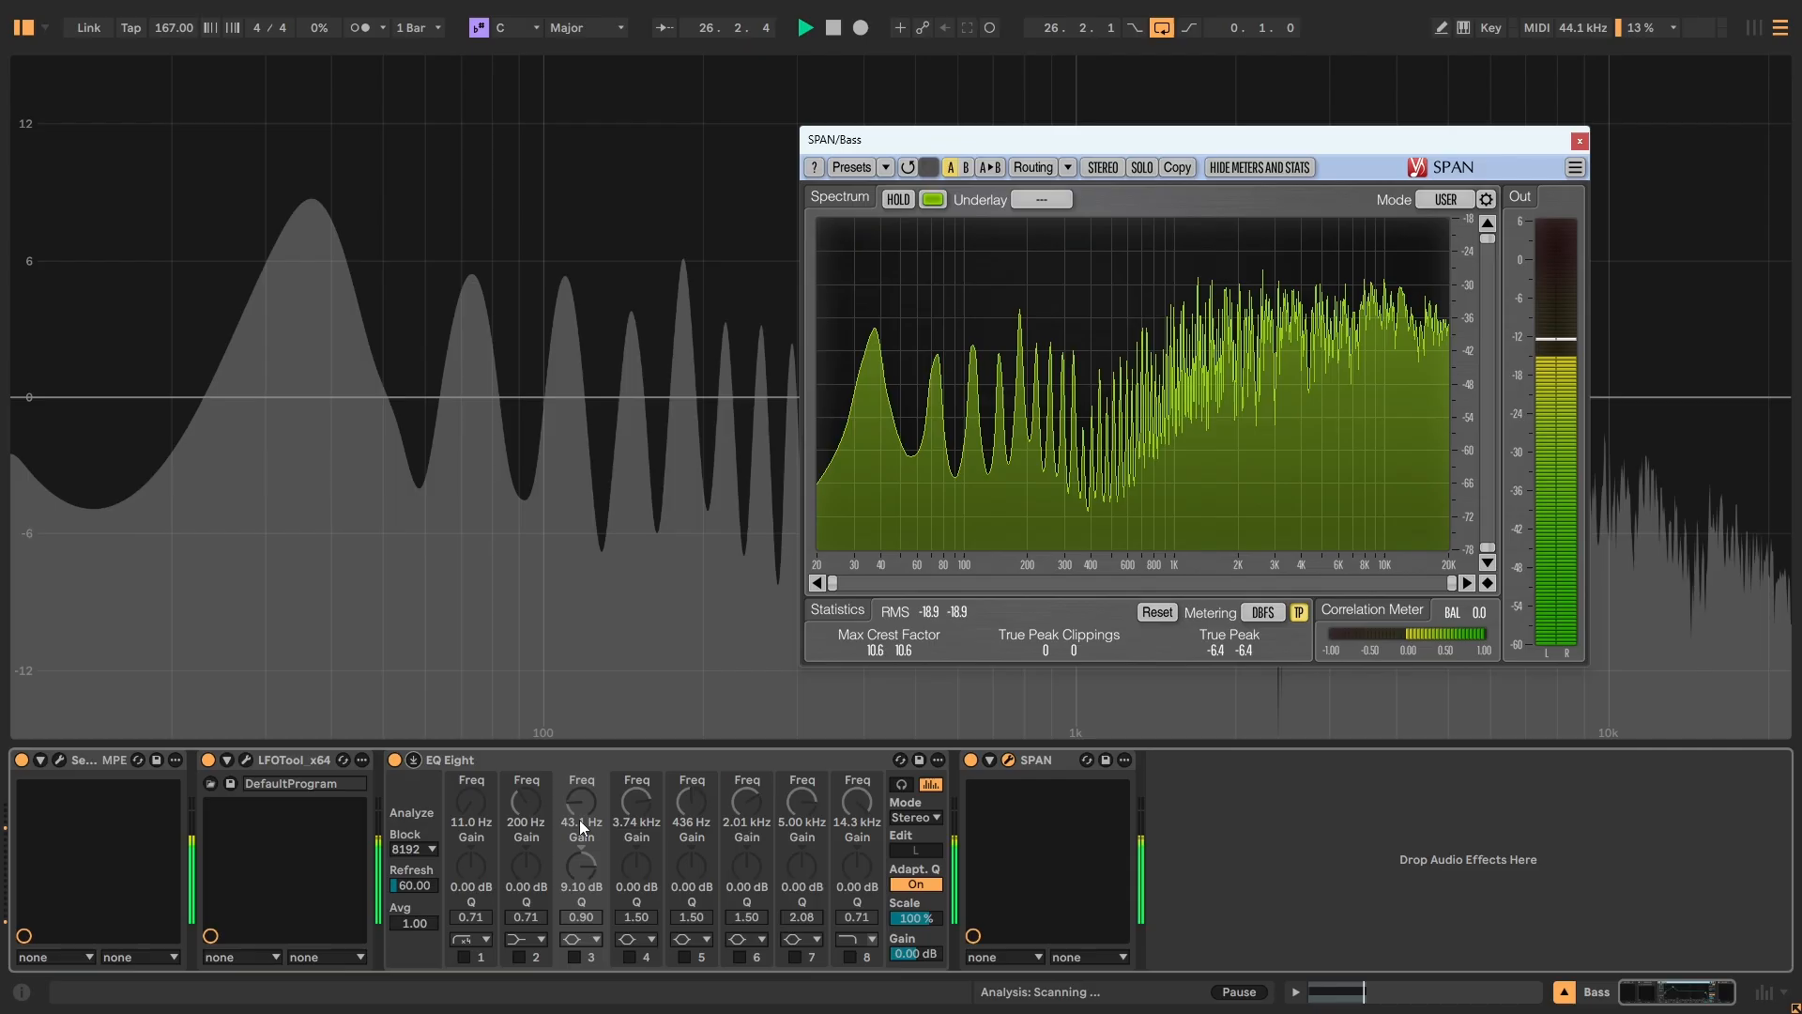
Set EQ Eight band 3 to 43.1 Hz, +9.10 dB gain and Q 0.90.
{"action": "left_click", "coordinate": [575, 956]}
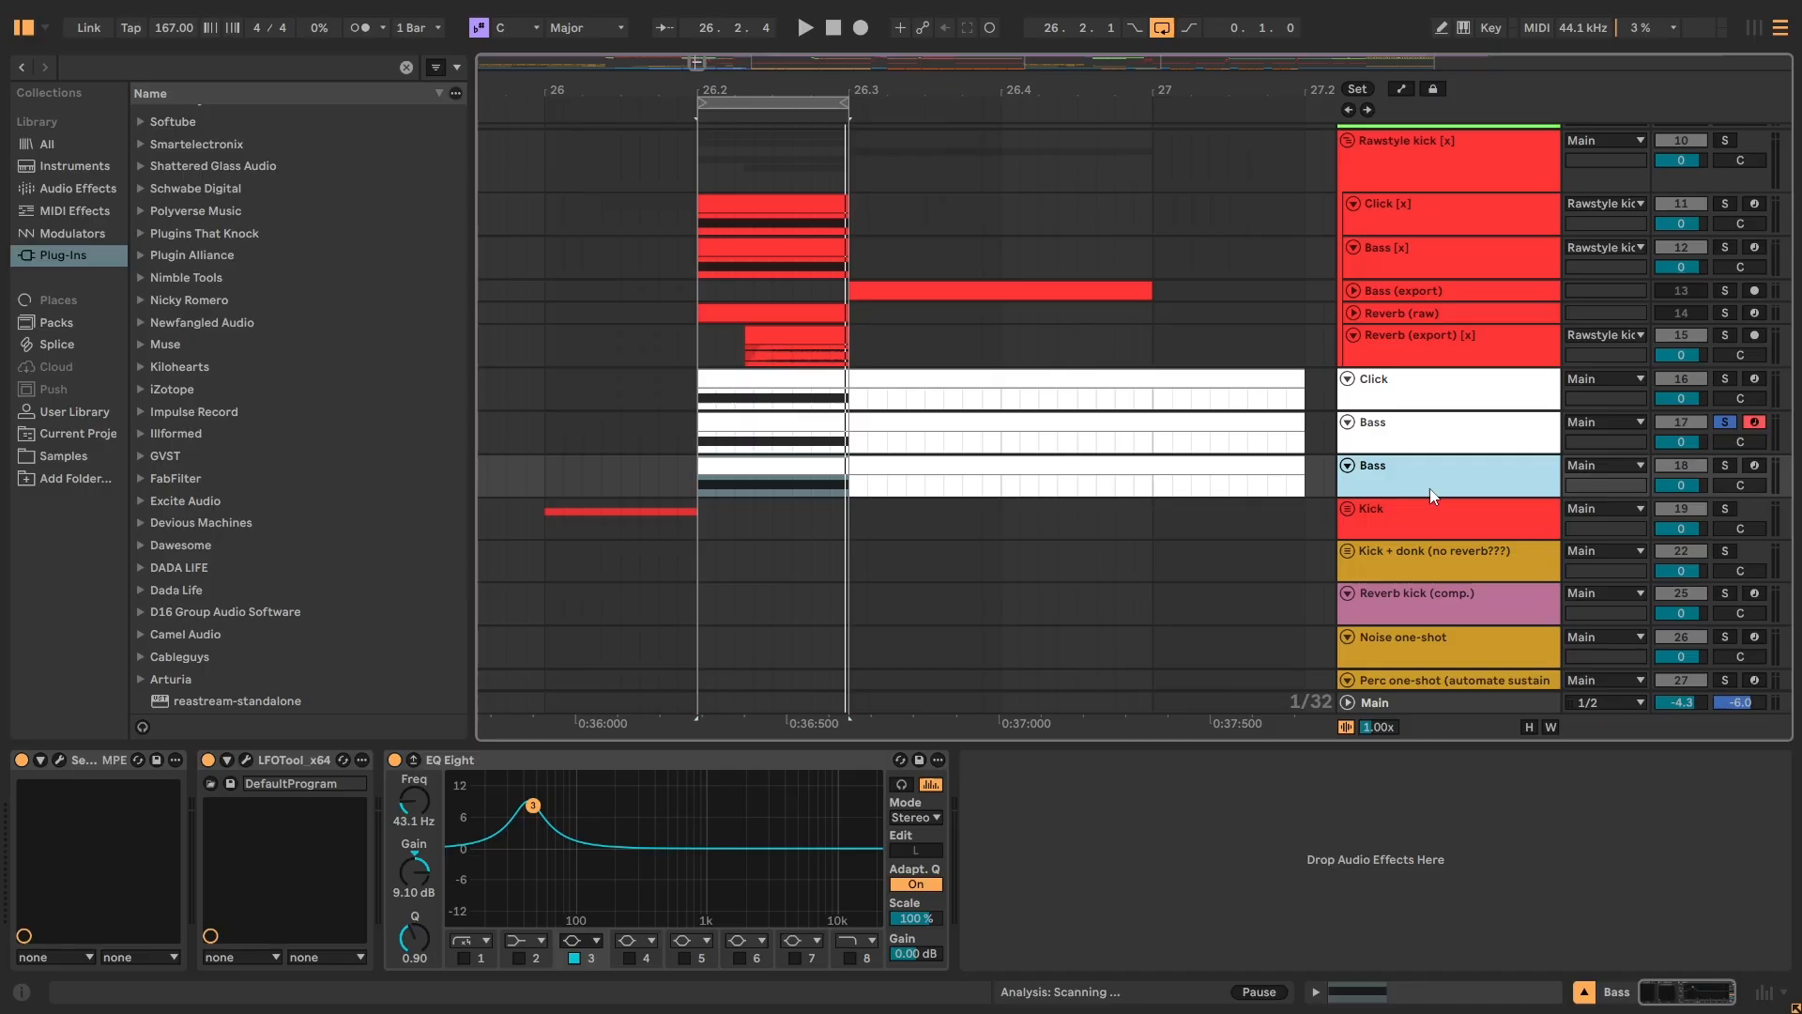
{"action": "mouse_move", "coordinate": [1439, 489]}
{"action": "type", "text": "hybr"}
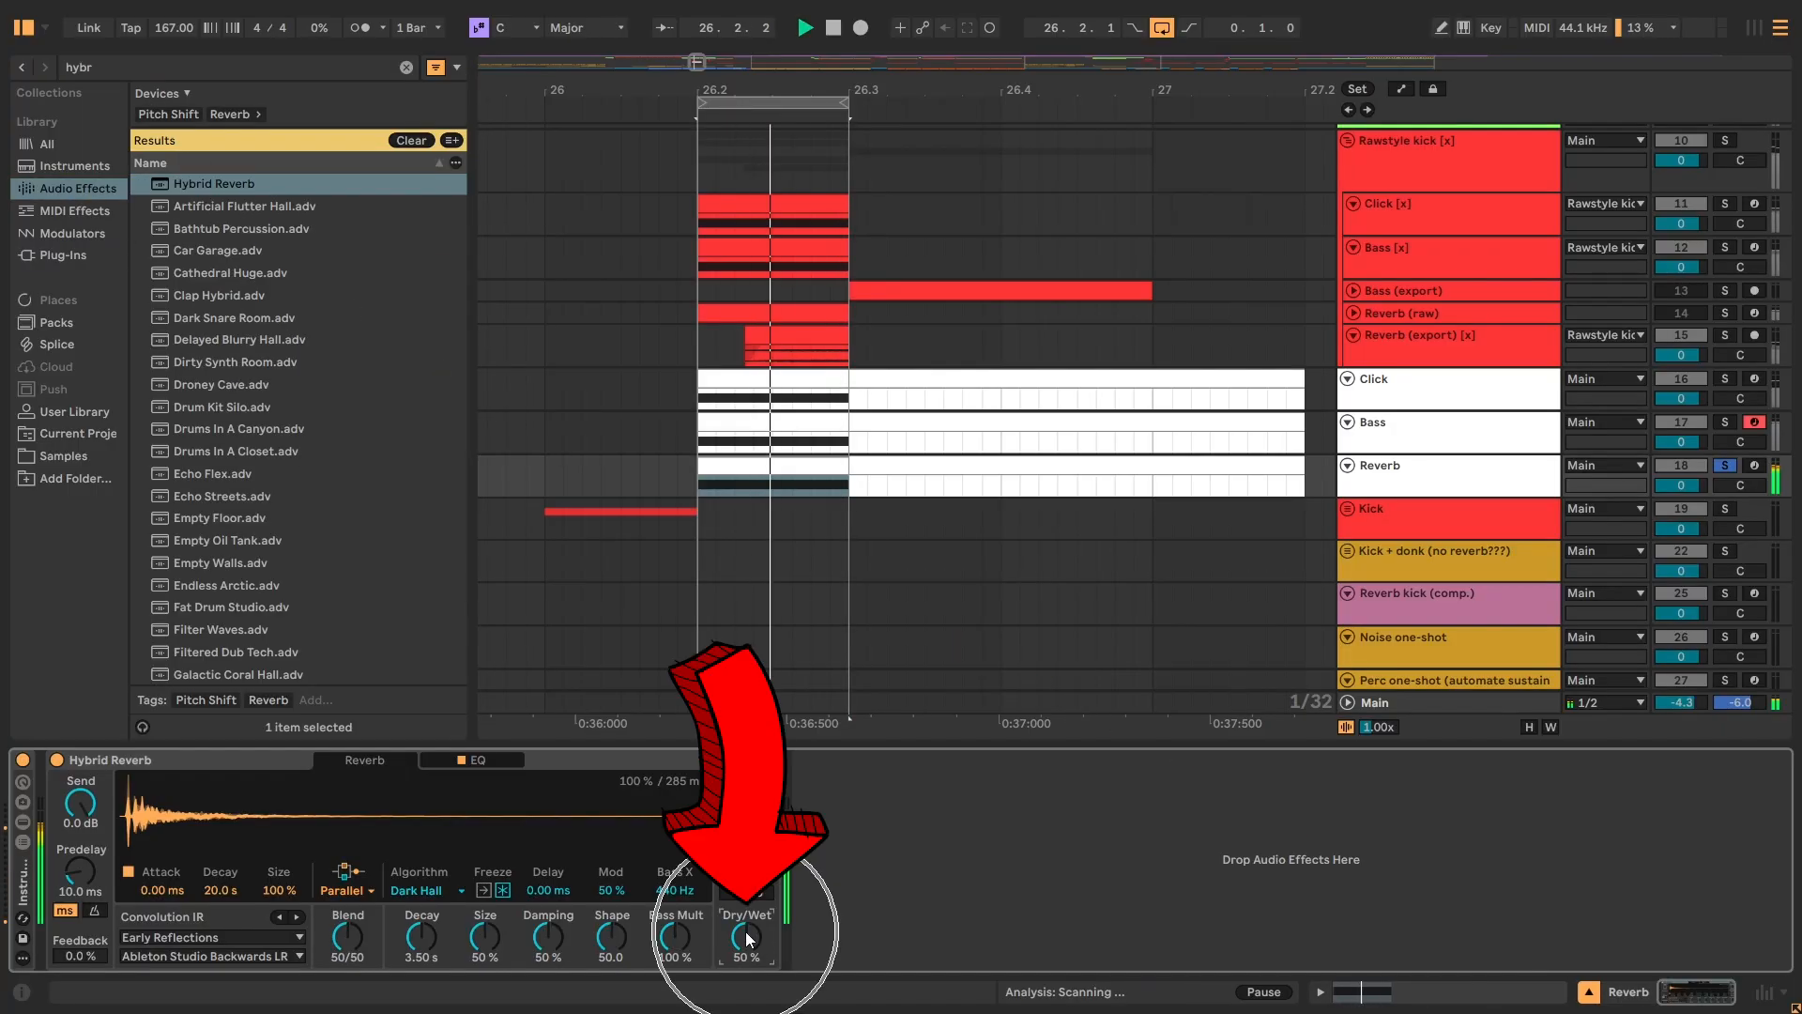
Set Hybrid Reverb's Dry/Wet to 100% and its routing to Convo.
{"action": "left_click_drag", "start_coordinate": [746, 937], "coordinate": [746, 885]}
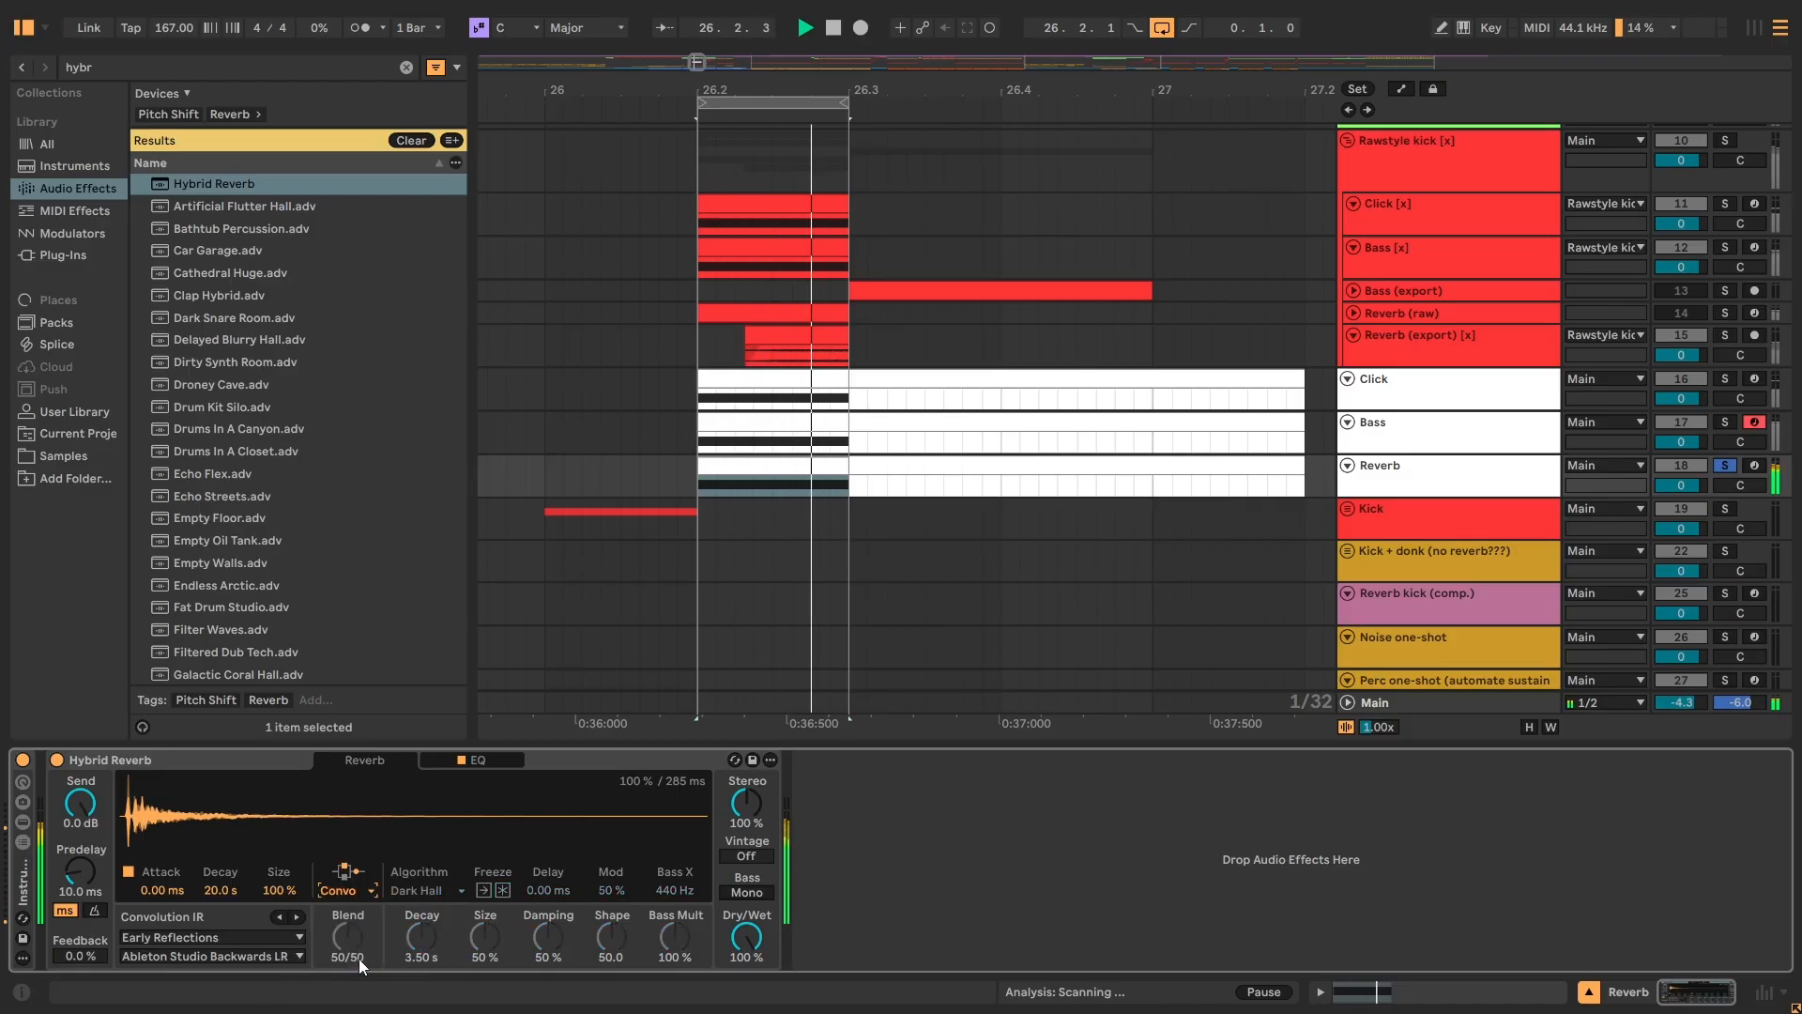
{"action": "left_click", "coordinate": [209, 937]}
{"action": "type", "text": "span"}
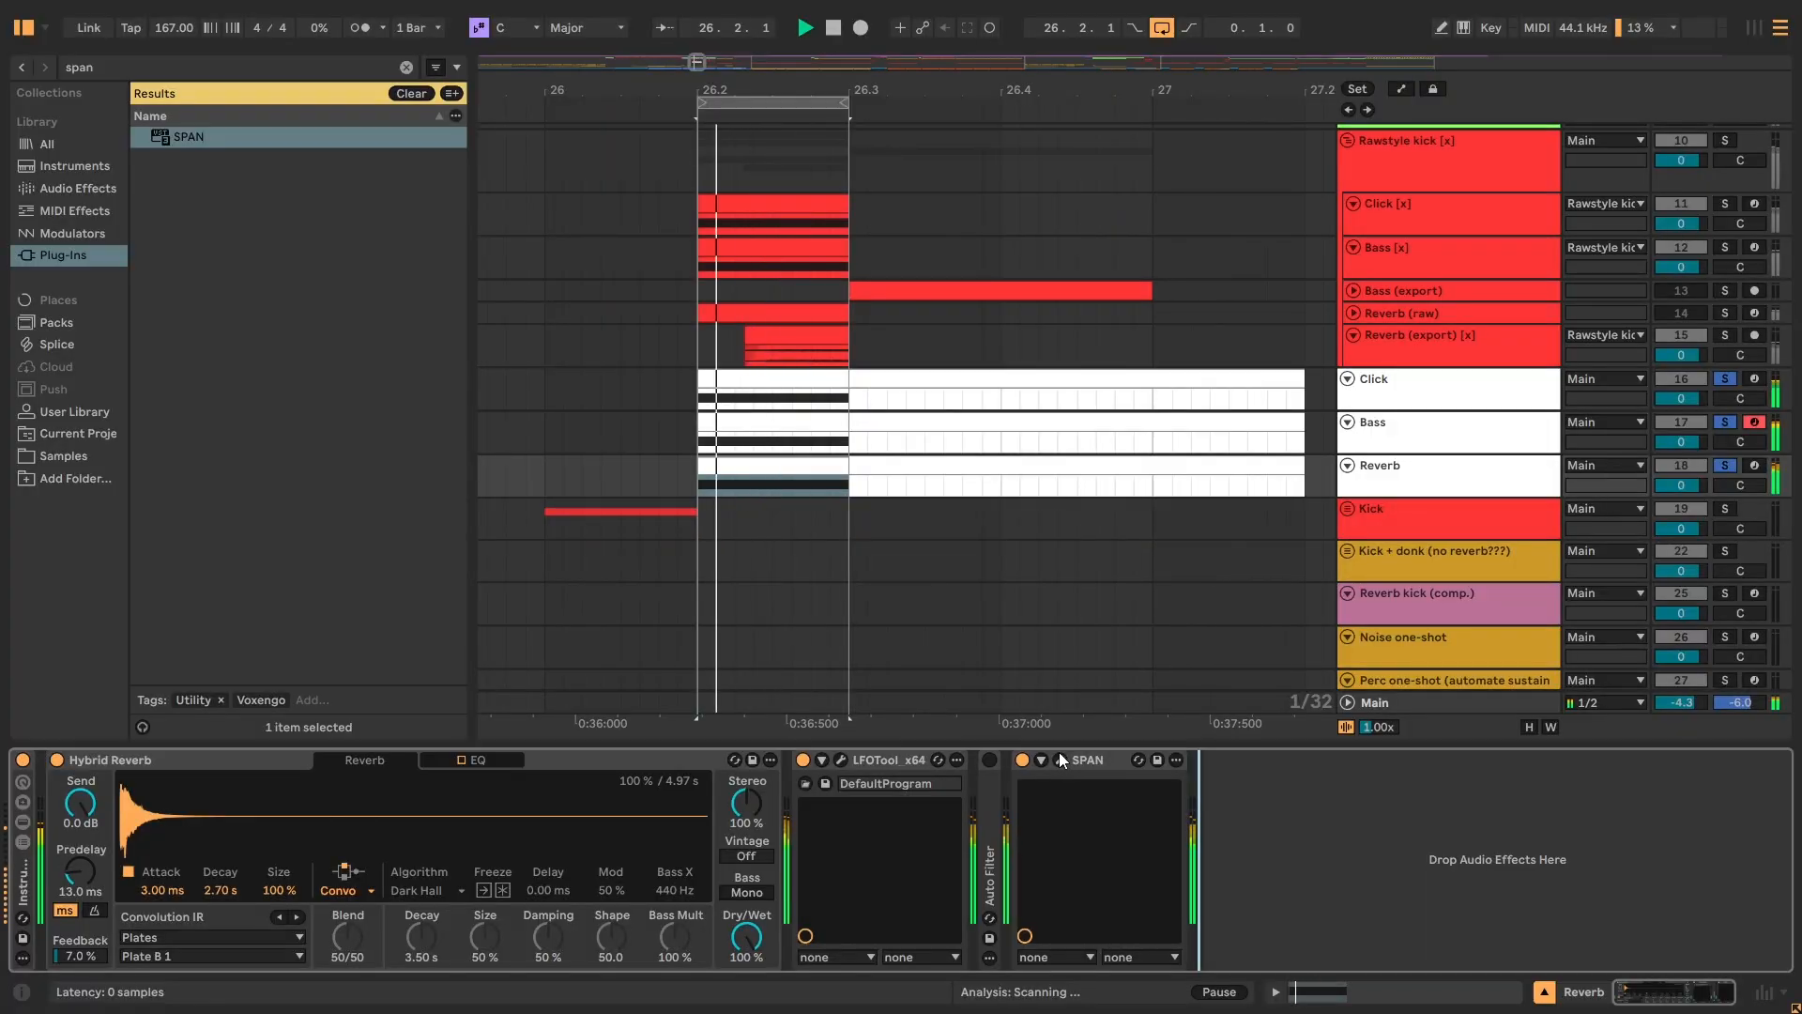
Place LFOTool and SPAN after Hybrid Reverb on the Reverb track.
{"action": "left_click", "coordinate": [1059, 760]}
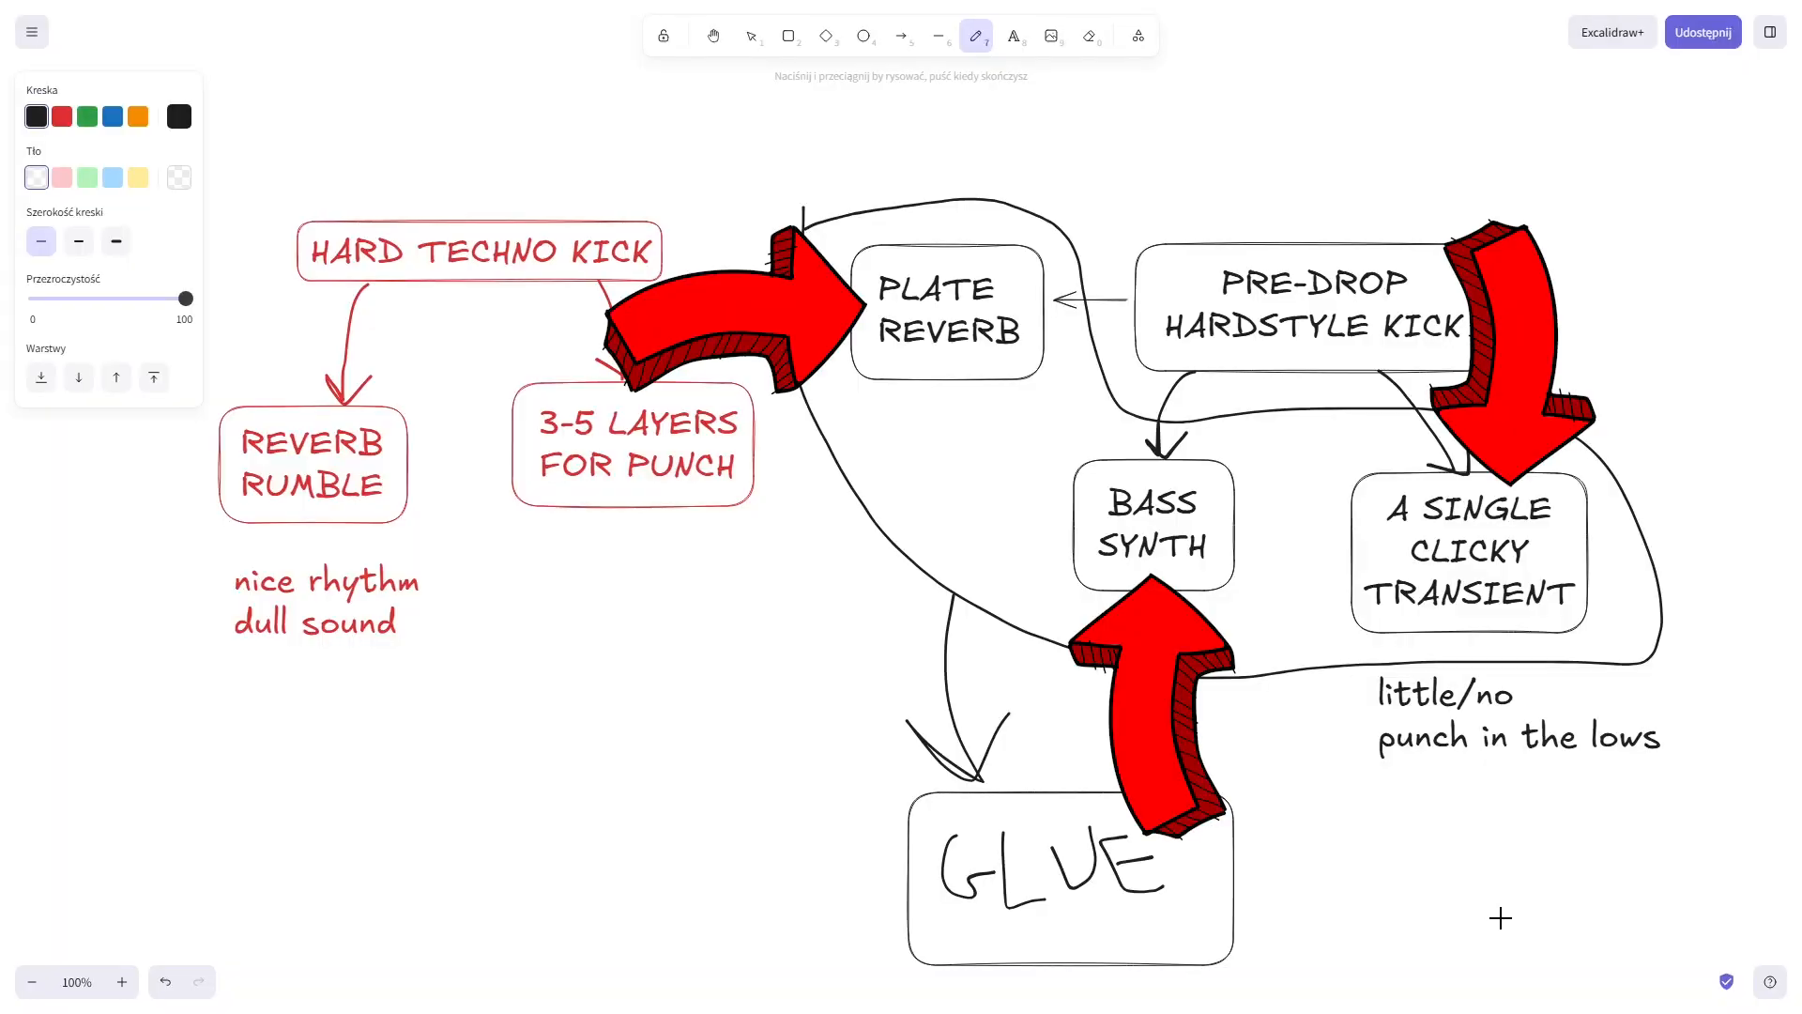
Delete the red arrows on Plate Reverb and the clicky transient box.
{"action": "key", "text": "Delete"}
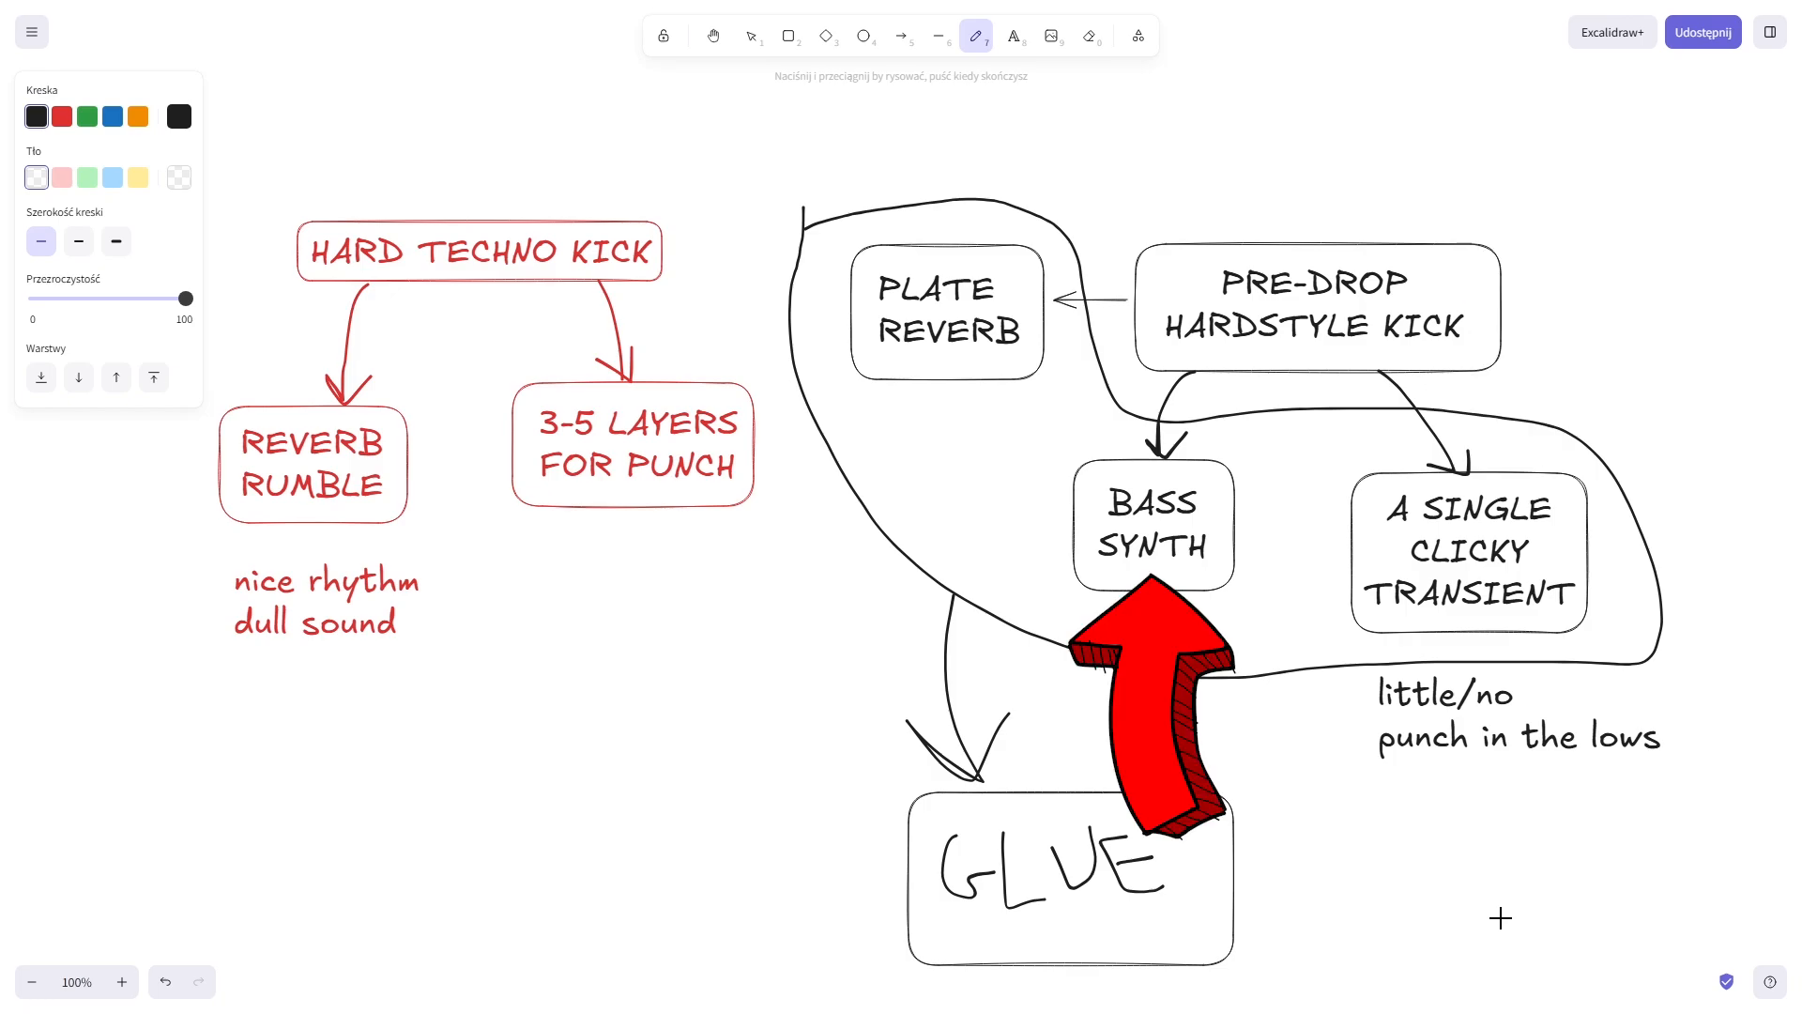
{"action": "left_click_drag", "start_coordinate": [1148, 690], "coordinate": [723, 311]}
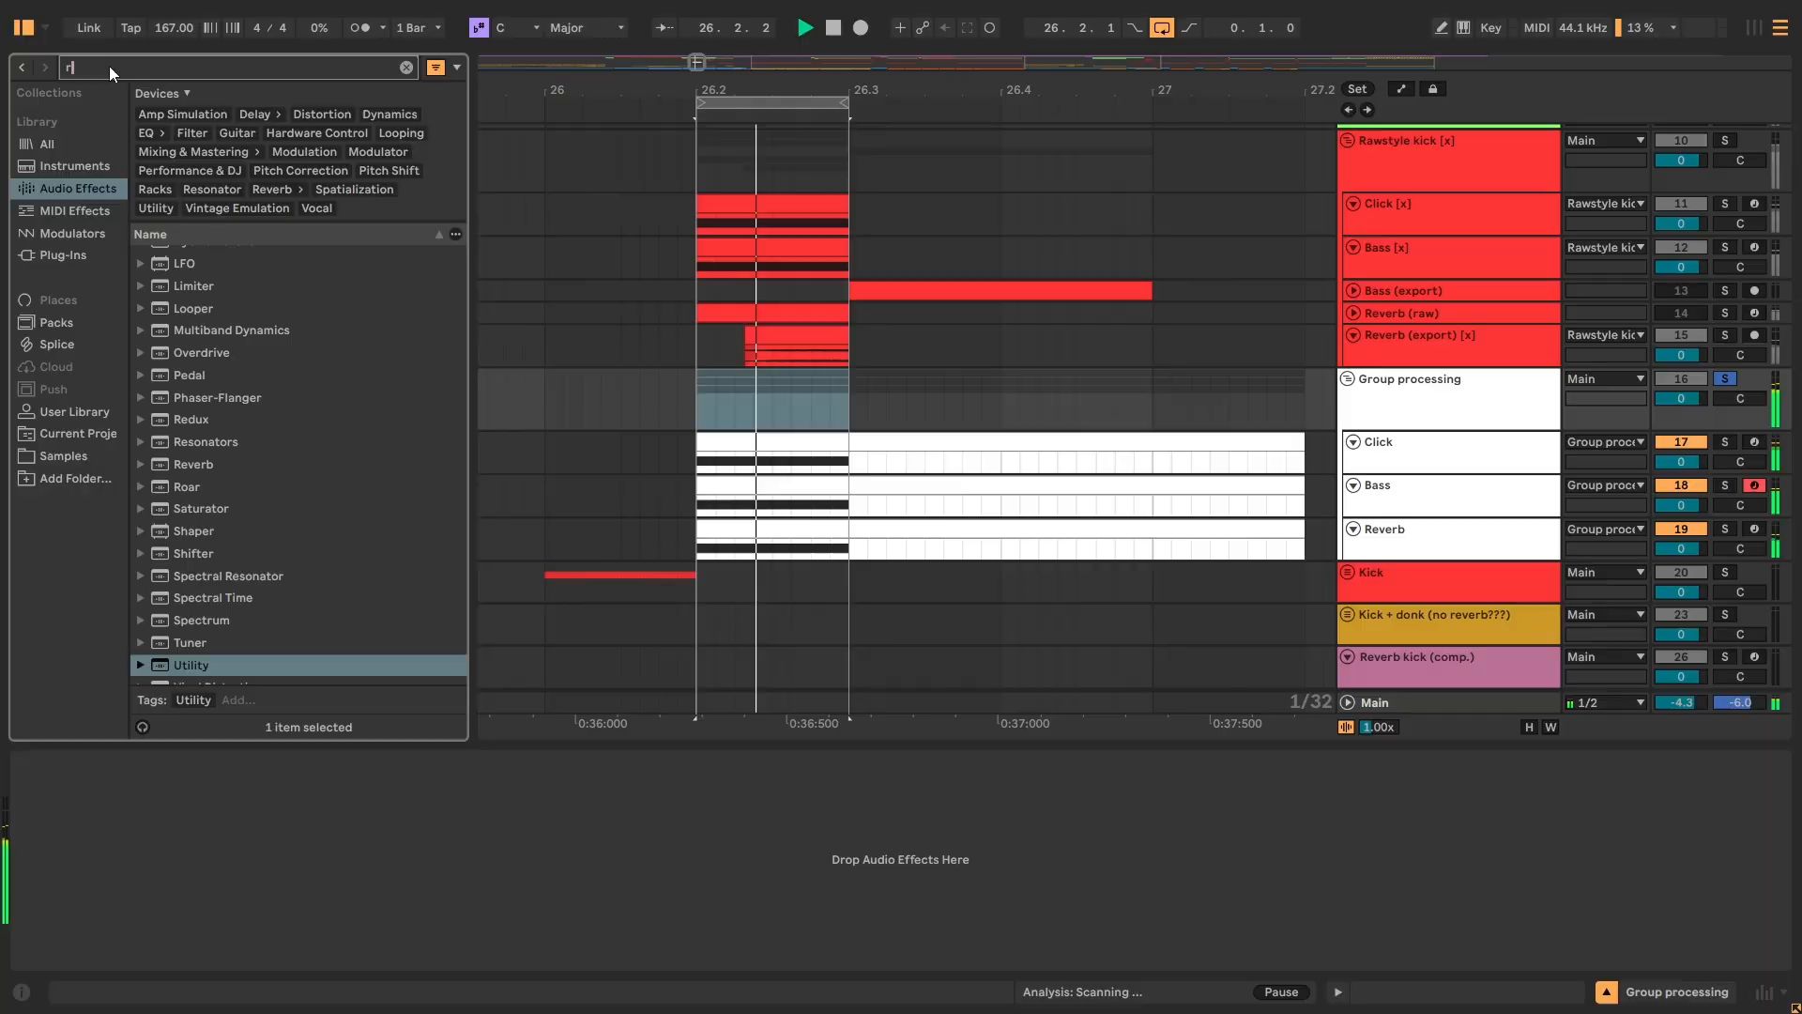
Set Roar to a single stage with a Shards shaper at 88% amount and -0.17 bias.
{"action": "type", "text": "oa"}
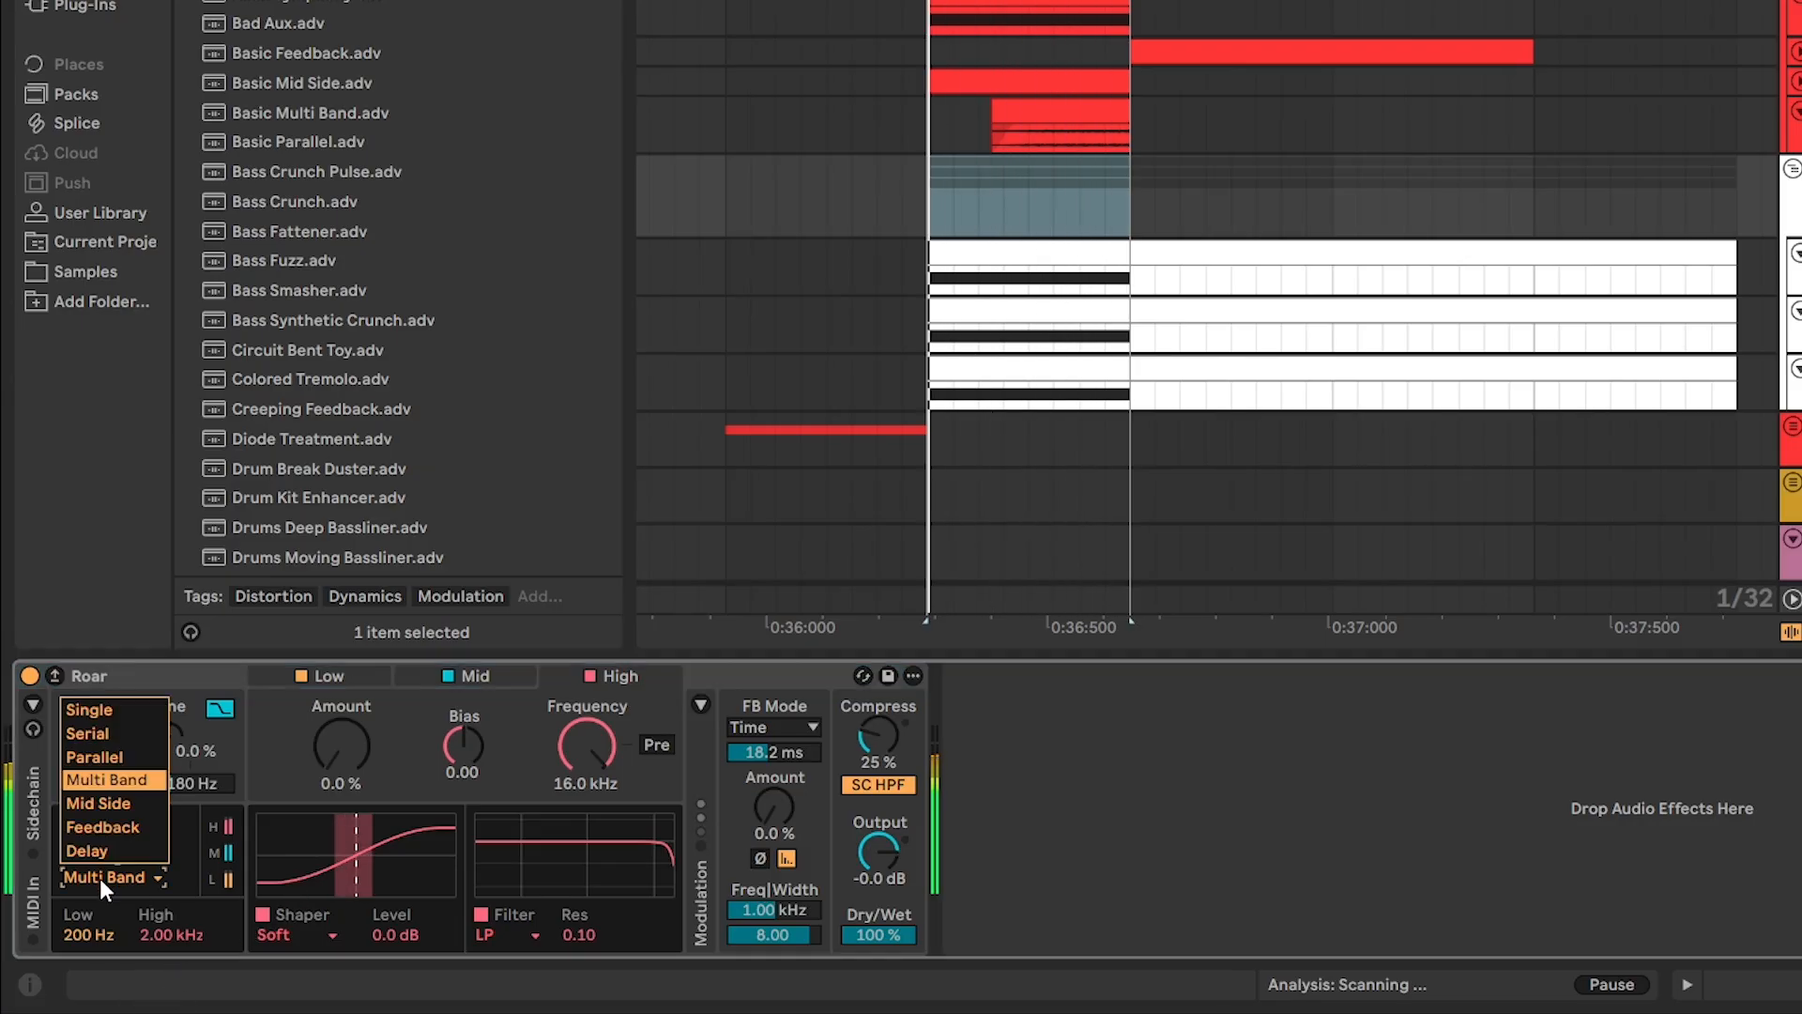
{"action": "left_click", "coordinate": [90, 709]}
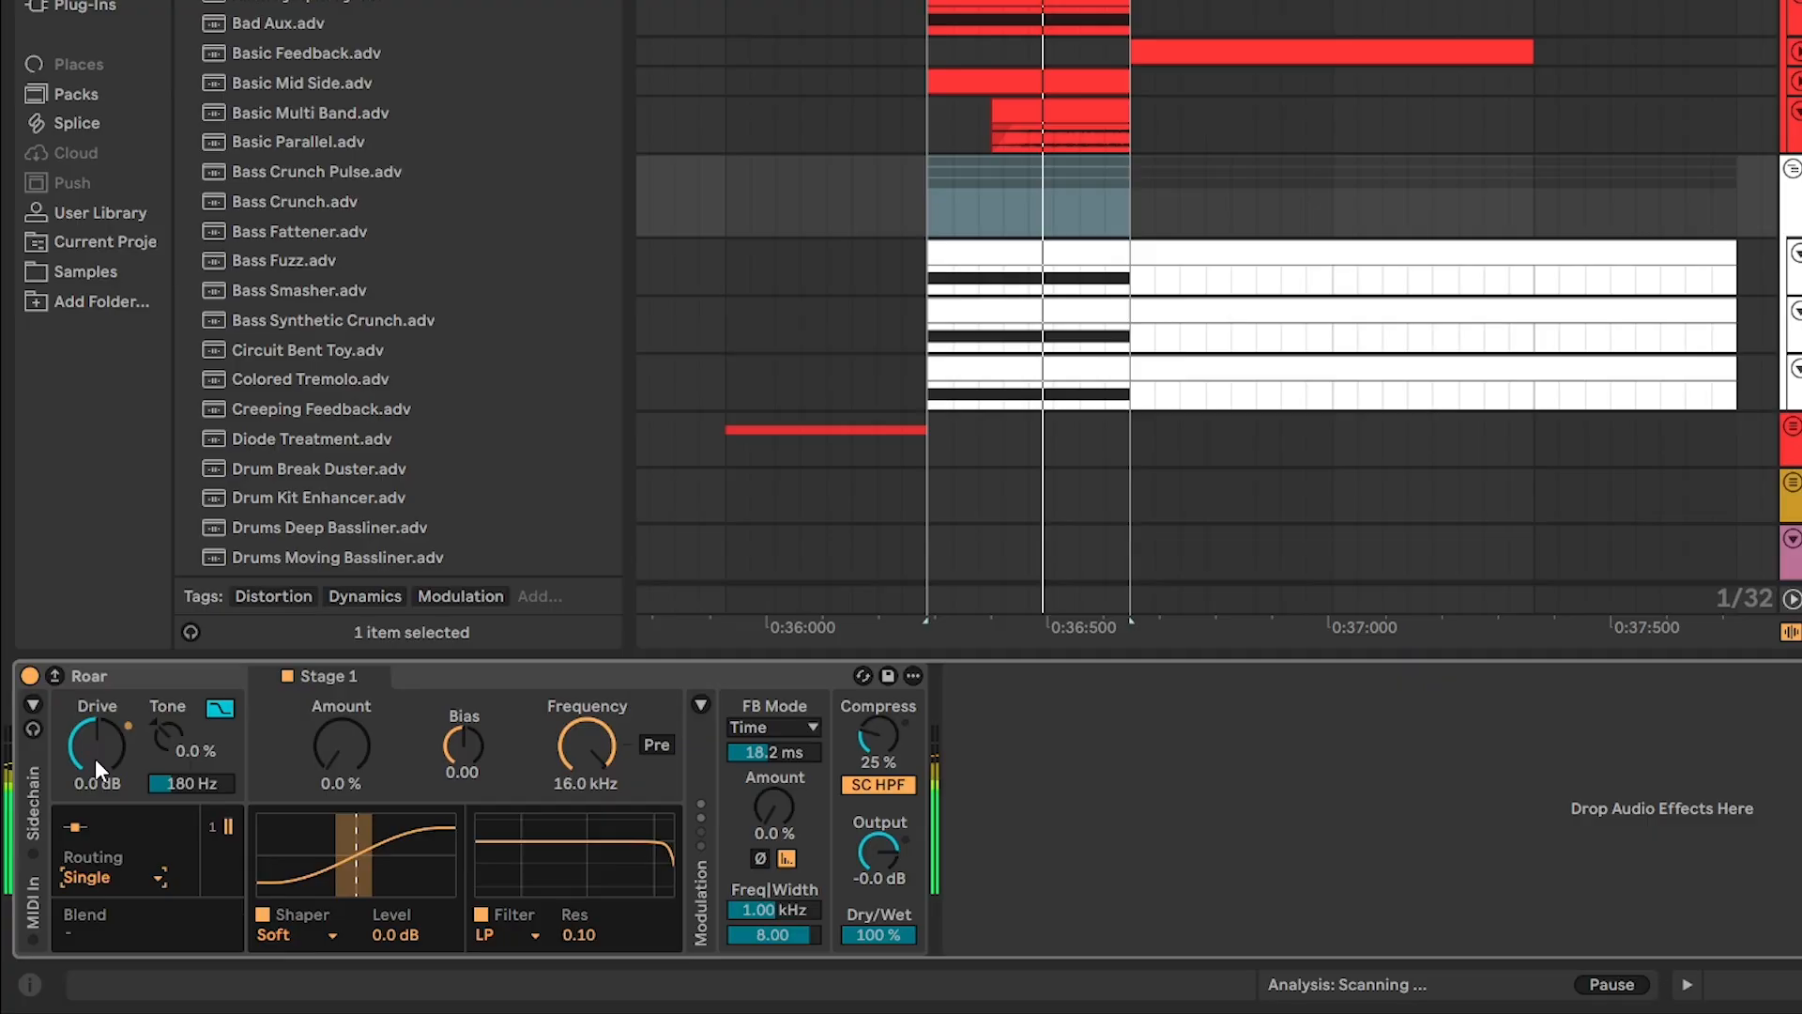
{"action": "left_click", "coordinate": [299, 934]}
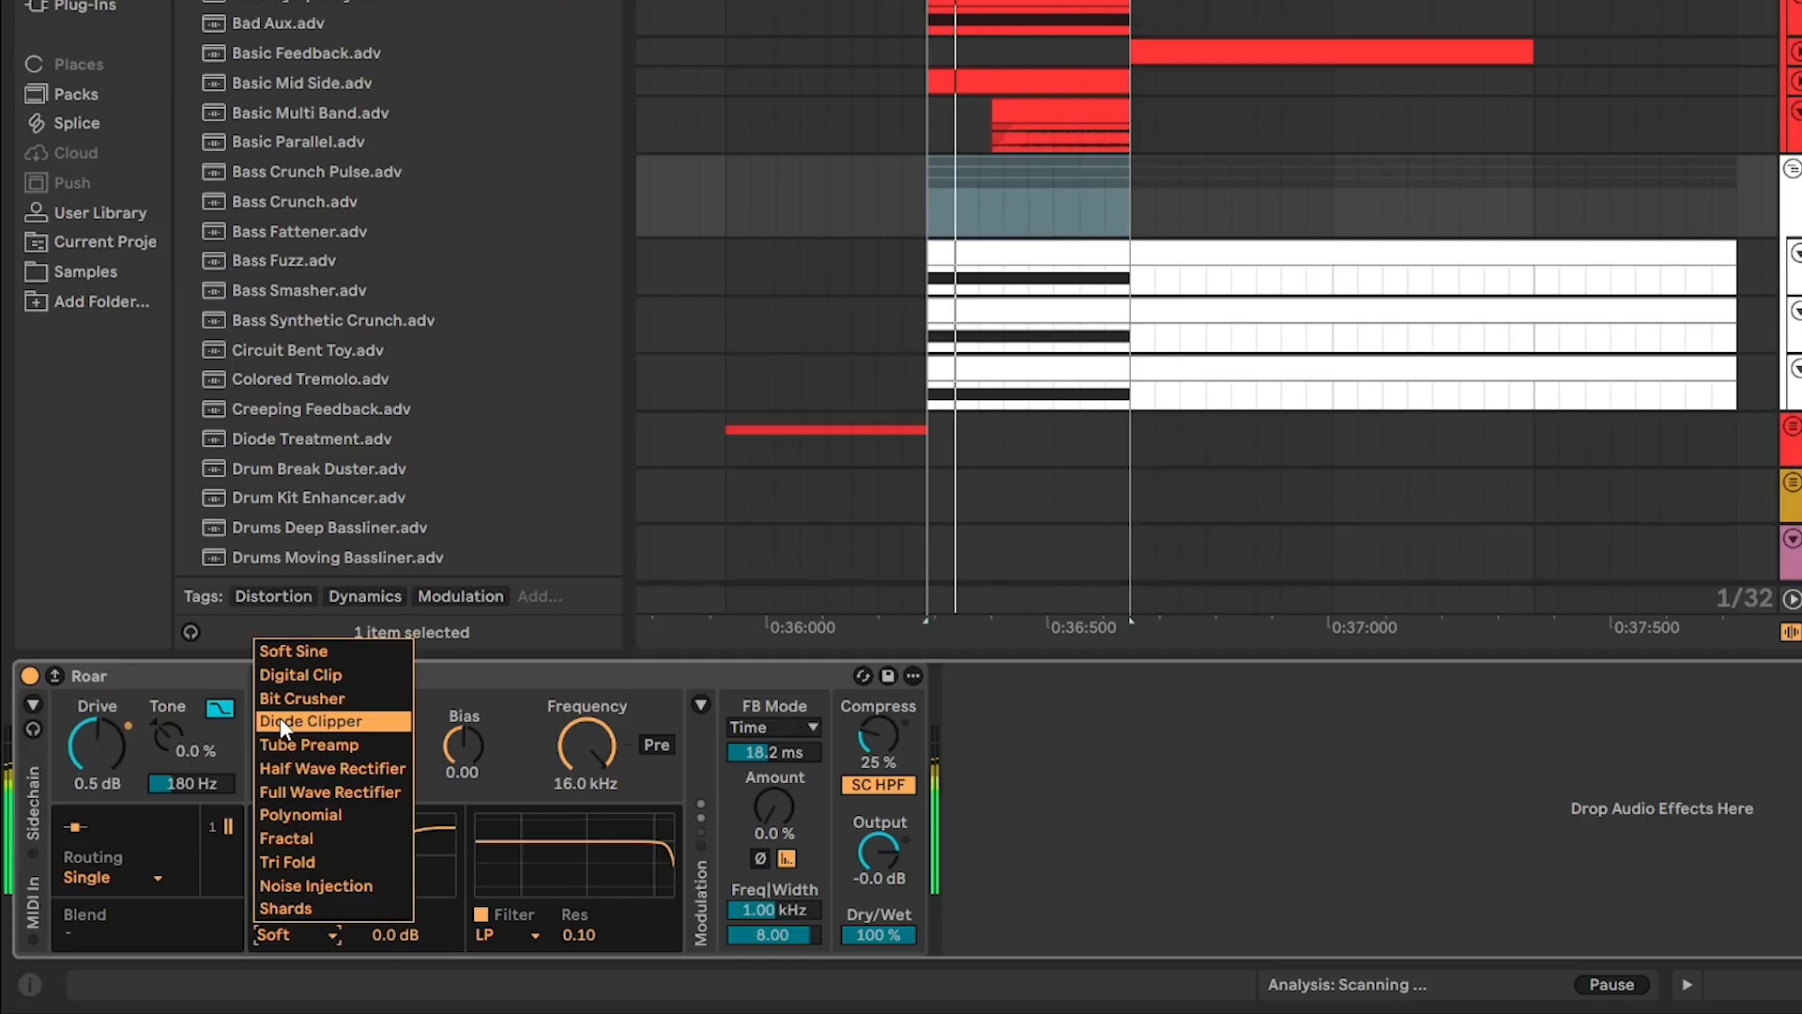
{"action": "left_click", "coordinate": [285, 908]}
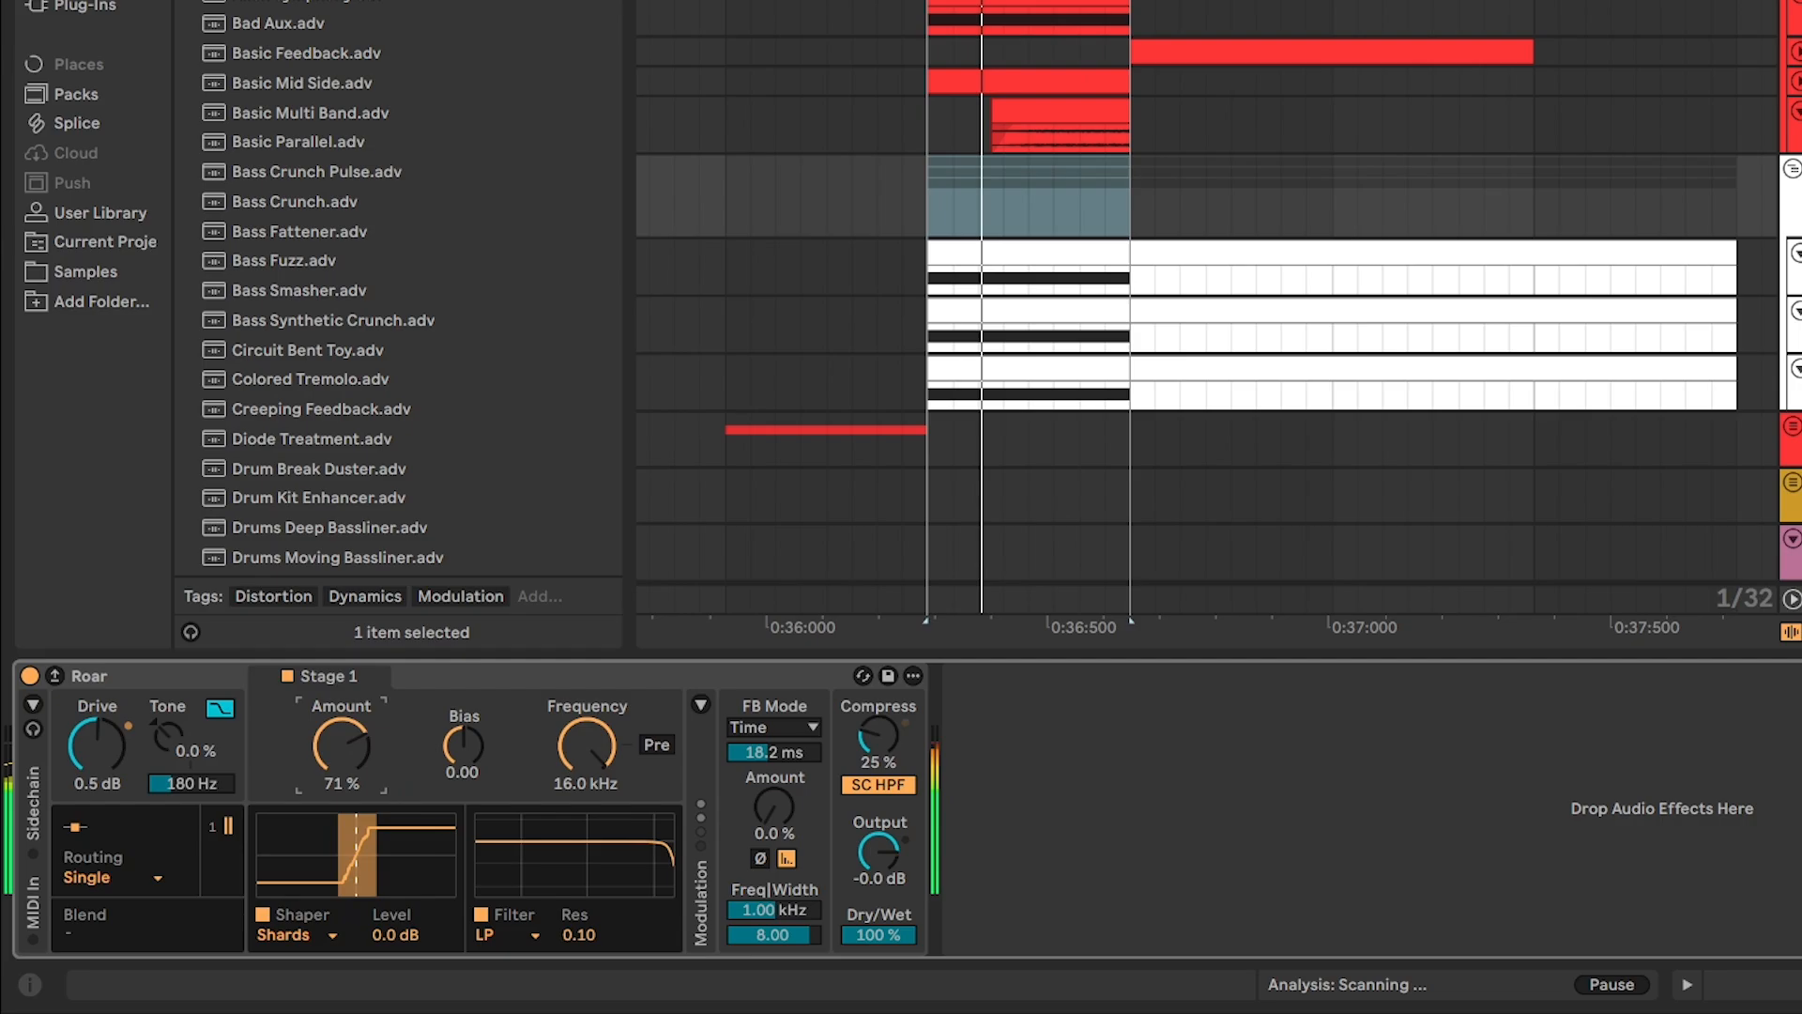
{"action": "left_click_drag", "start_coordinate": [340, 749], "coordinate": [339, 723]}
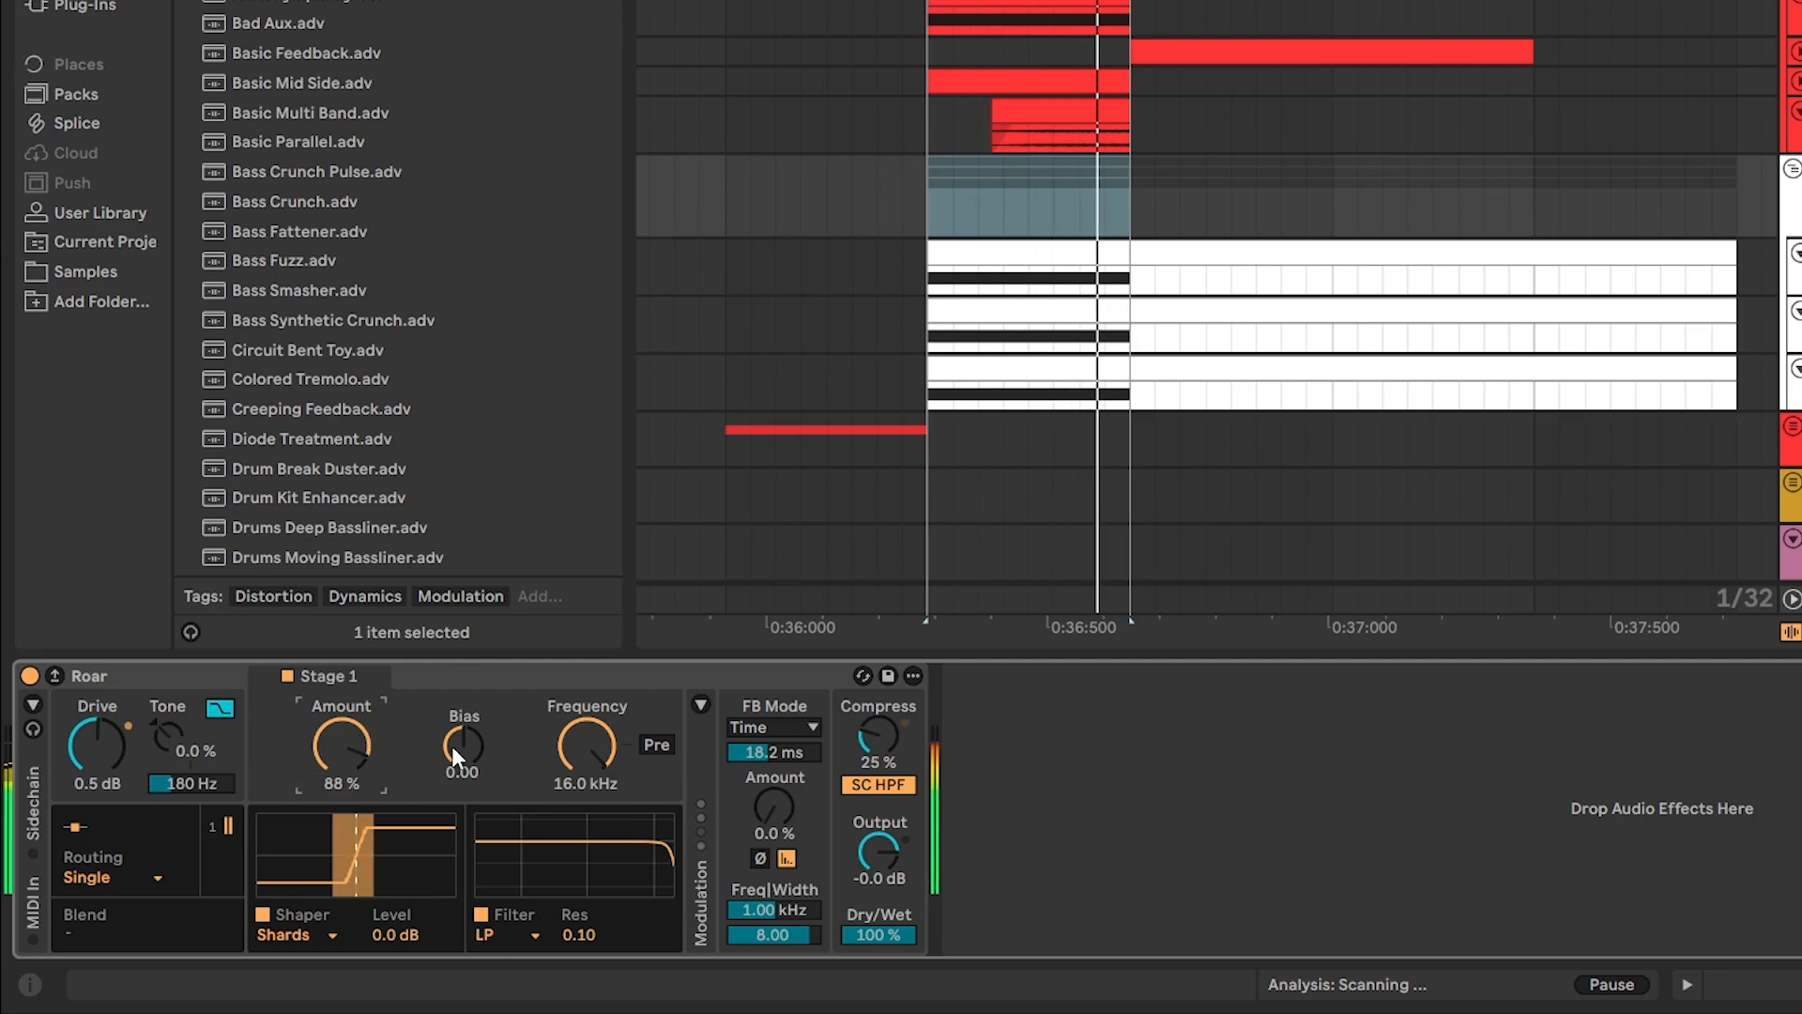
{"action": "left_click_drag", "start_coordinate": [462, 747], "coordinate": [495, 782]}
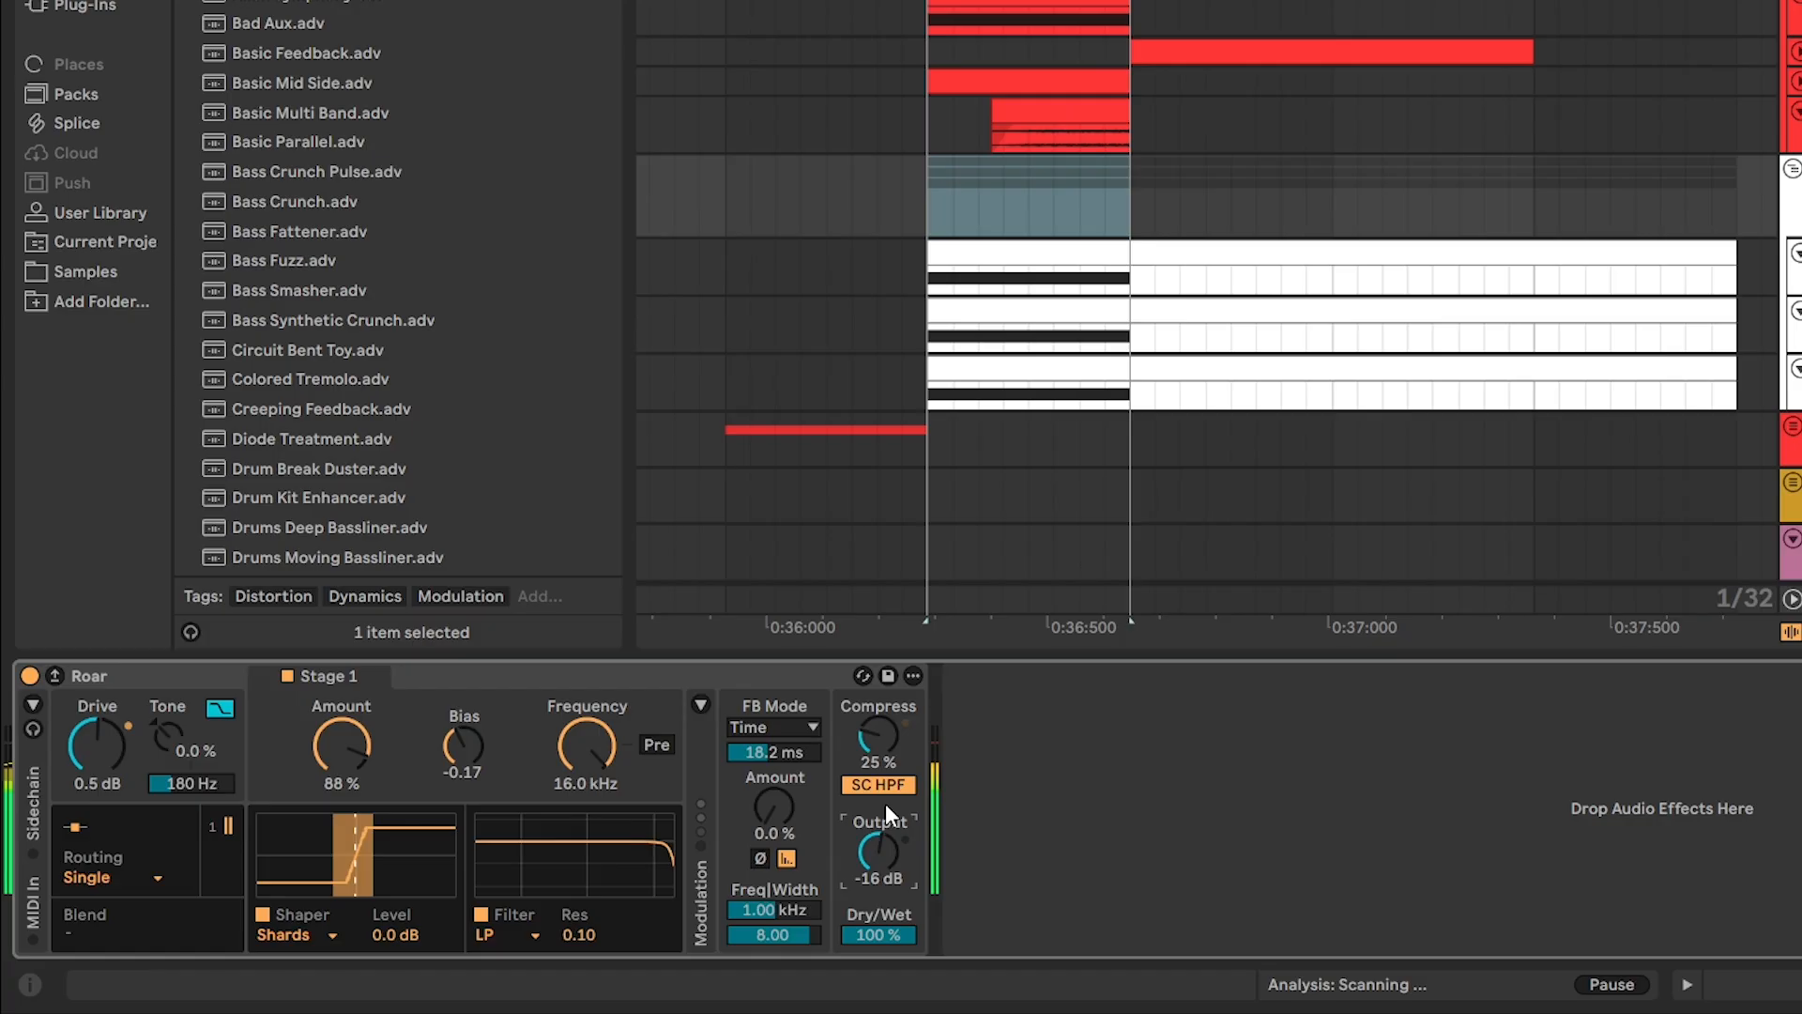
A/B the Roar distortion by toggling the devices off and back on.
{"action": "left_click", "coordinate": [28, 676]}
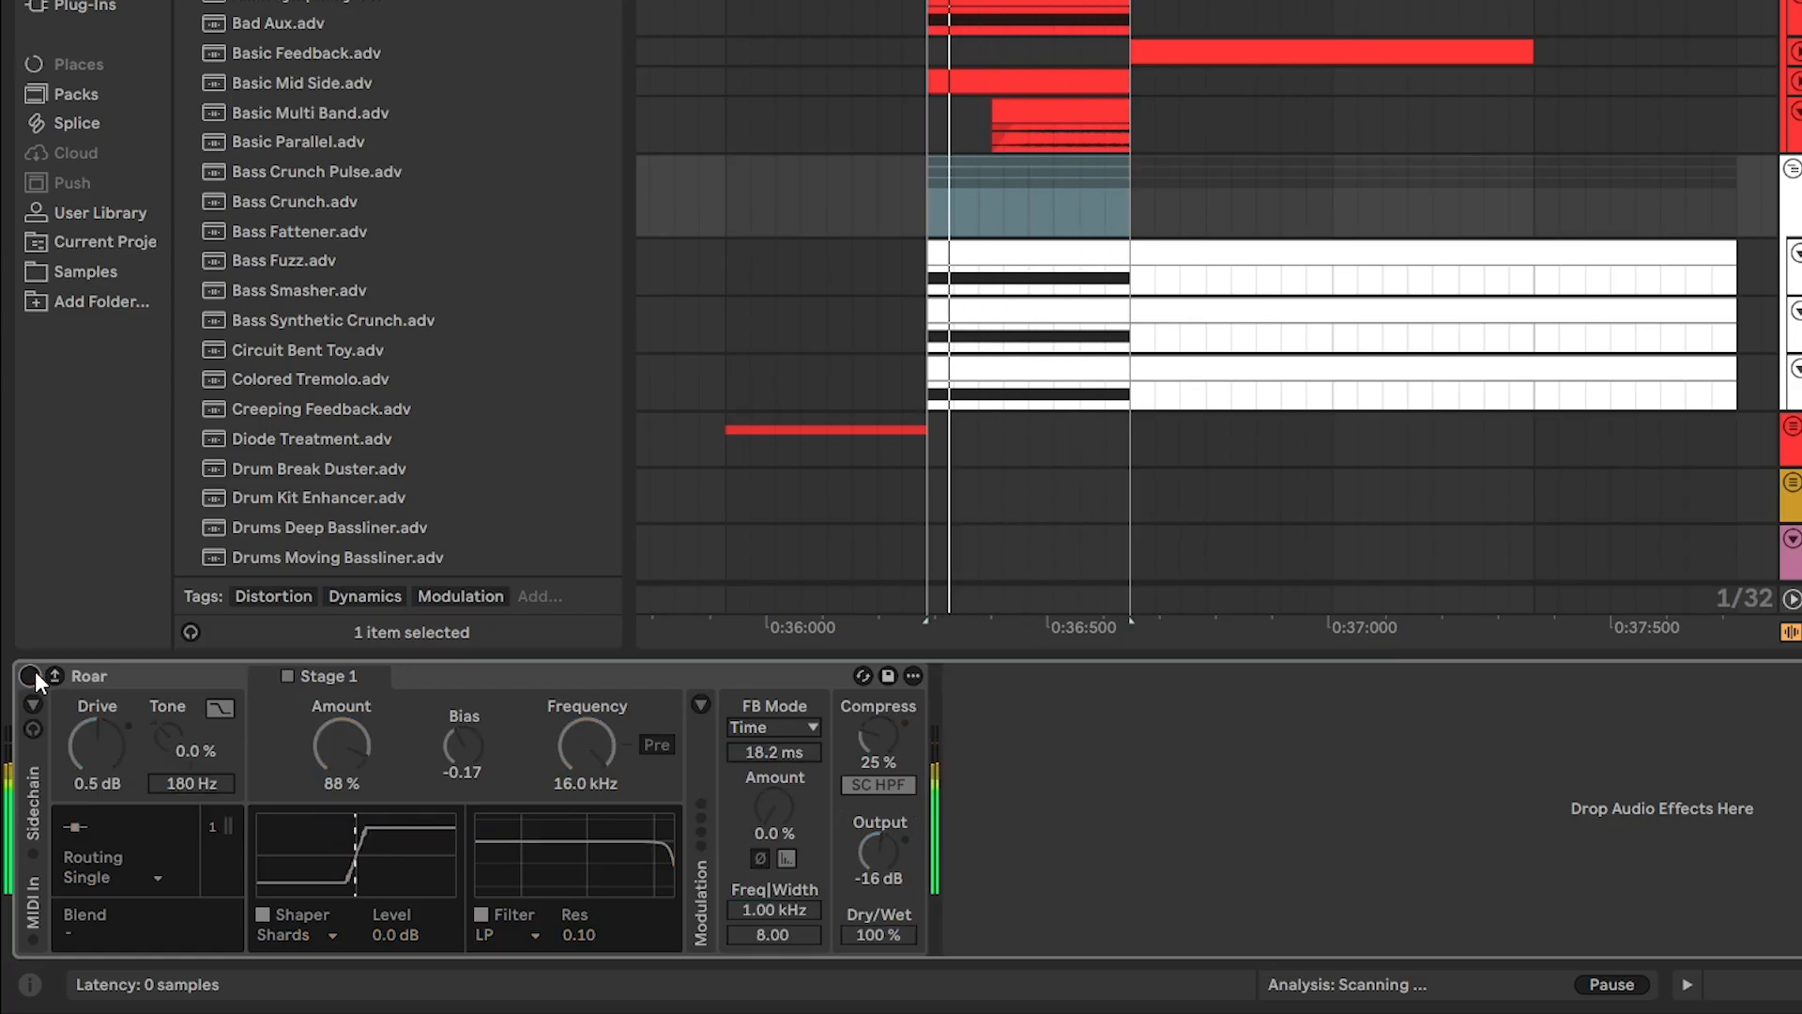
{"action": "left_click", "coordinate": [28, 675]}
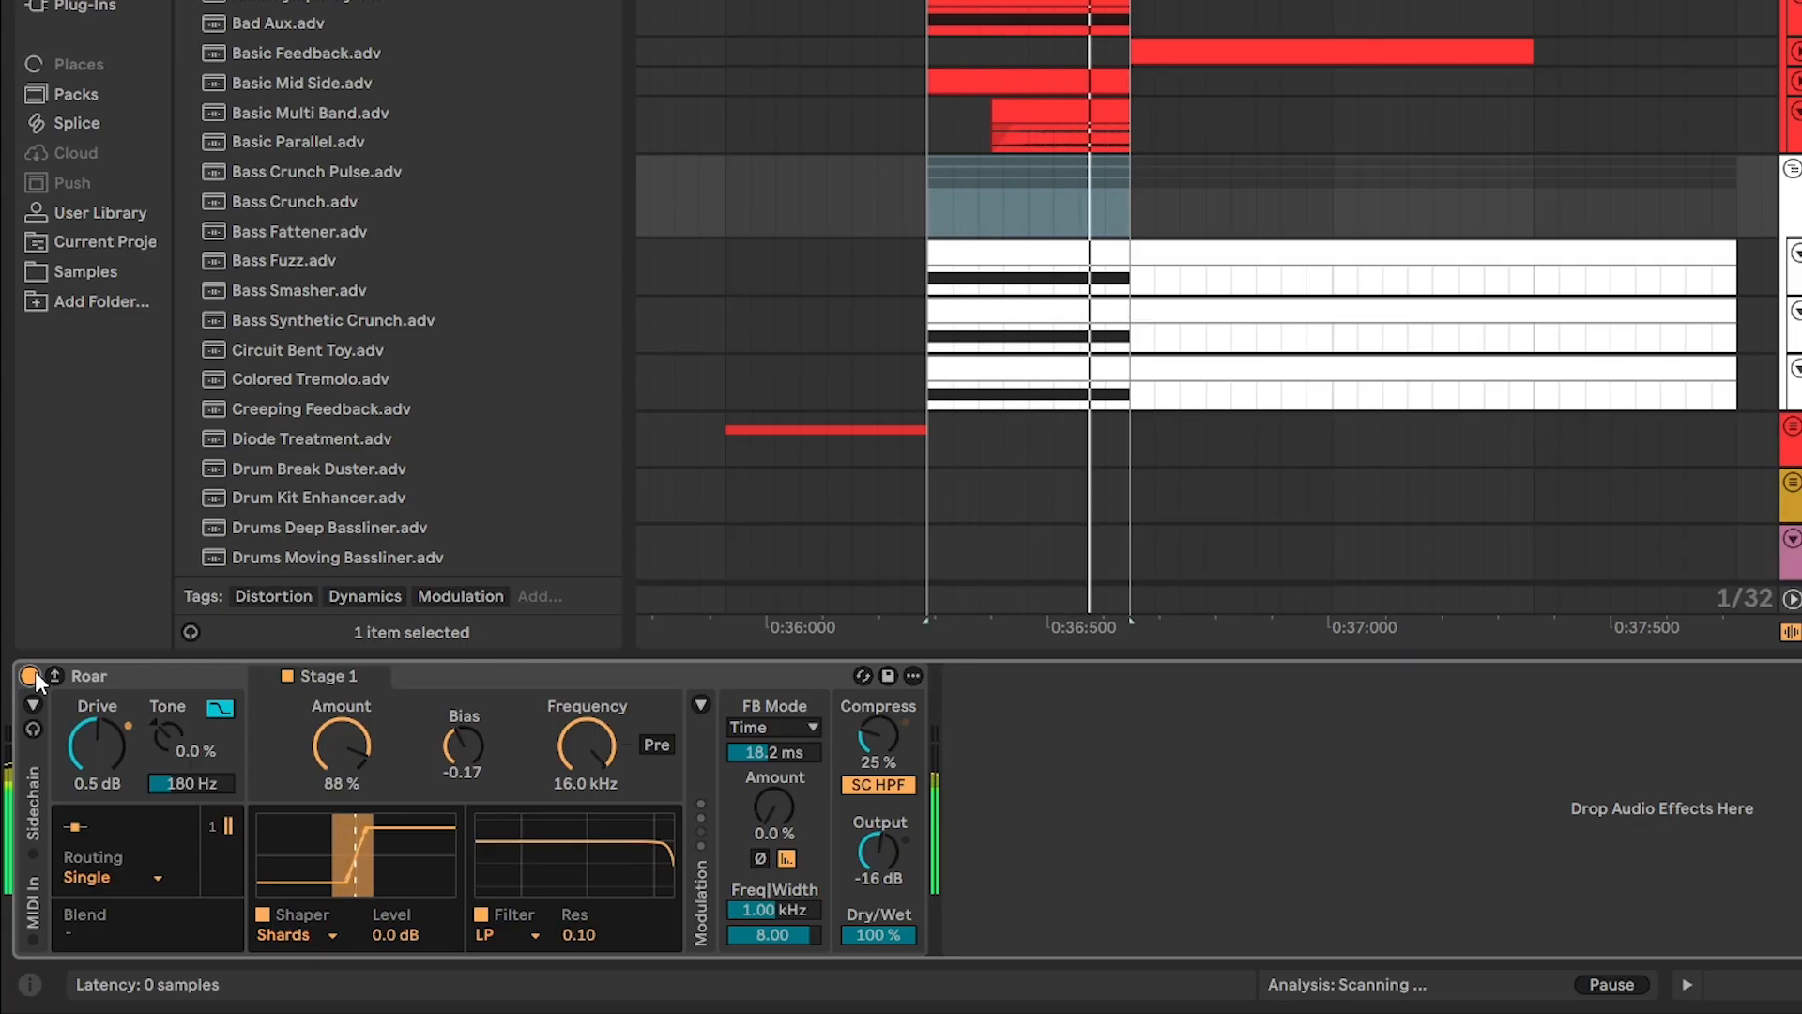
{"action": "left_click", "coordinate": [1225, 934]}
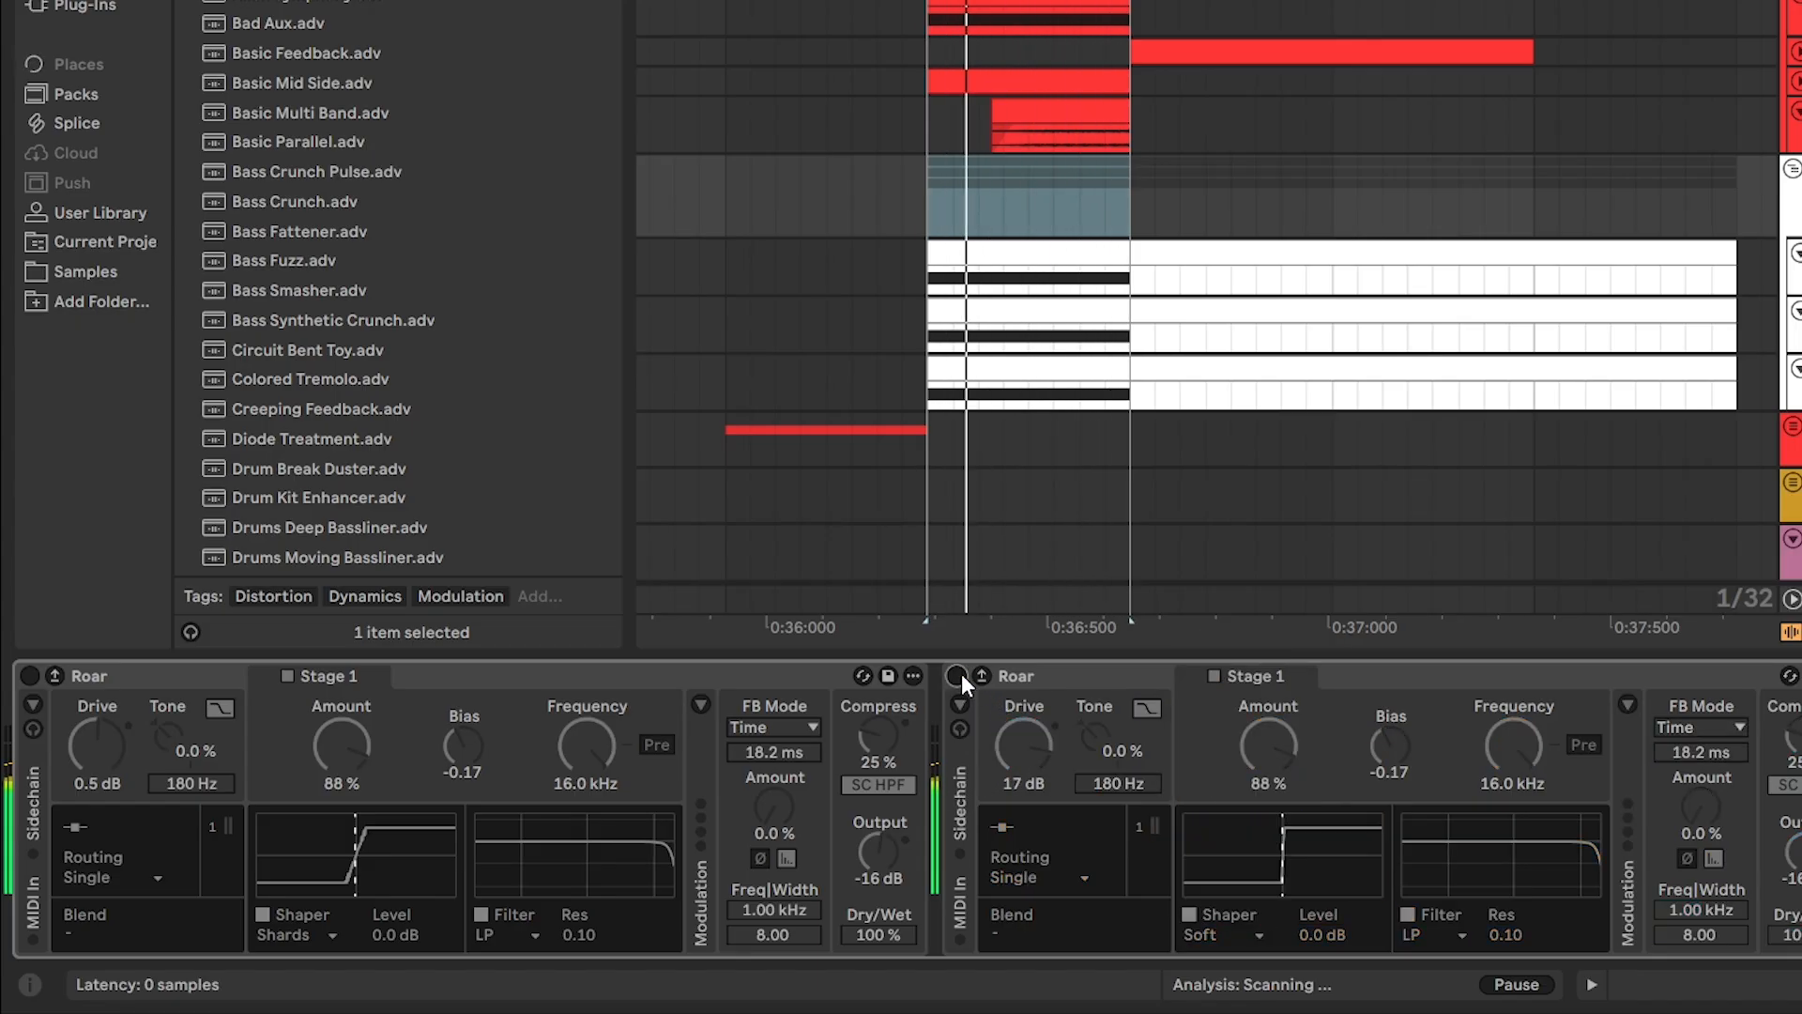
{"action": "left_click", "coordinate": [956, 676]}
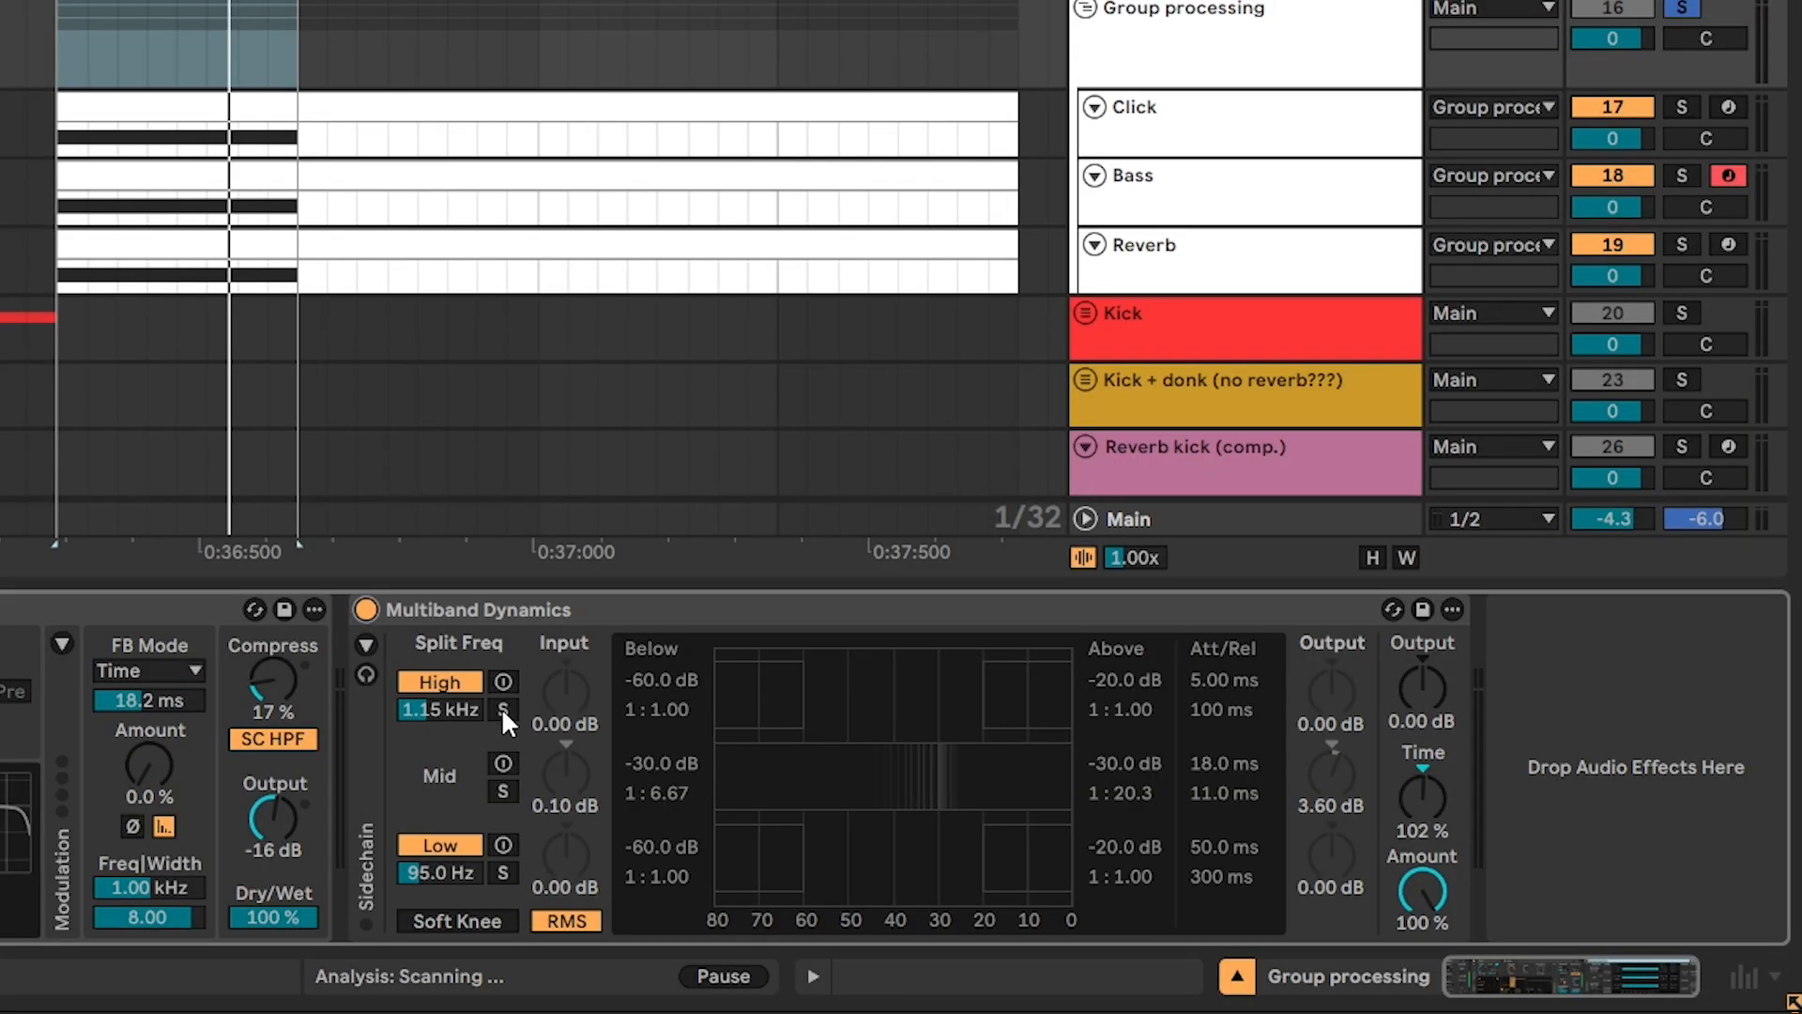
Solo the high band of Multiband Dynamics on the Group processing track.
{"action": "left_click", "coordinate": [503, 709]}
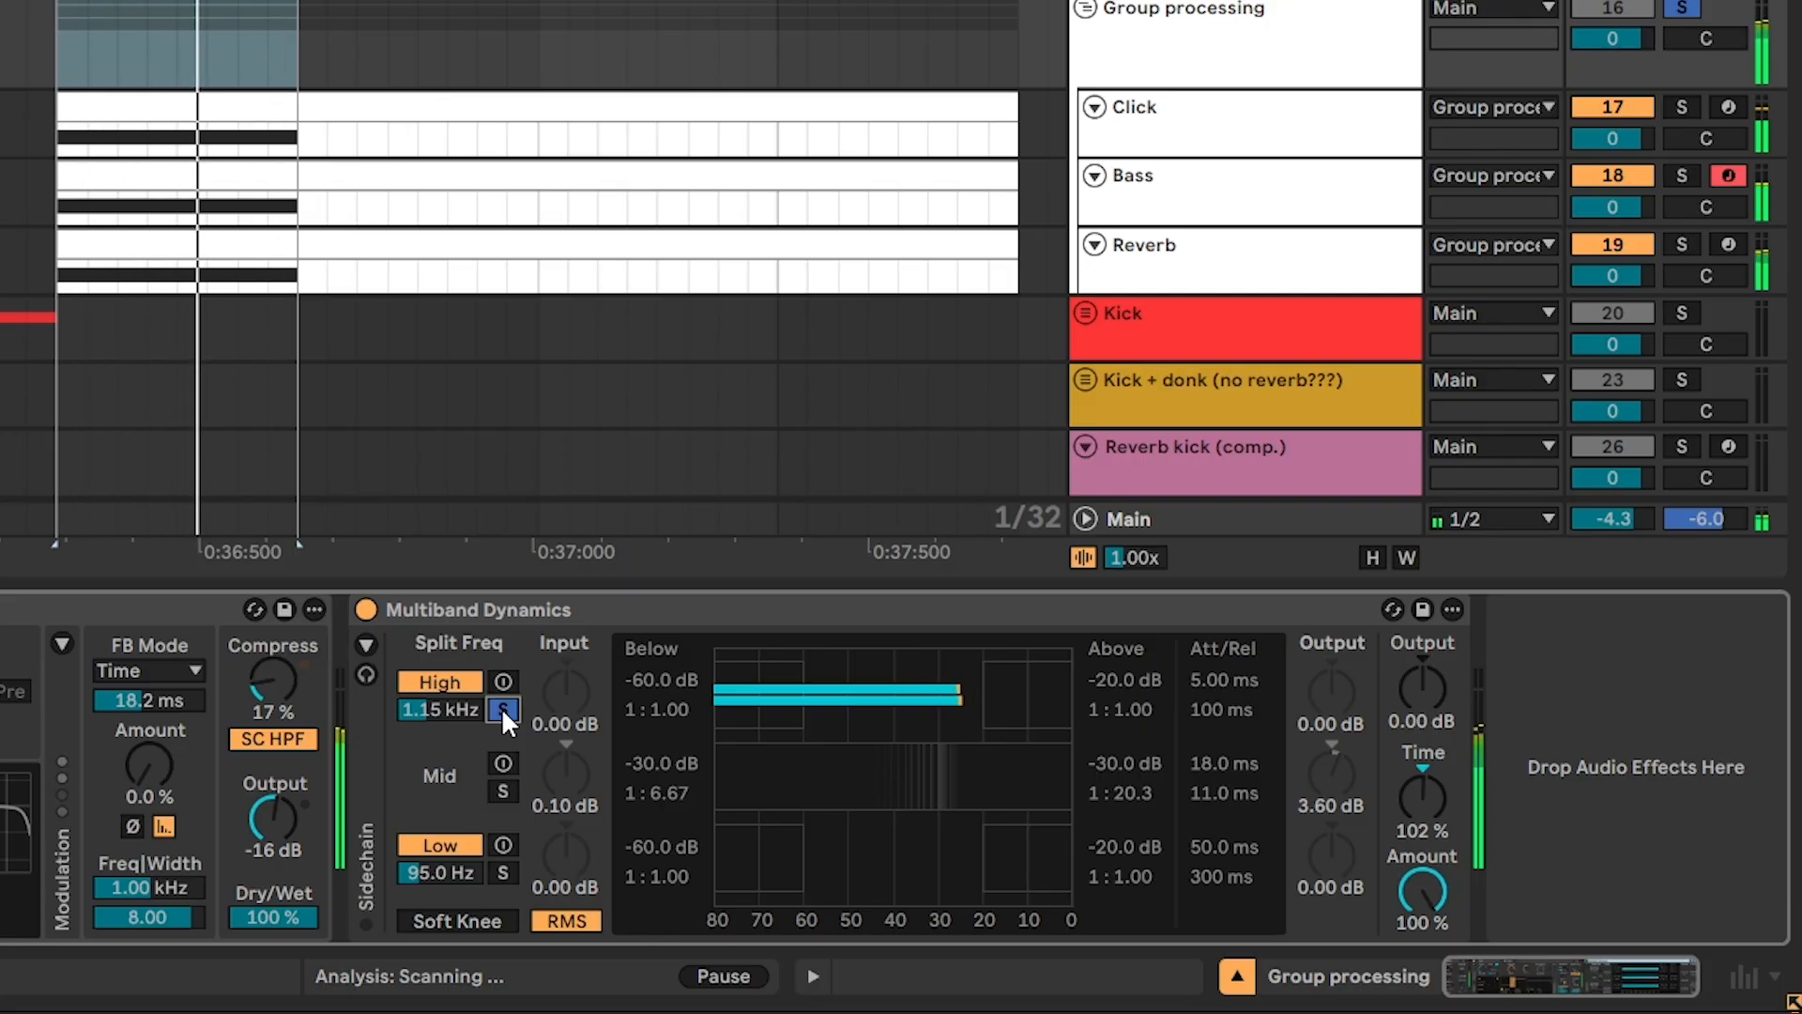
Turn on Multiband Dynamics' mid band compression and adjust a band control.
{"action": "left_click", "coordinate": [504, 710]}
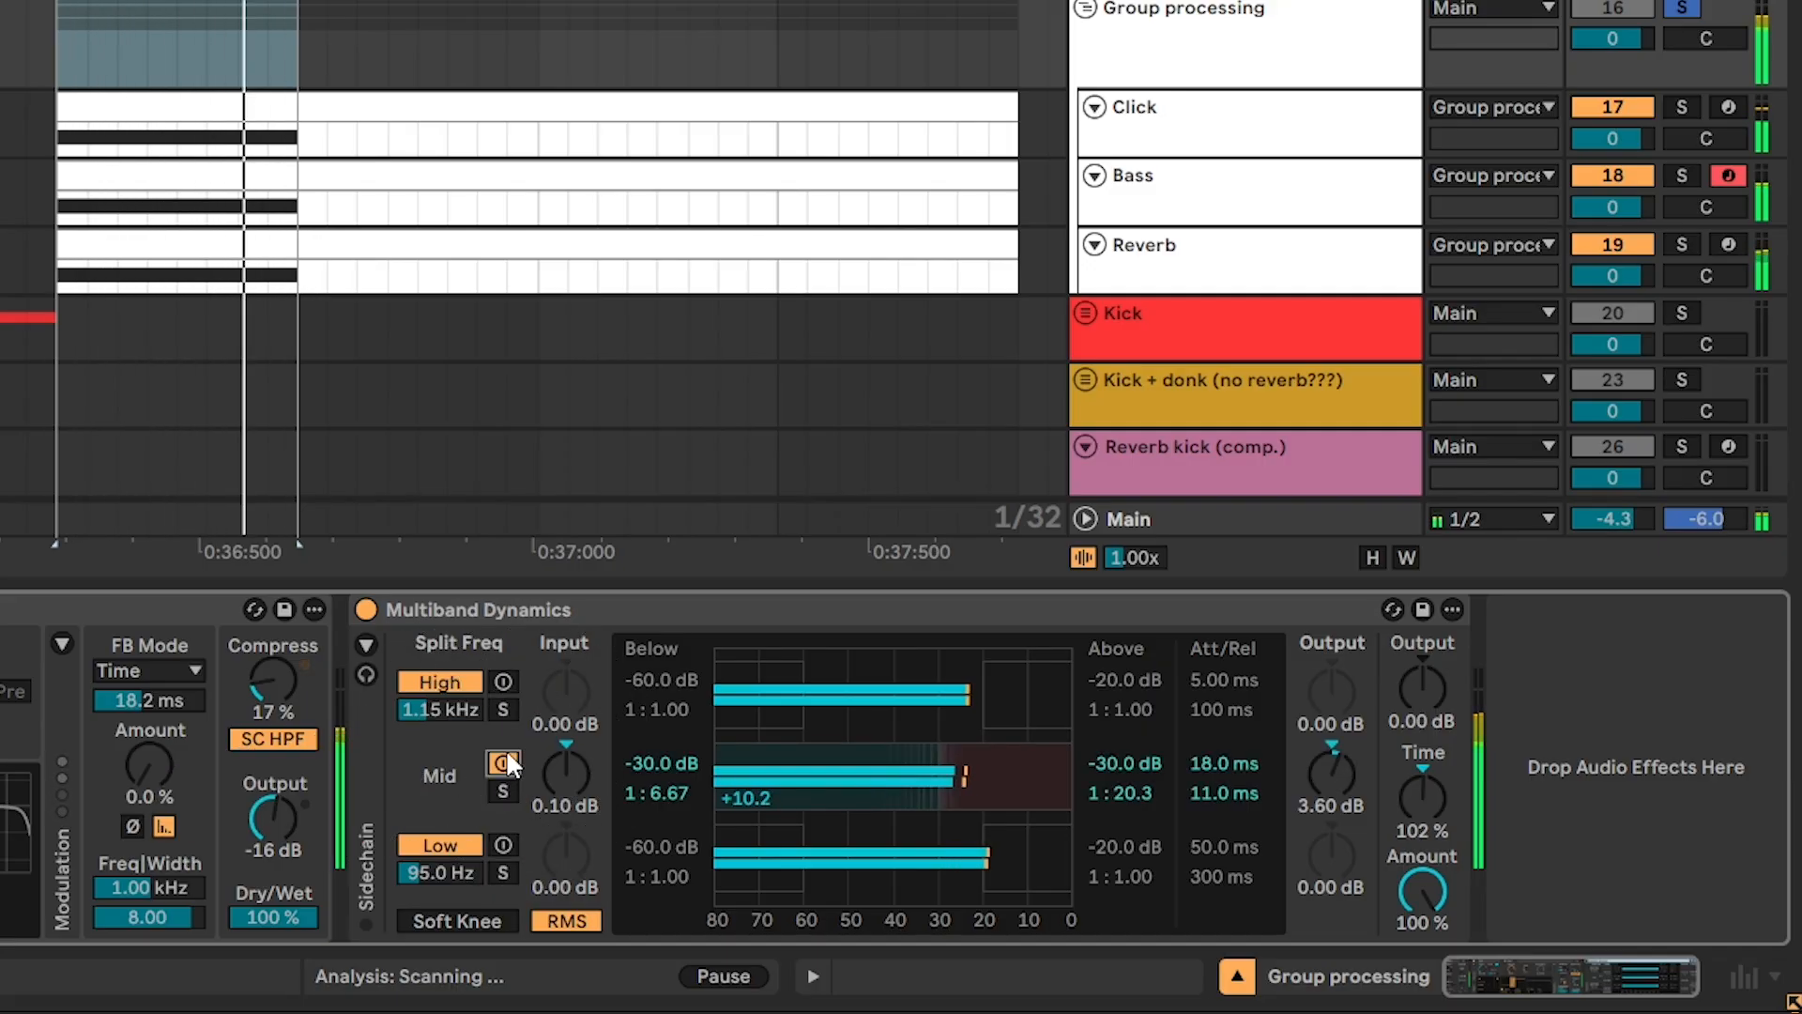
{"action": "left_click_drag", "start_coordinate": [969, 776], "coordinate": [989, 788]}
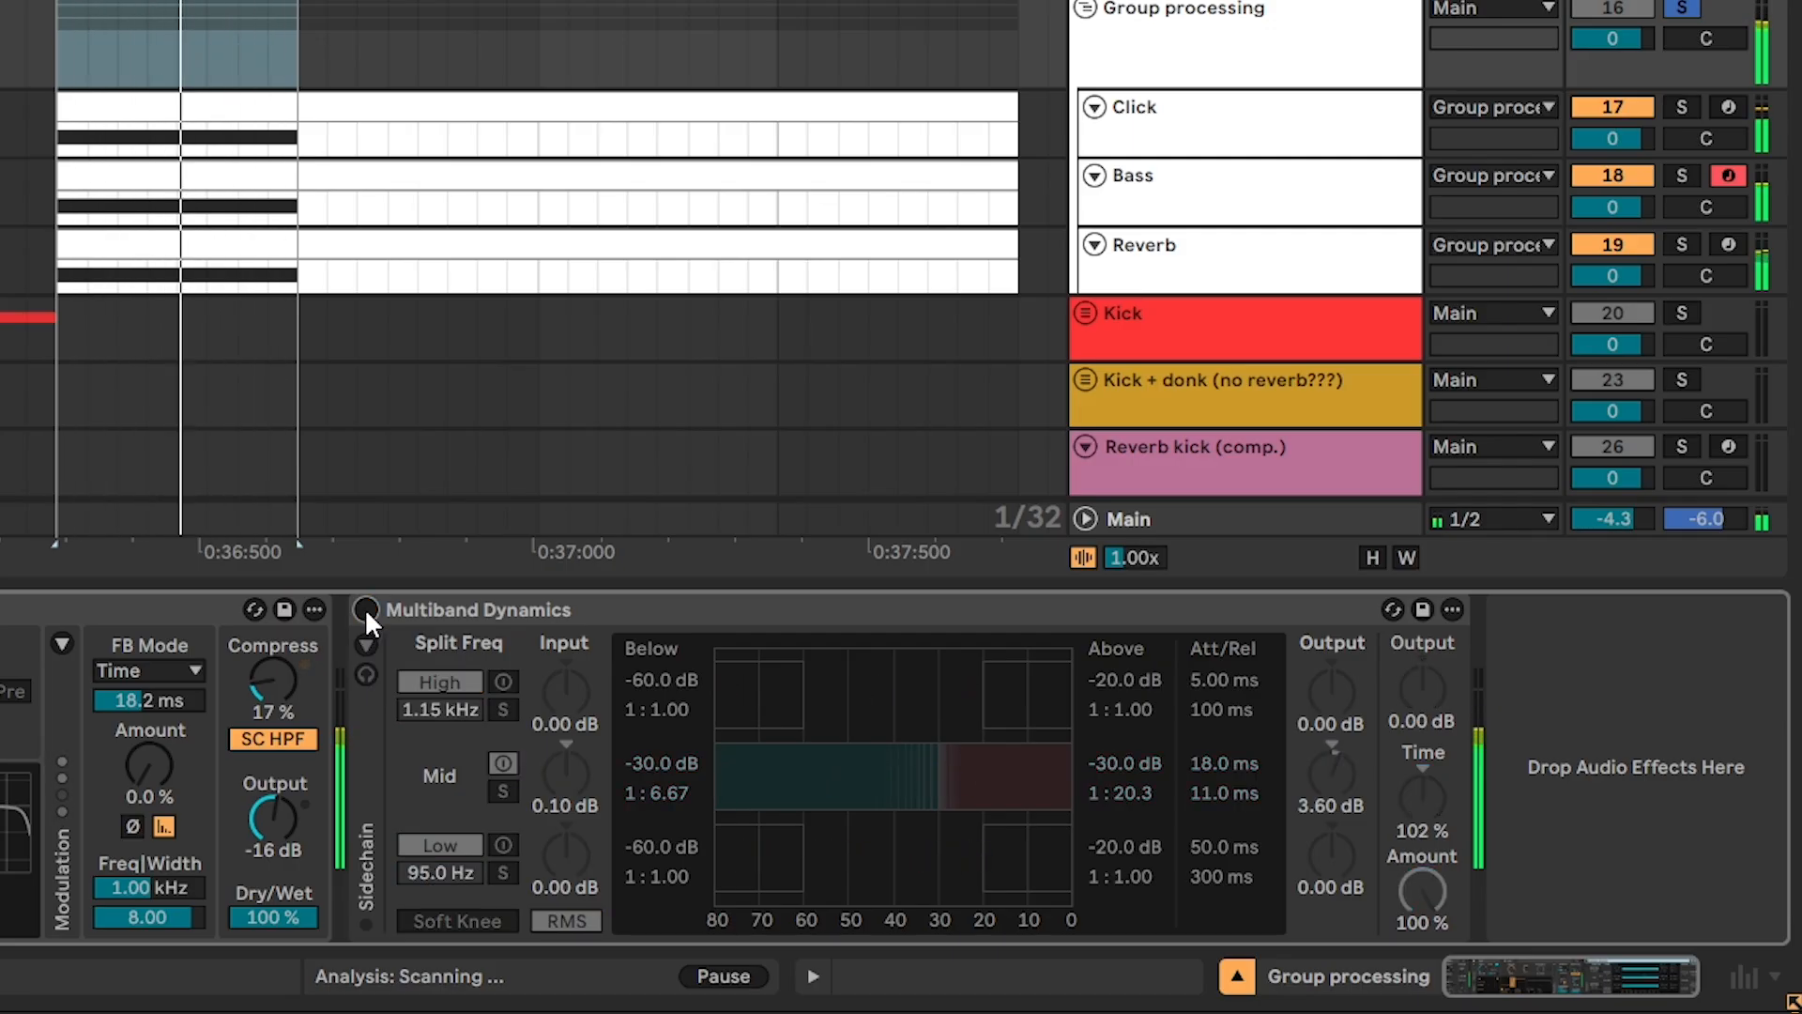
Re-enable the Multiband Dynamics glue on the Group processing chain.
{"action": "left_click", "coordinate": [365, 611]}
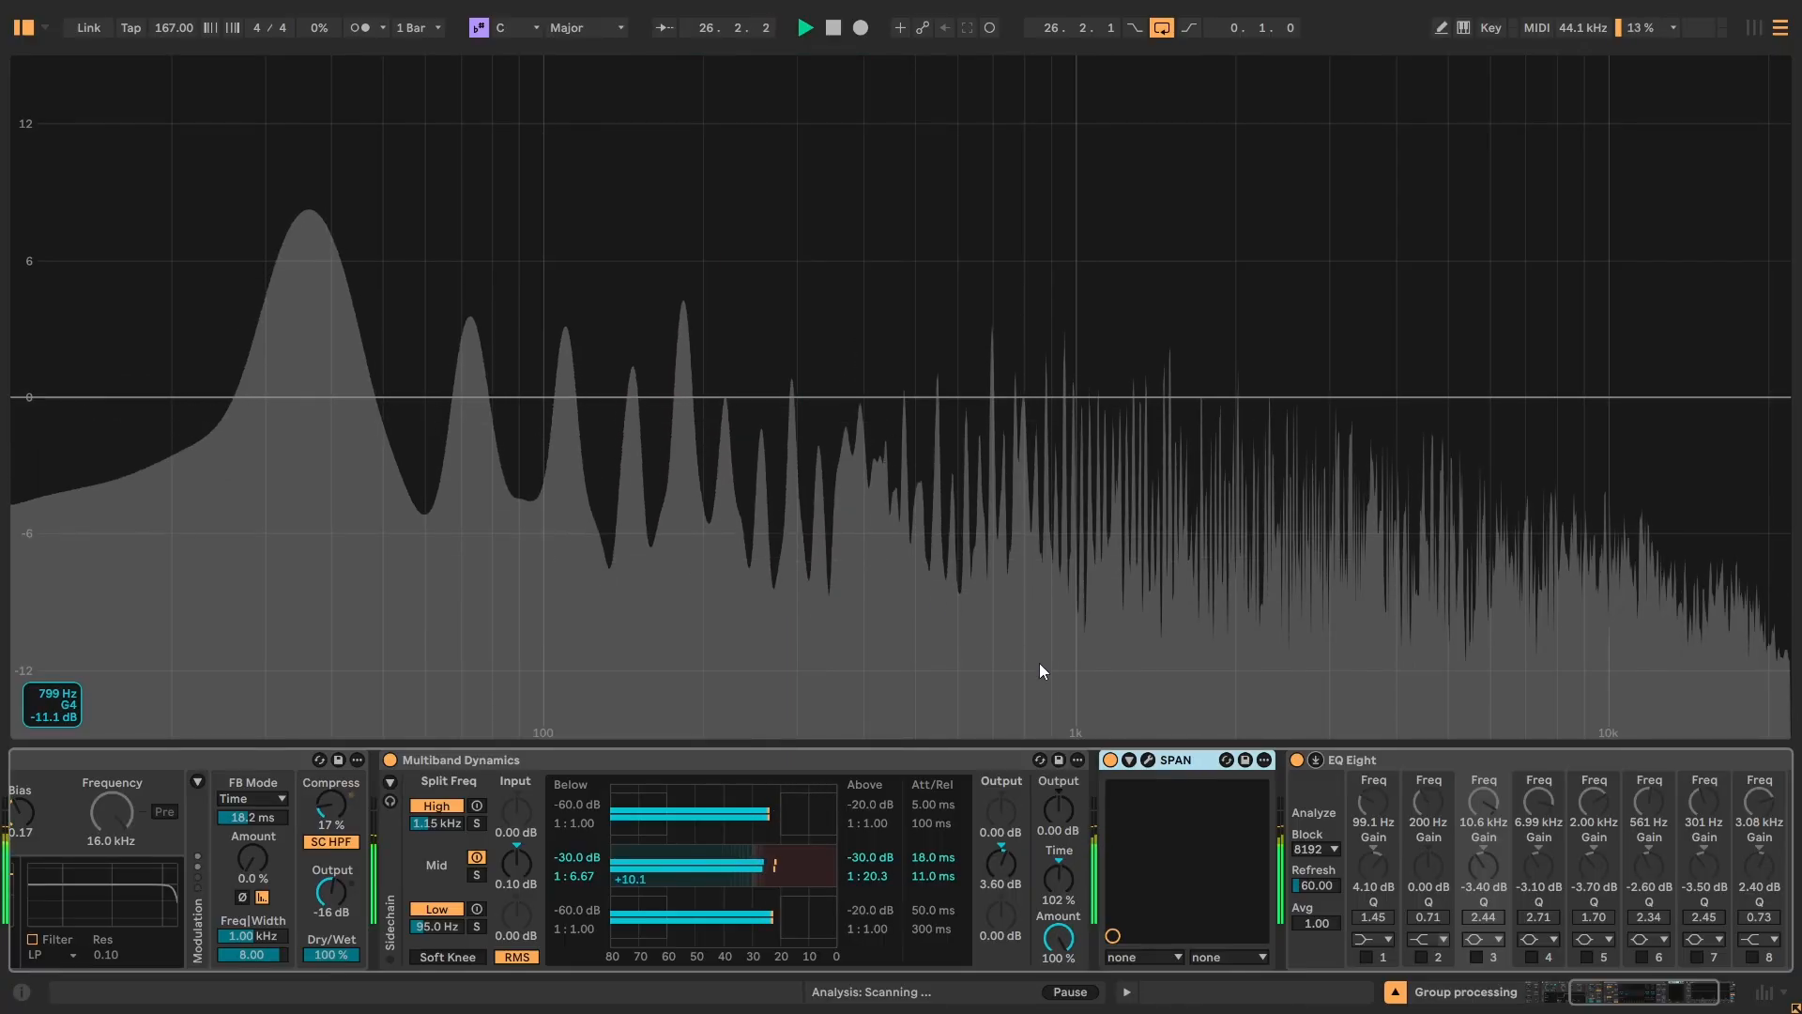
Enable the 301 Hz -3.5 dB cut and 89.1 Hz +4.1 dB low shelf, then view SPAN.
{"action": "left_click", "coordinate": [1697, 955]}
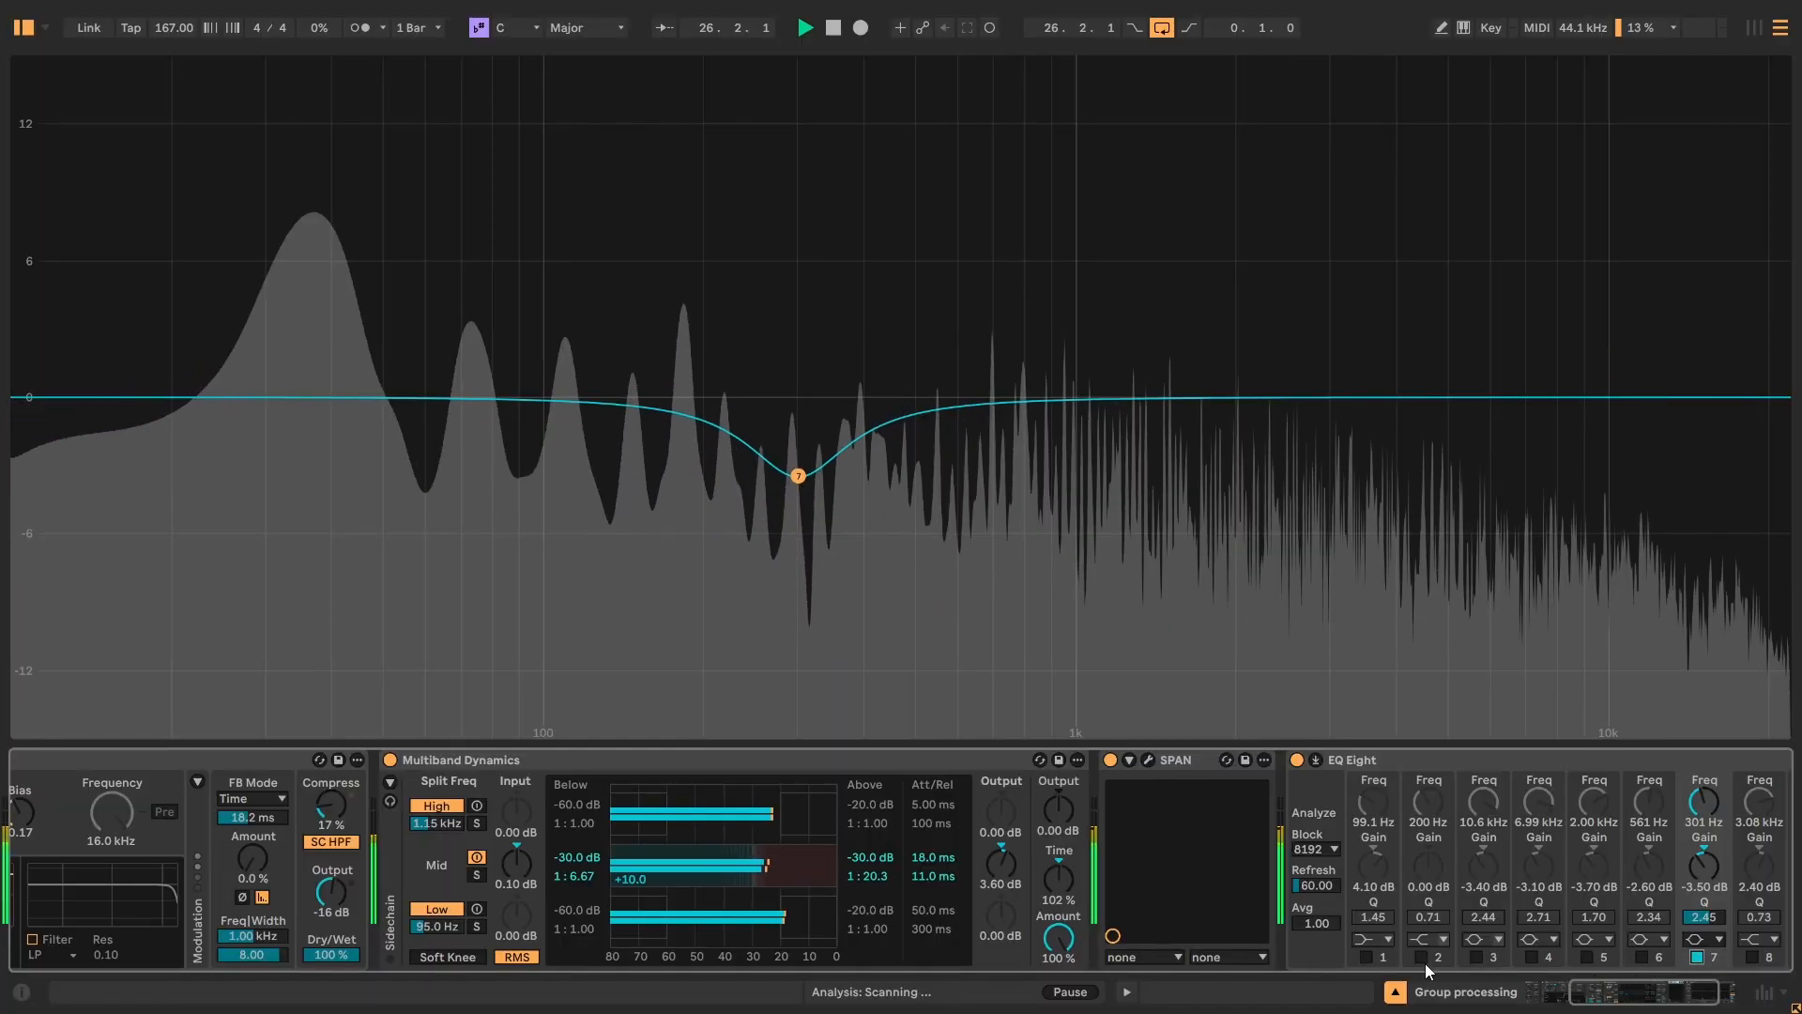
{"action": "left_click", "coordinate": [1366, 955]}
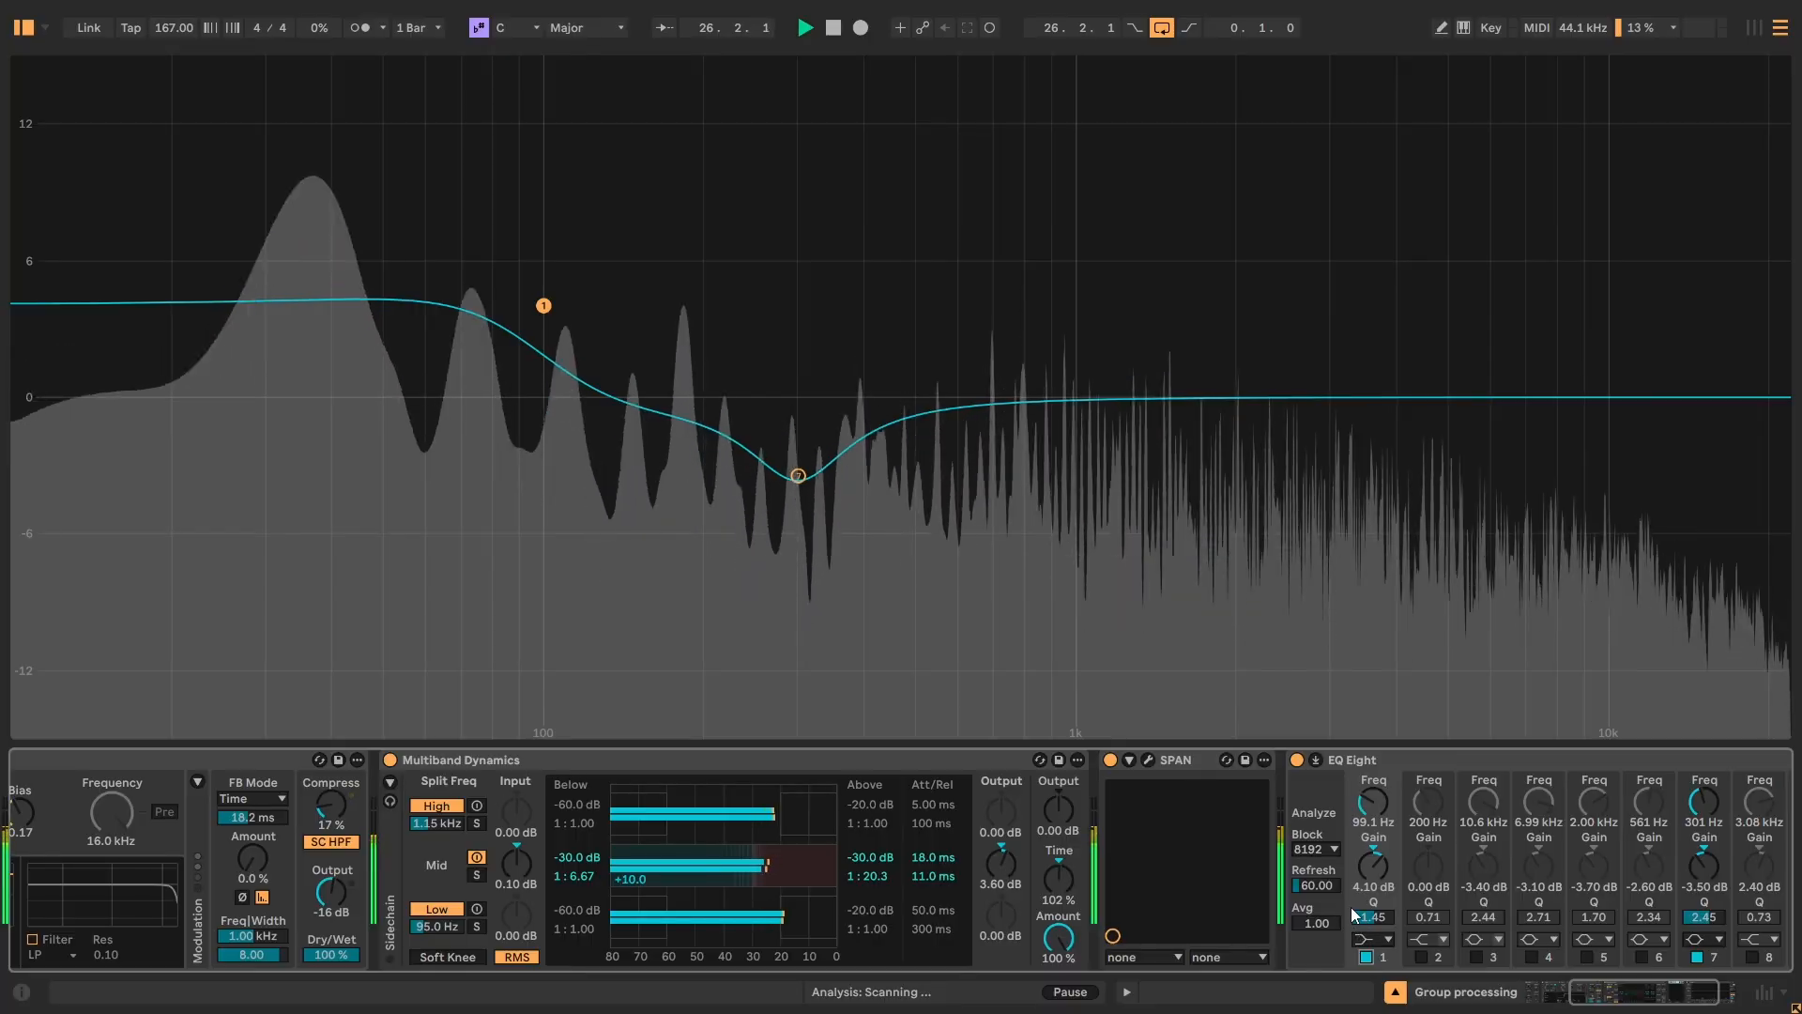
{"action": "left_click", "coordinate": [1146, 761]}
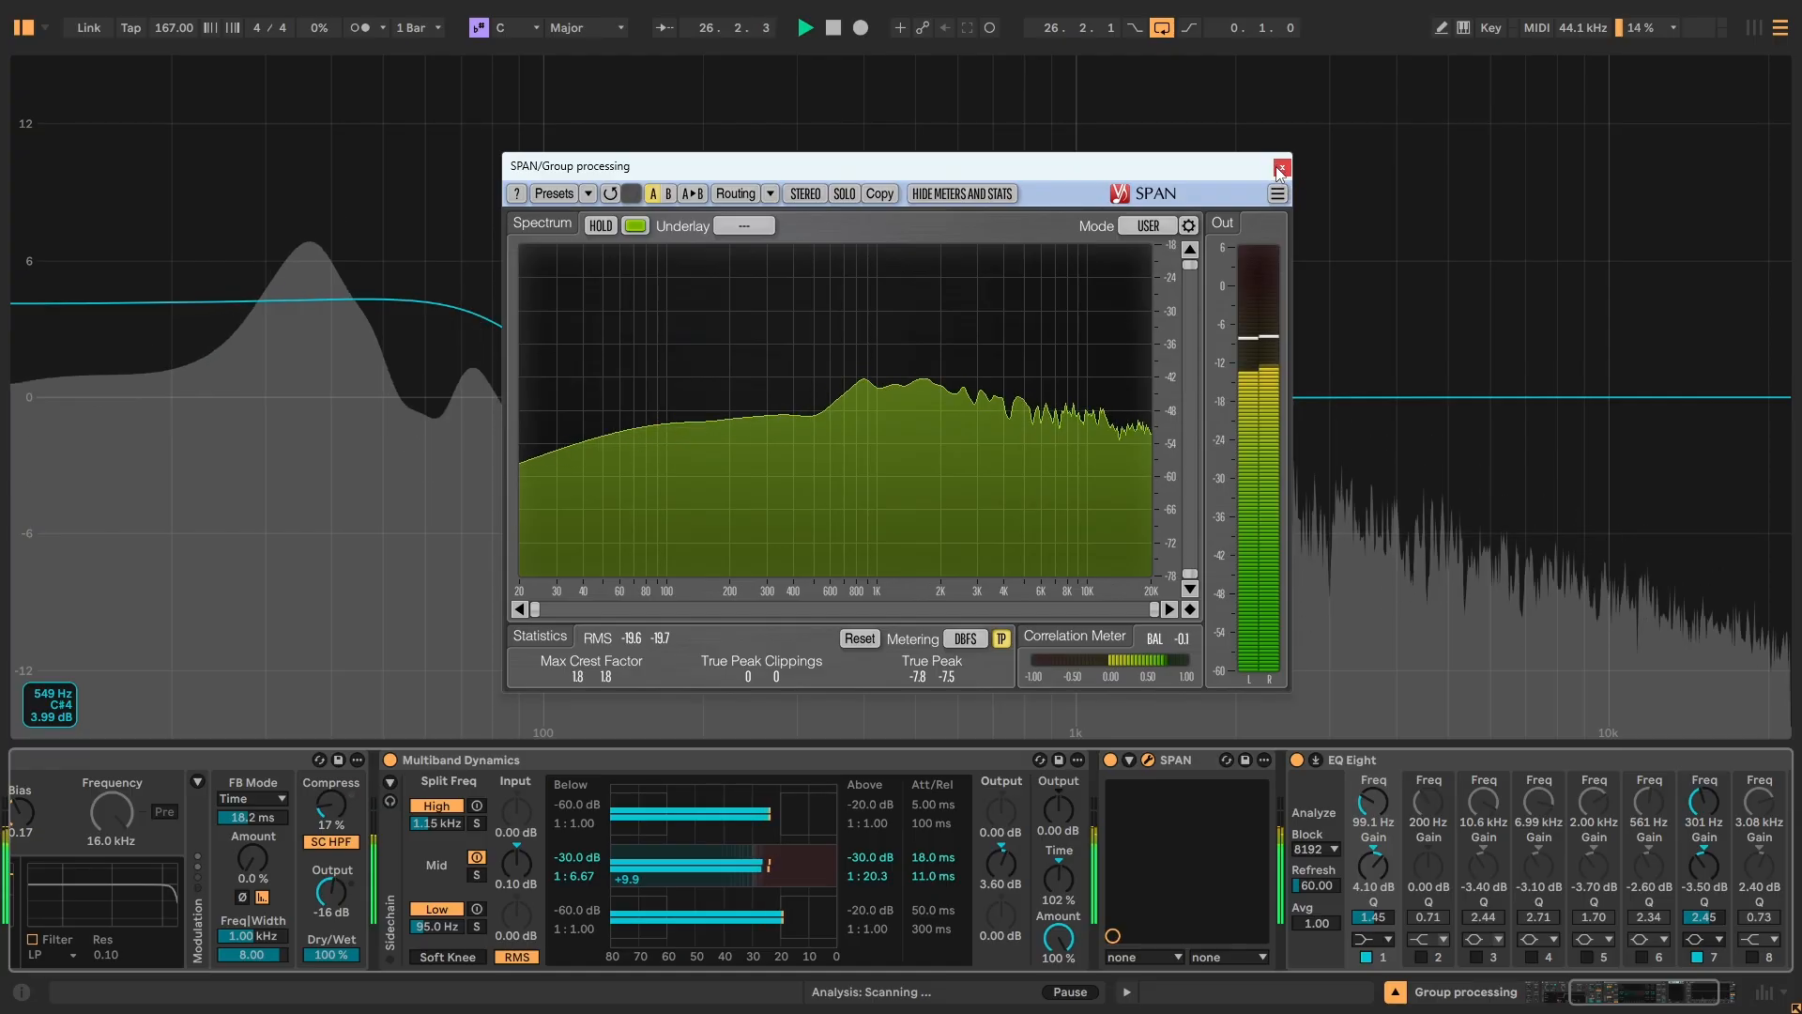
Enable the group EQ's 561 Hz and 2 kHz dip bands and close SPAN.
{"action": "left_click", "coordinate": [1280, 167]}
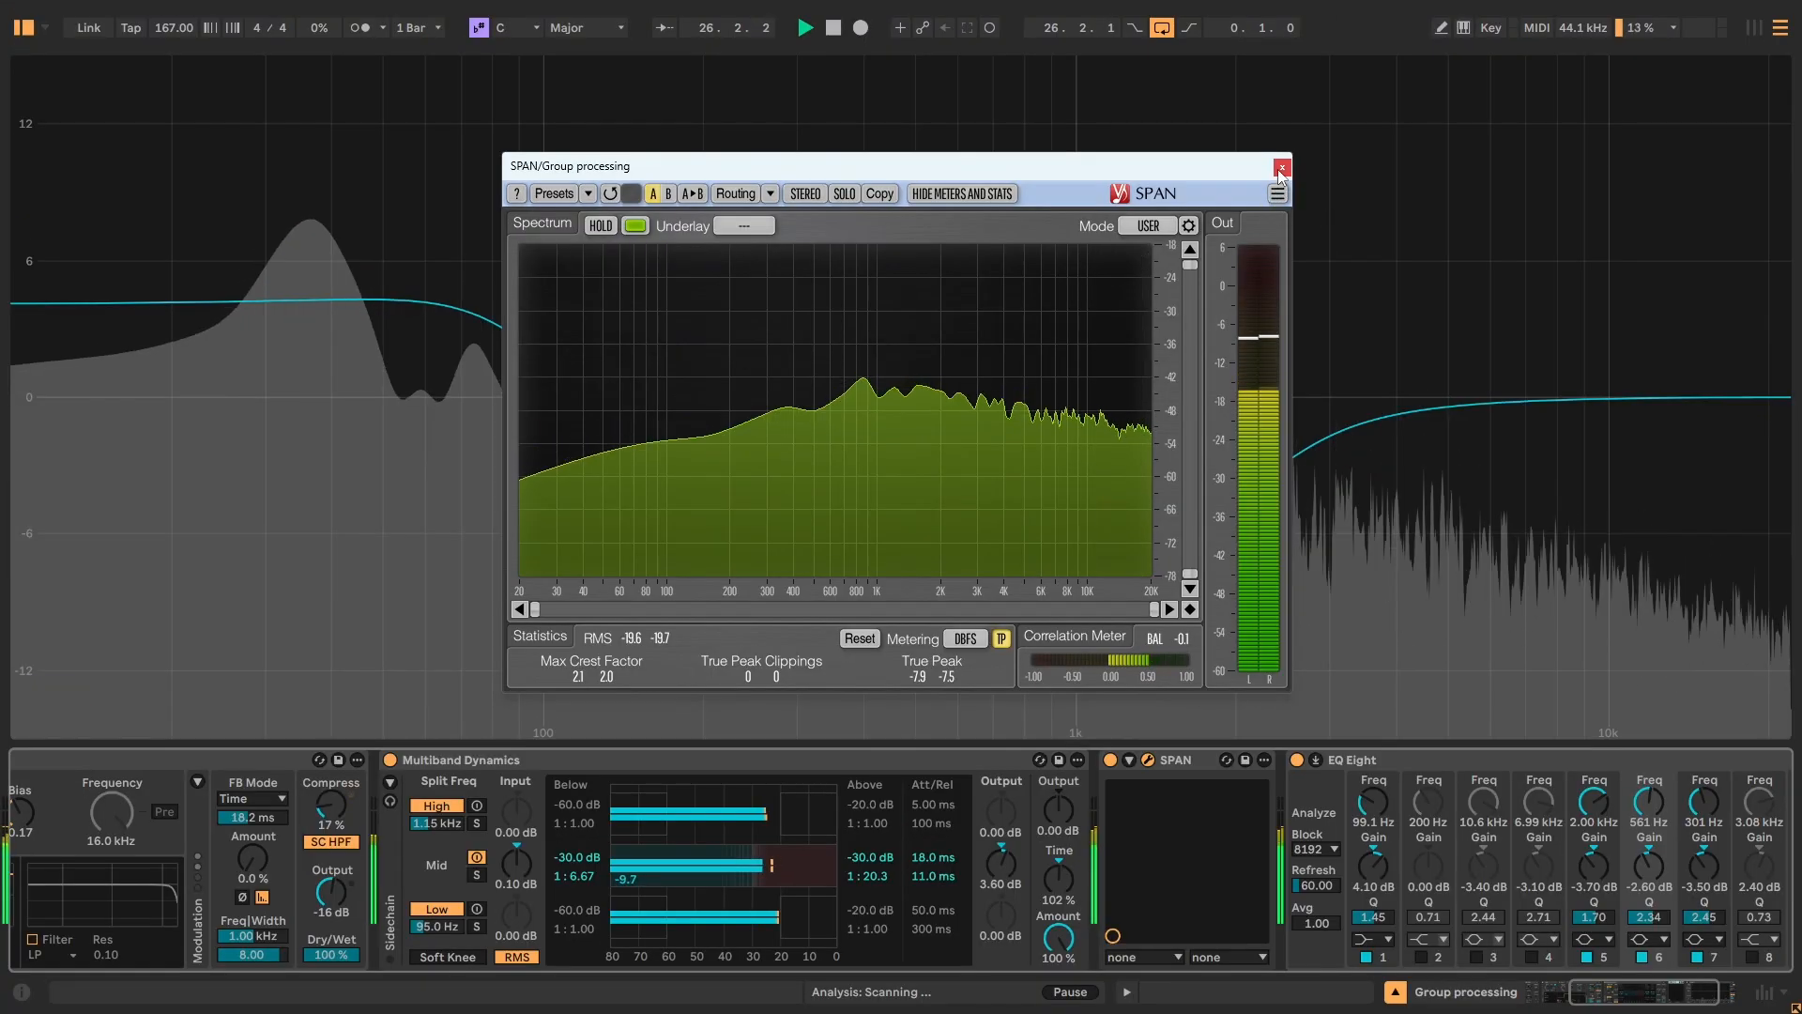
{"action": "left_click", "coordinate": [1281, 168]}
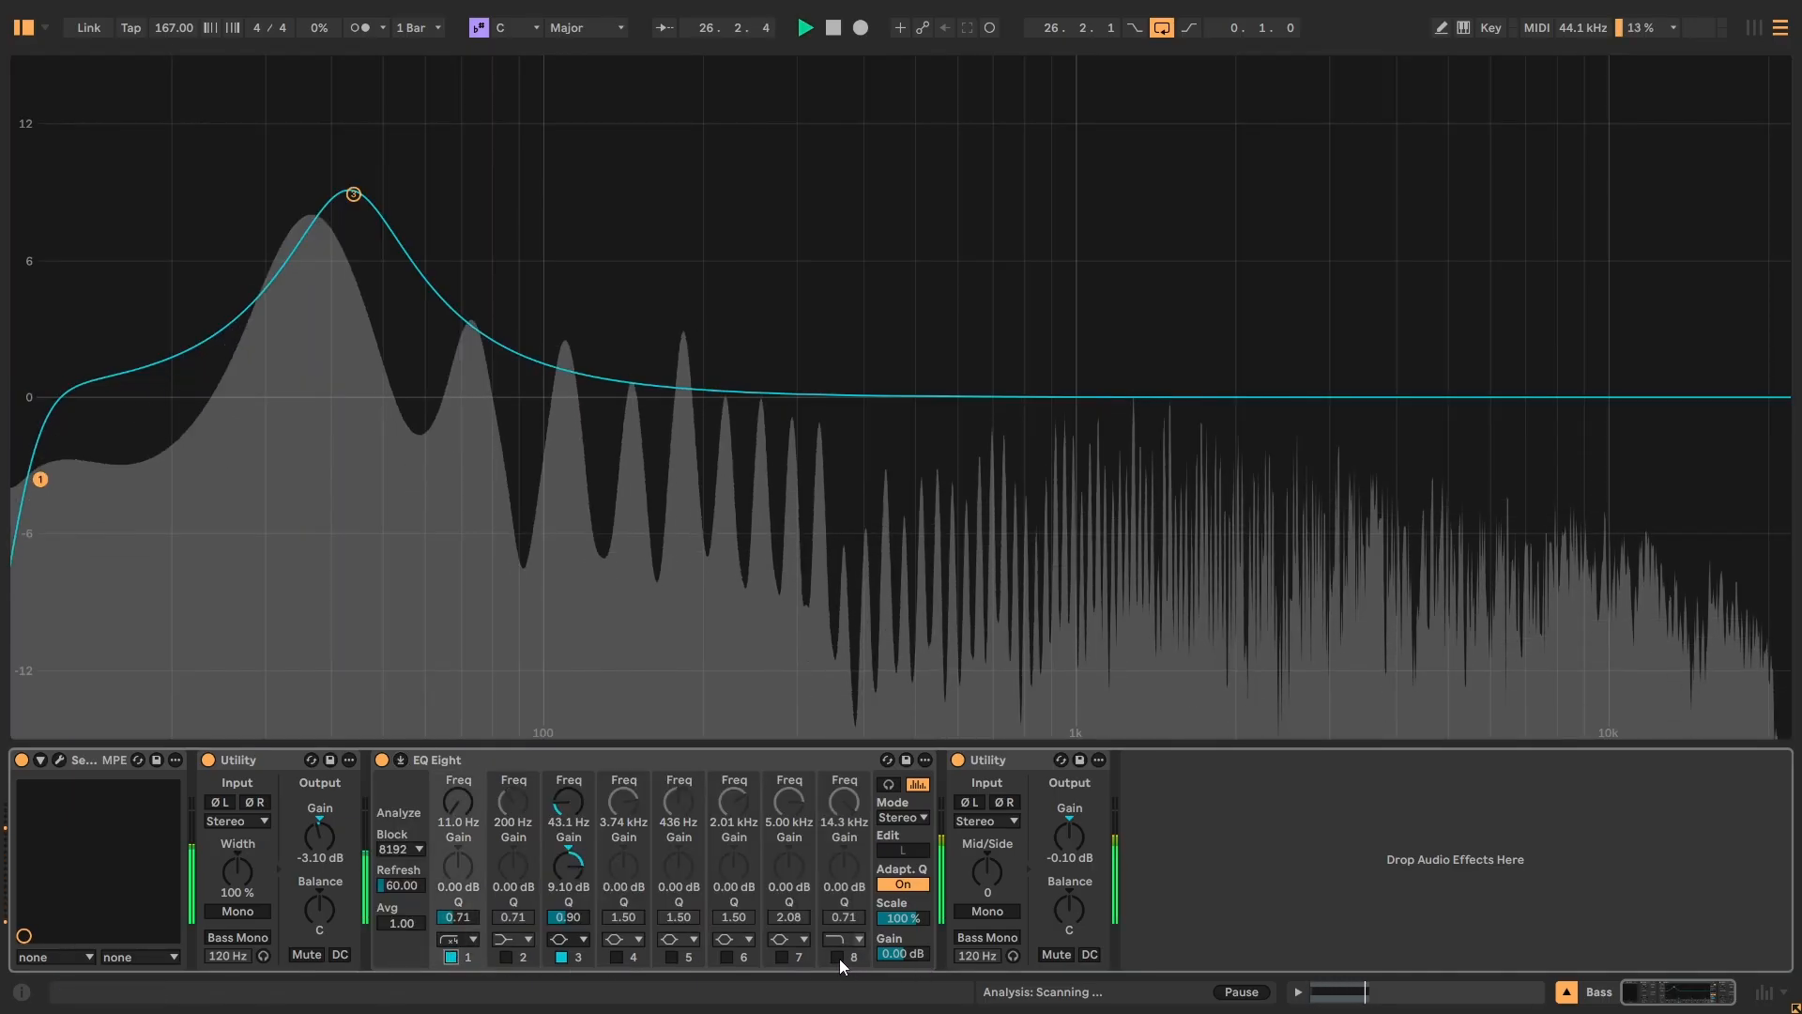
Select the Group processing track and scroll to its Punctuate and Utility devices.
{"action": "left_click", "coordinate": [836, 957]}
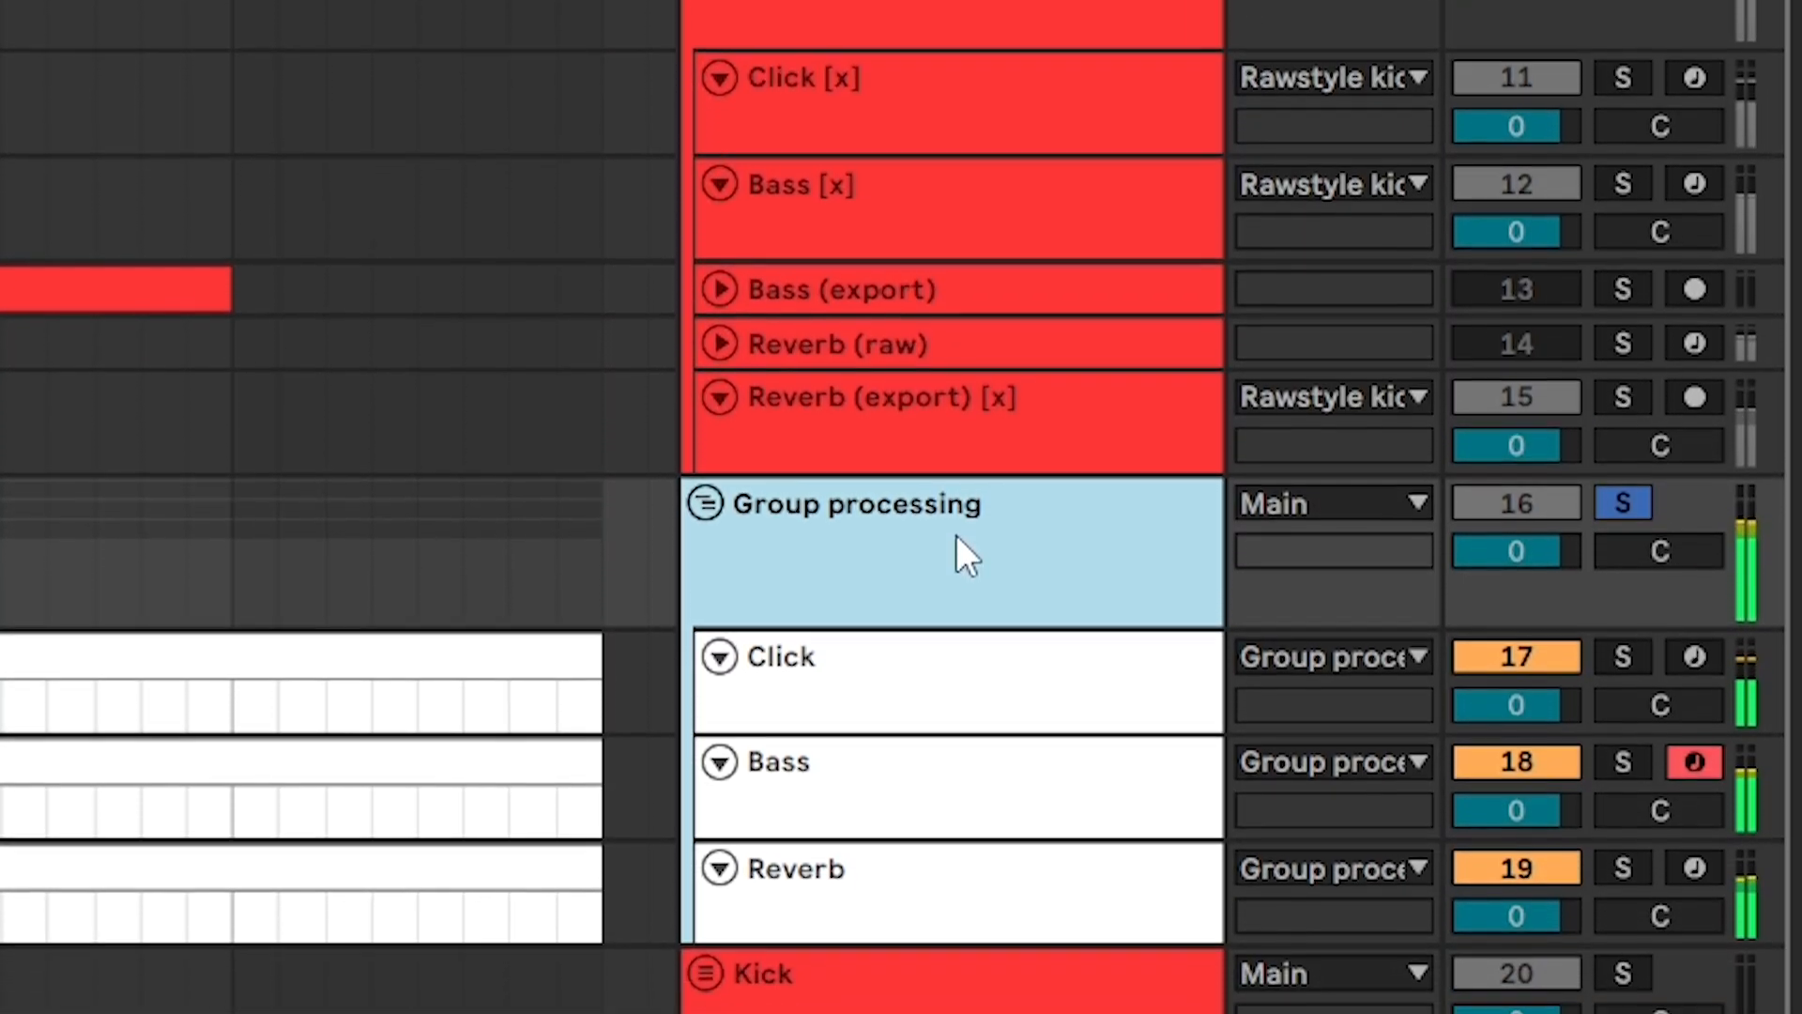
{"action": "scroll", "scroll_direction": "down", "scroll_amount": 3}
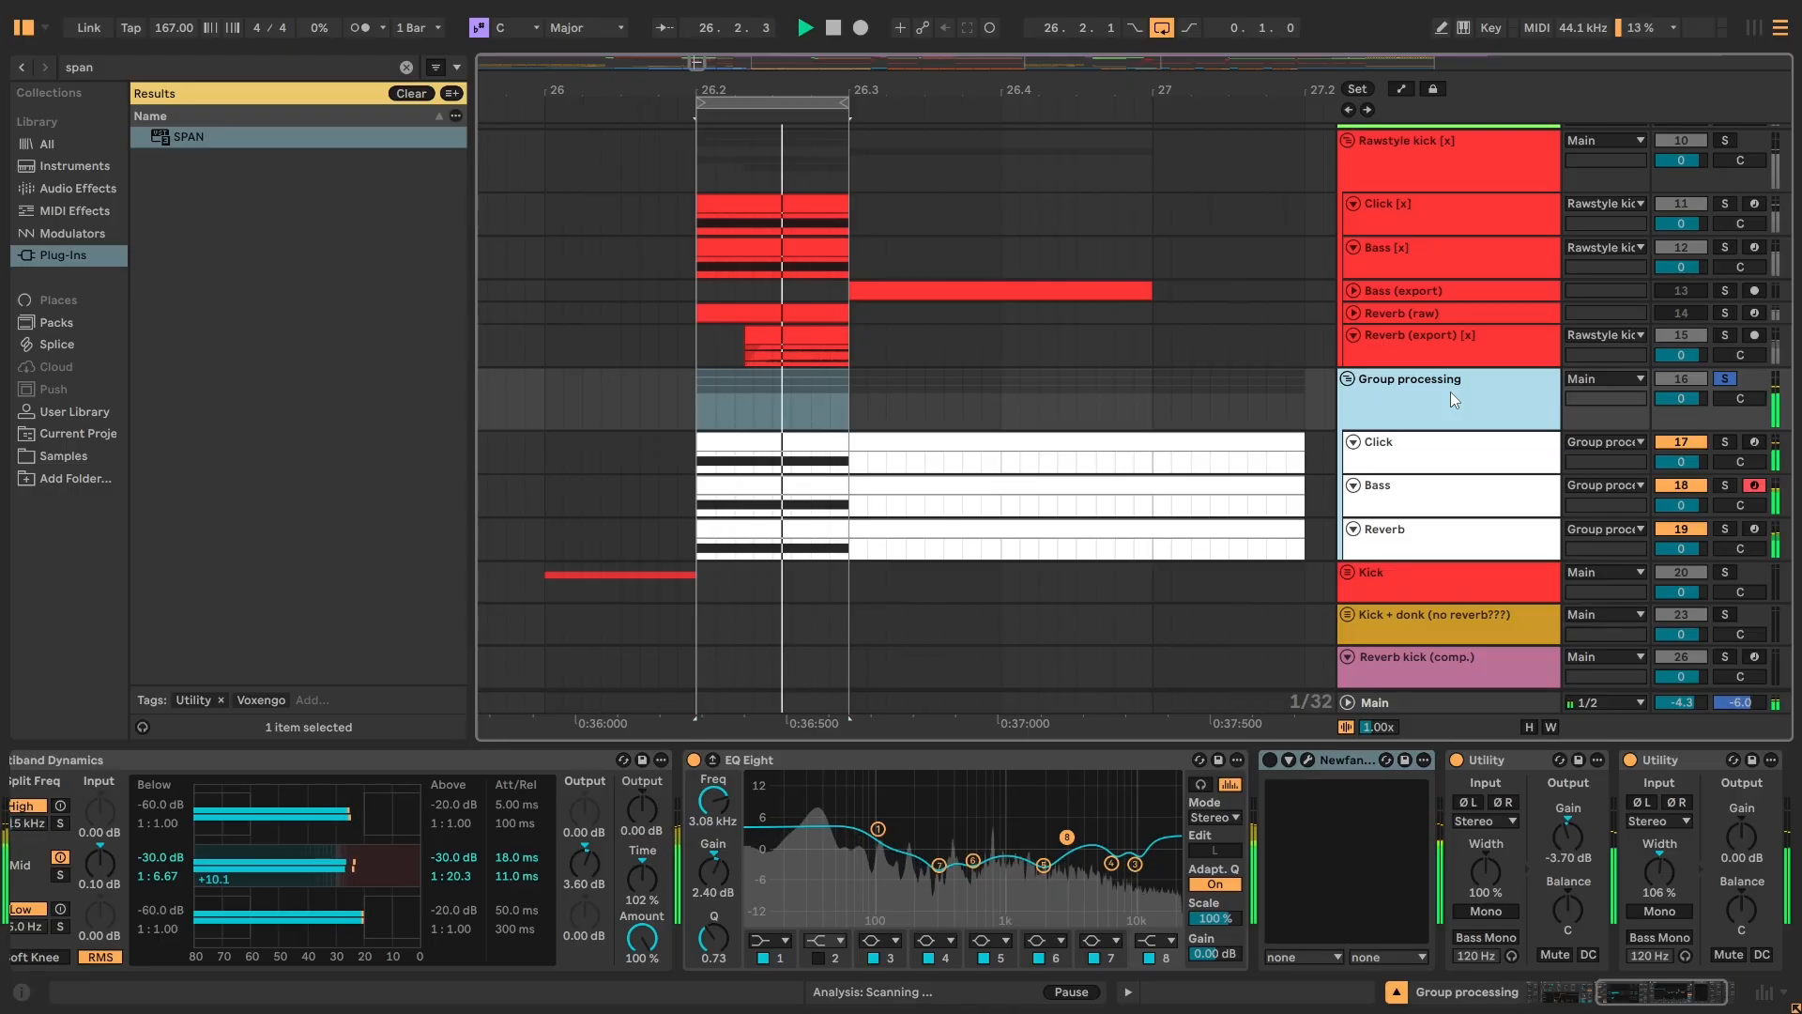
Check Punctuate at 17% transient emphasis and 145 ms length, then close it.
{"action": "left_click", "coordinate": [1394, 442]}
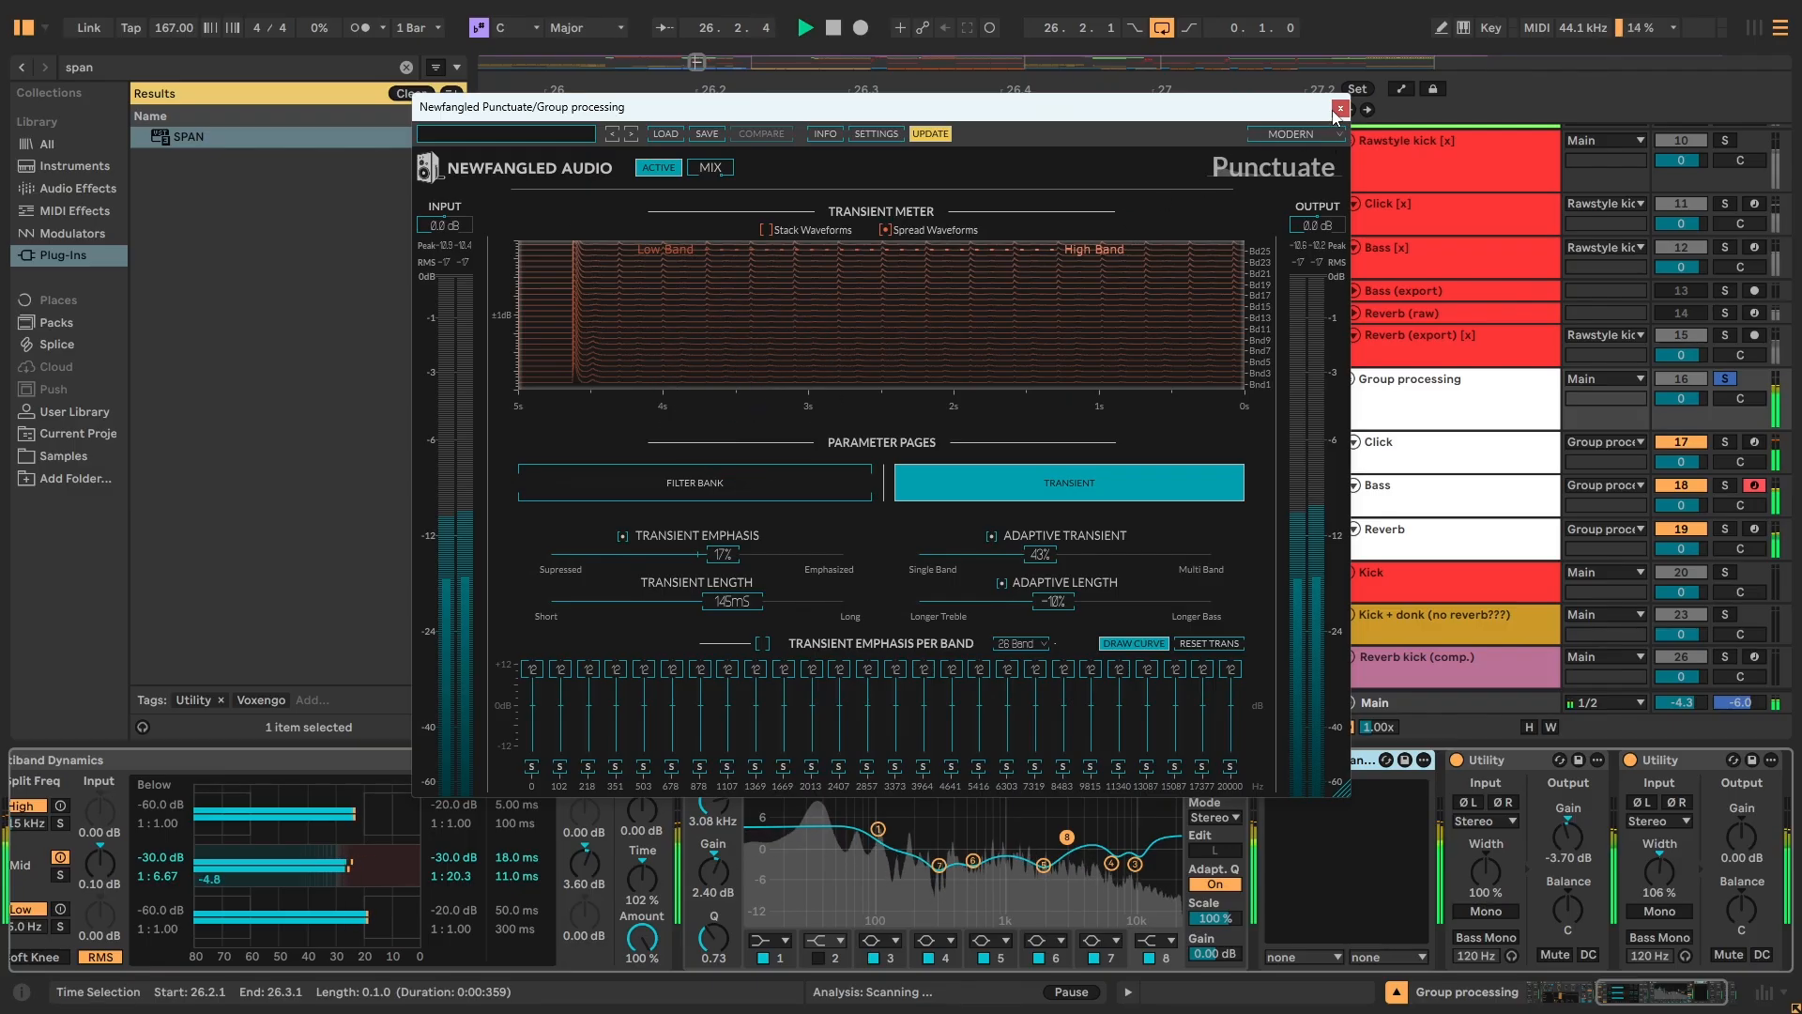
{"action": "left_click", "coordinate": [1340, 108]}
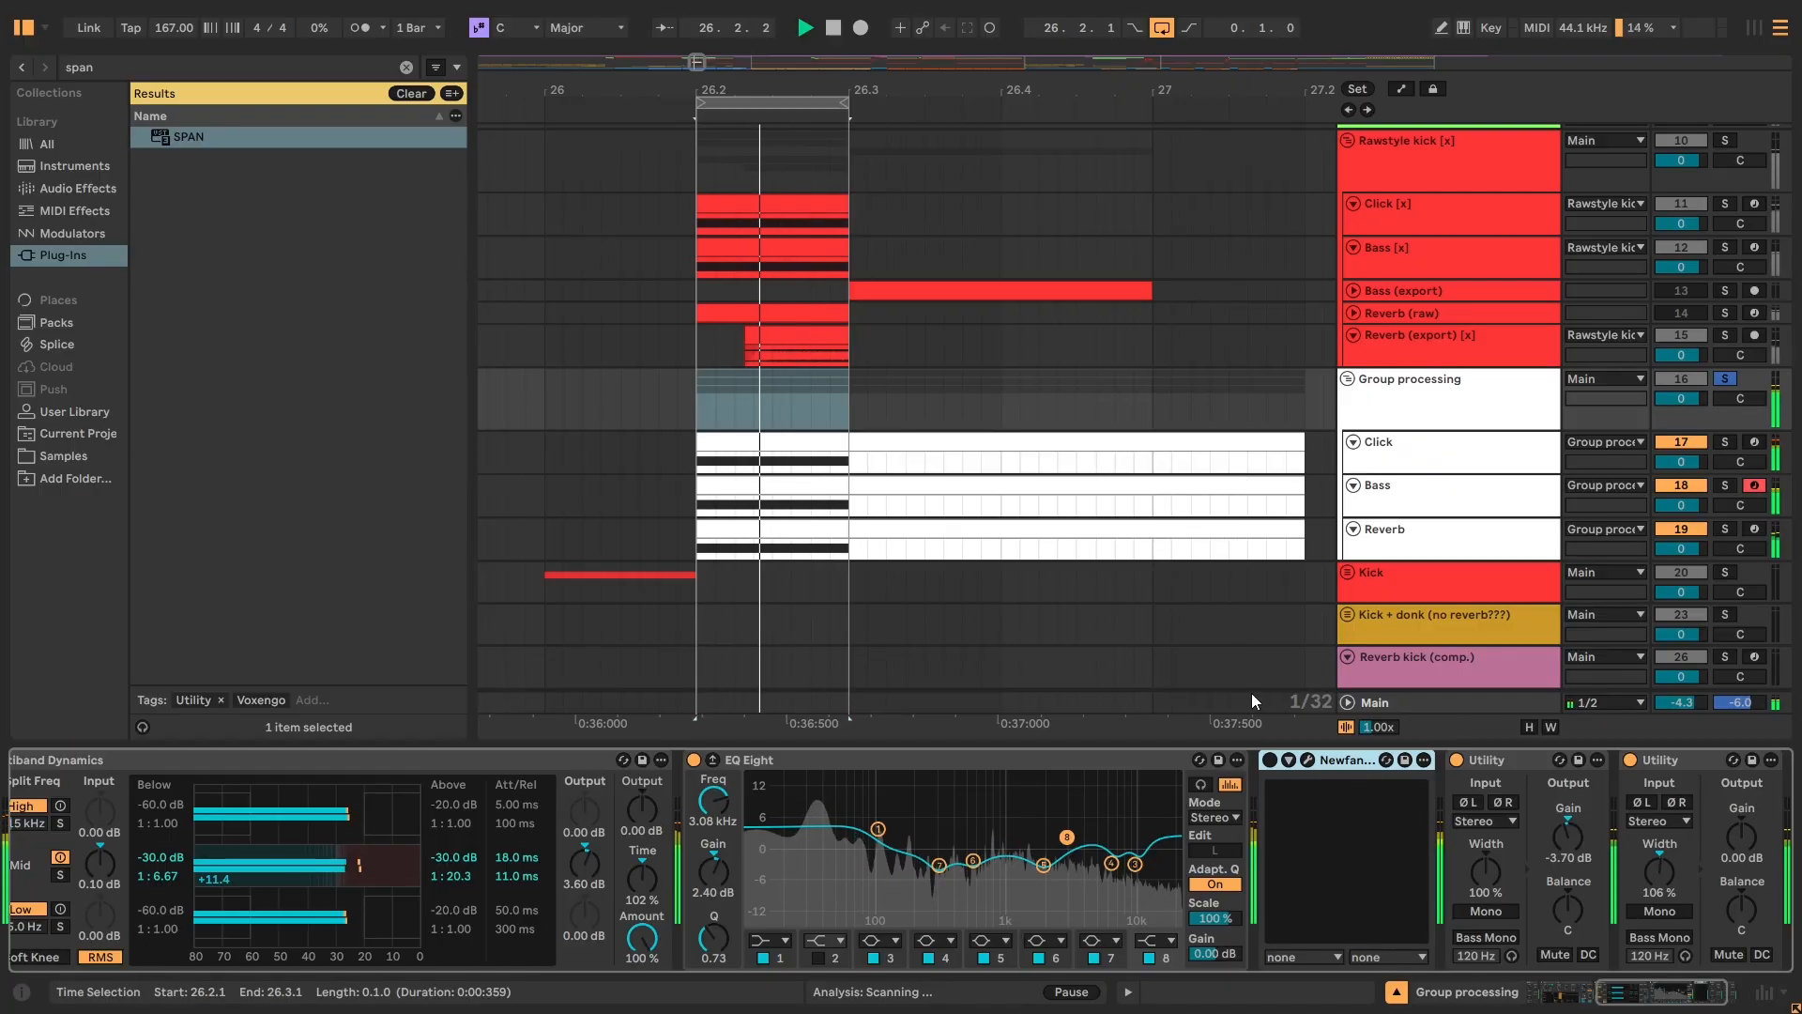